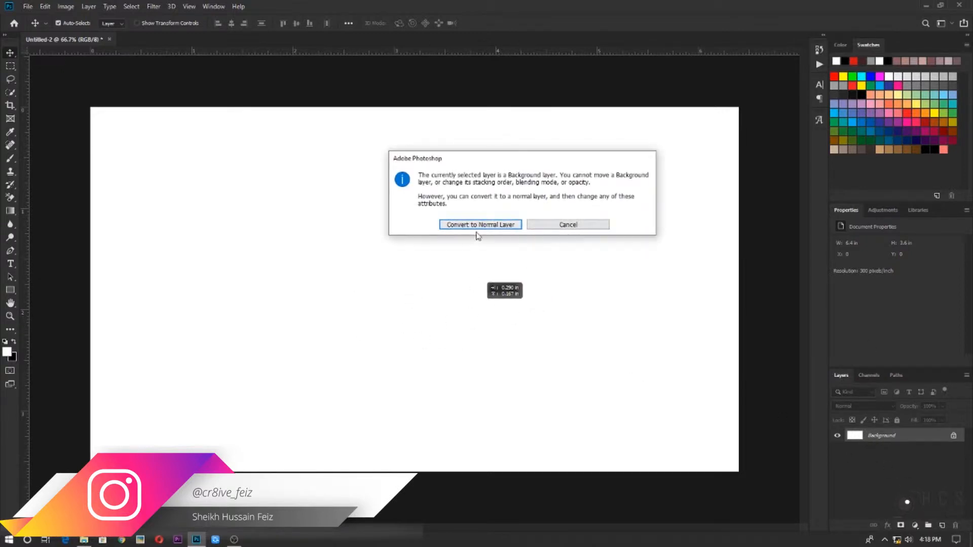
Step: Convert the locked Background into normal Layer 0 and nudge it down on the canvas
left_click(480, 224)
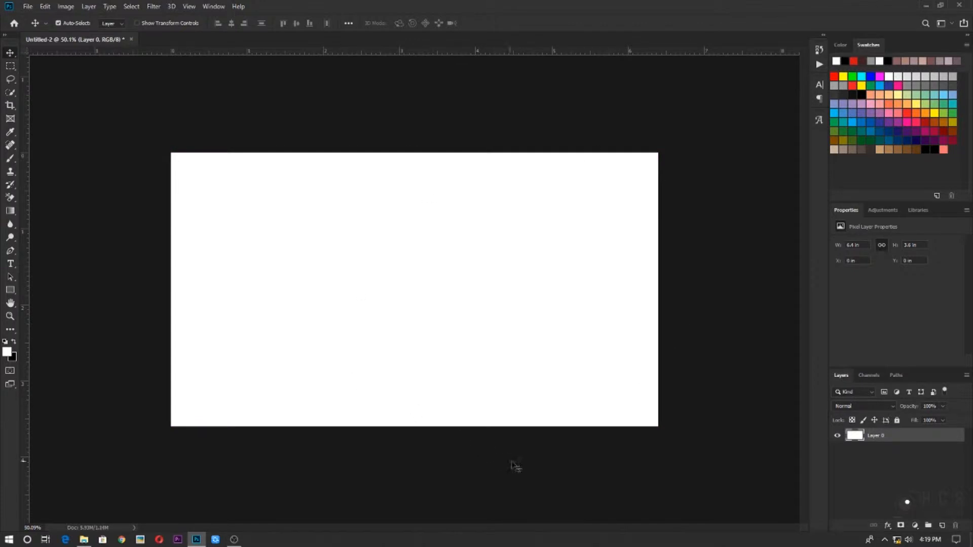
mouse_move(445, 381)
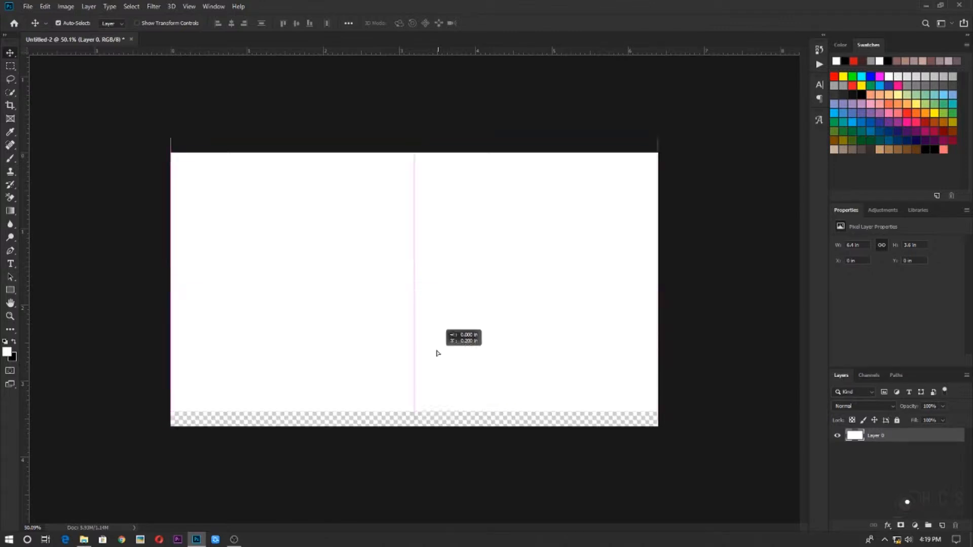
left_click_drag(438, 352, 419, 367)
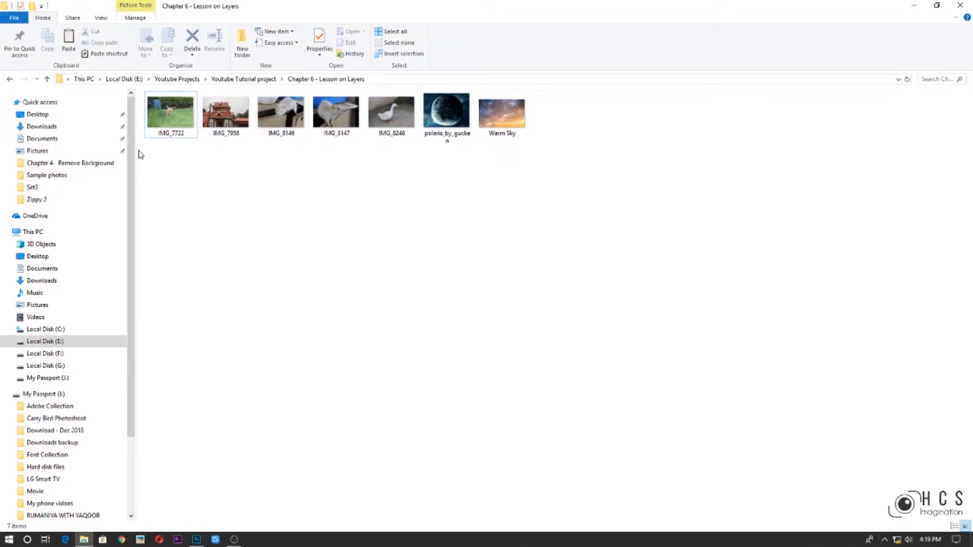
Step: Select IMG_7722, IMG_8146 and IMG_8246 together in the lesson folder
left_click(280, 112)
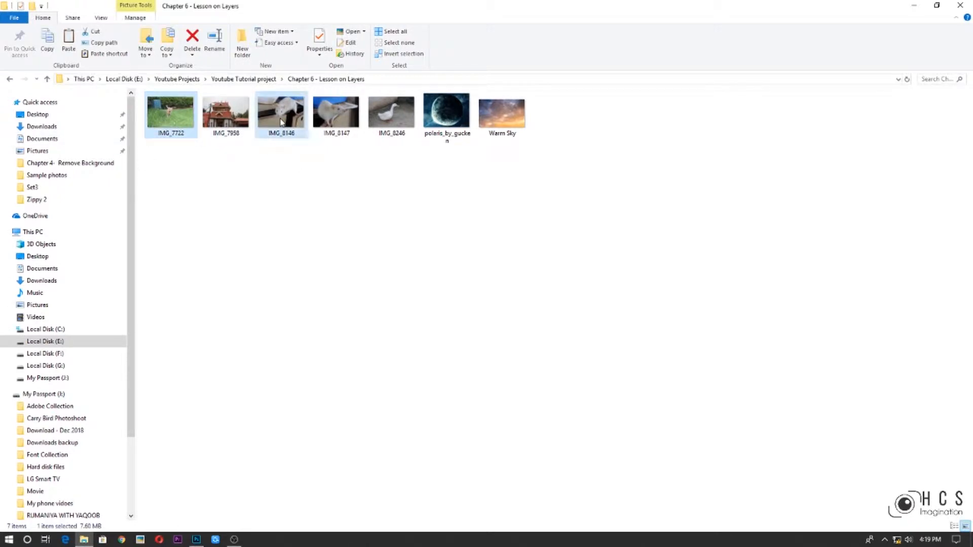
left_click(391, 114)
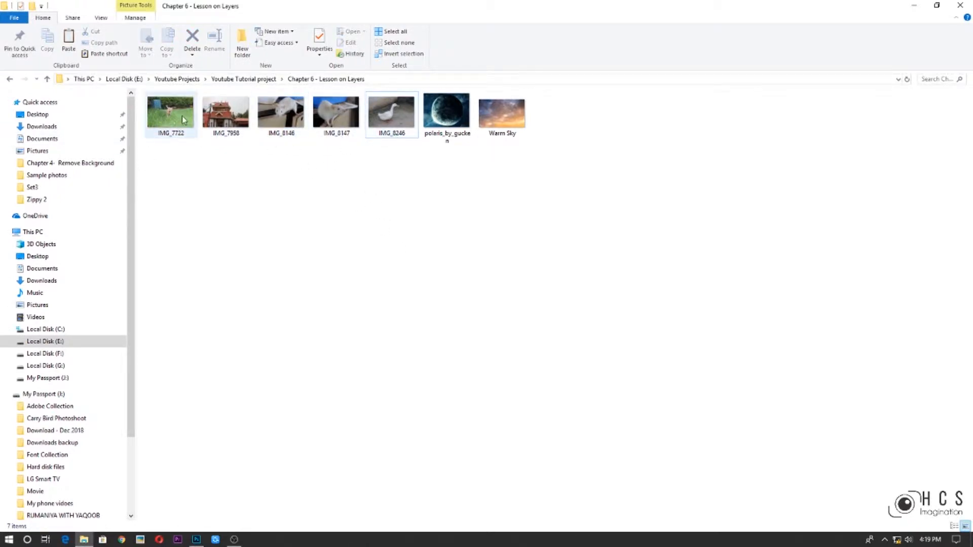
left_click(390, 113)
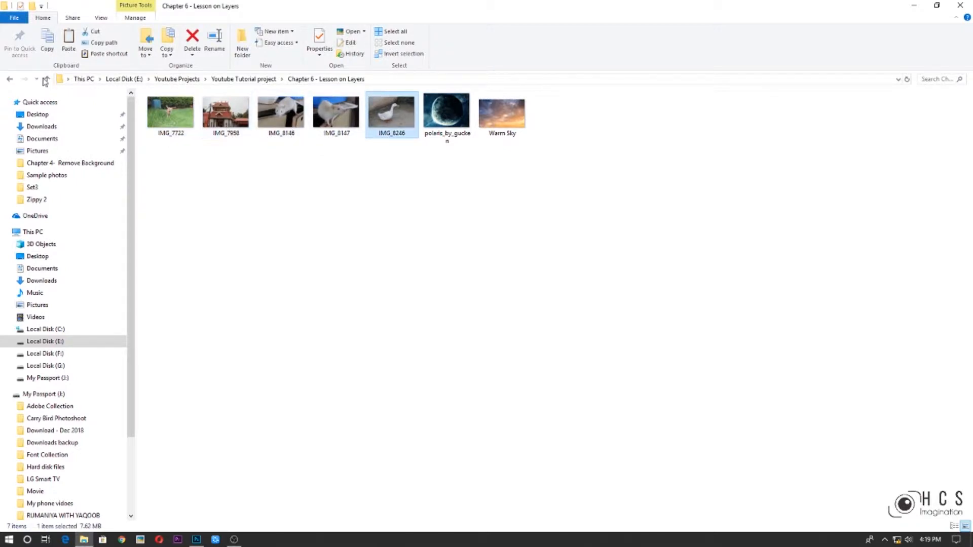
left_click(170, 112)
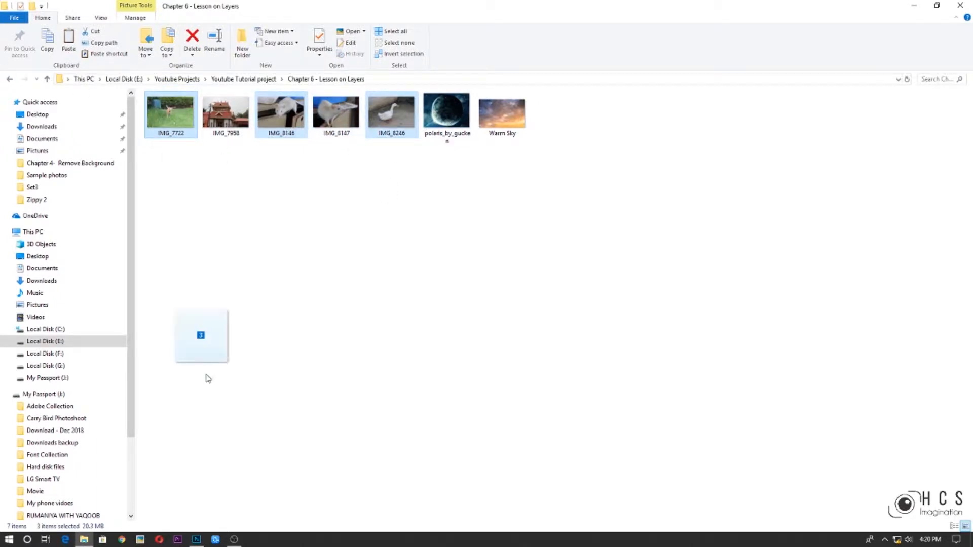
Step: Drag the three selected photos onto Photoshop to drop them into the document
left_click_drag(201, 335, 253, 489)
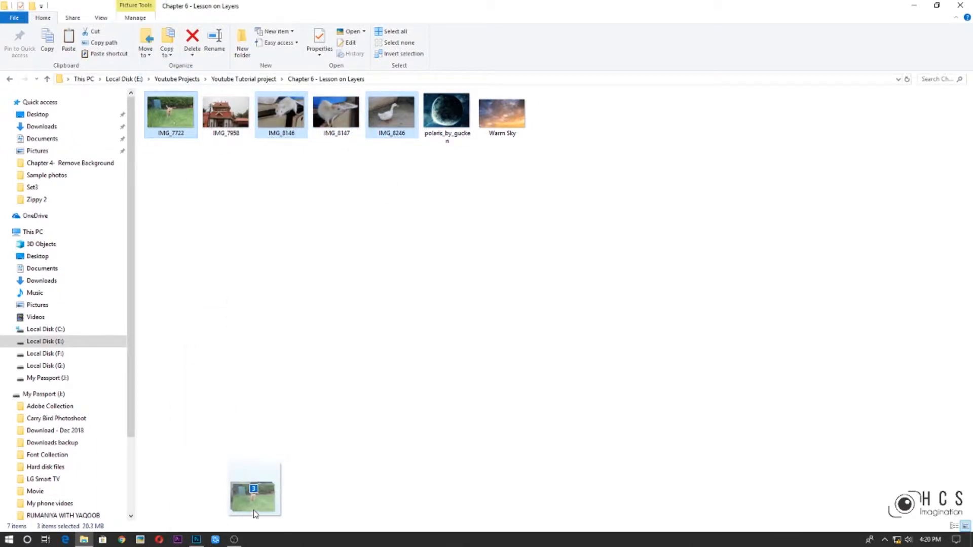
left_click(195, 538)
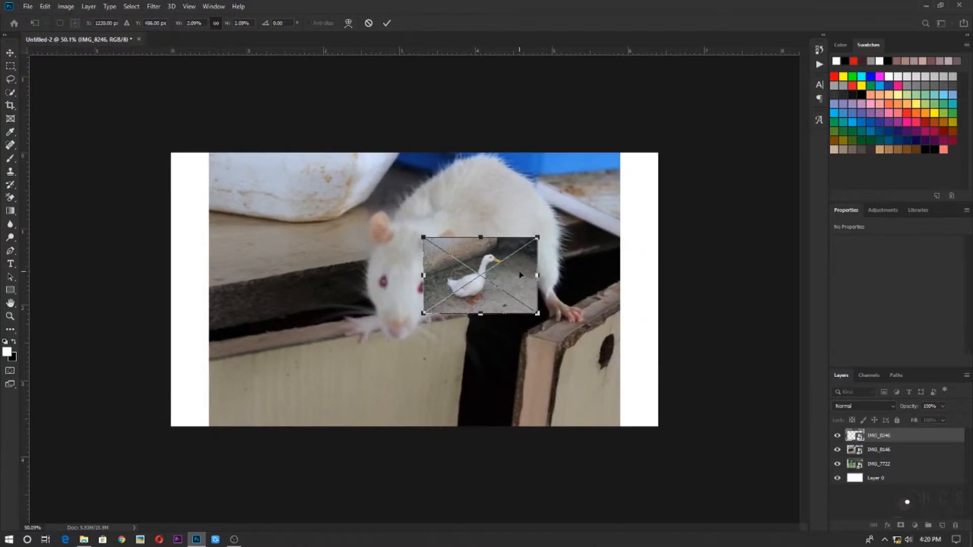
Step: Scale up the placed duck and cat photos and position the cat at the lower centre
left_click_drag(538, 315, 595, 353)
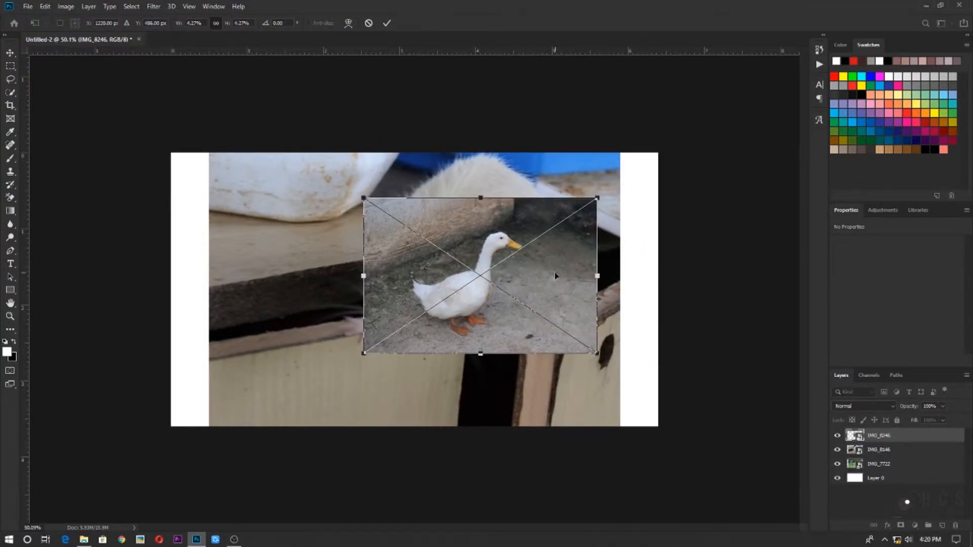
left_click_drag(480, 276, 550, 230)
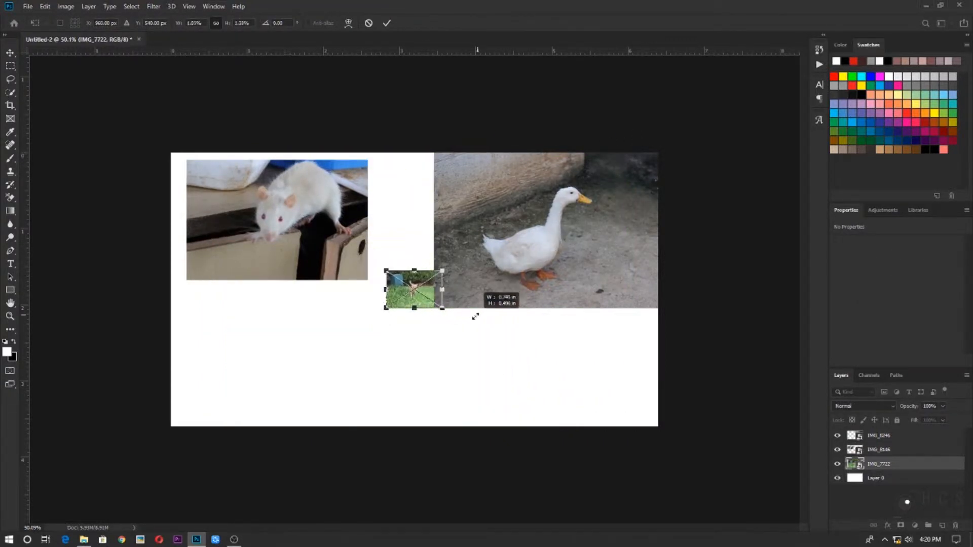
left_click_drag(442, 307, 514, 414)
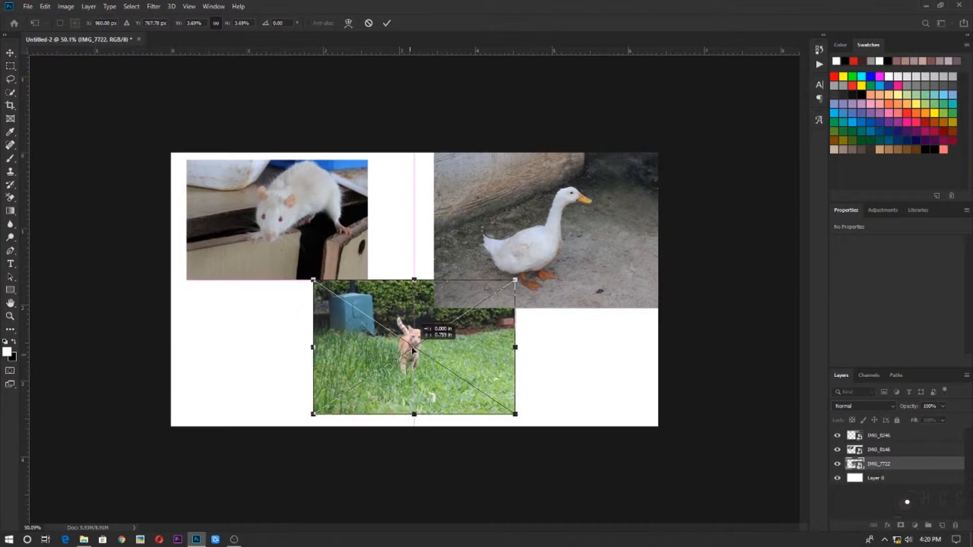
left_click_drag(414, 347, 402, 357)
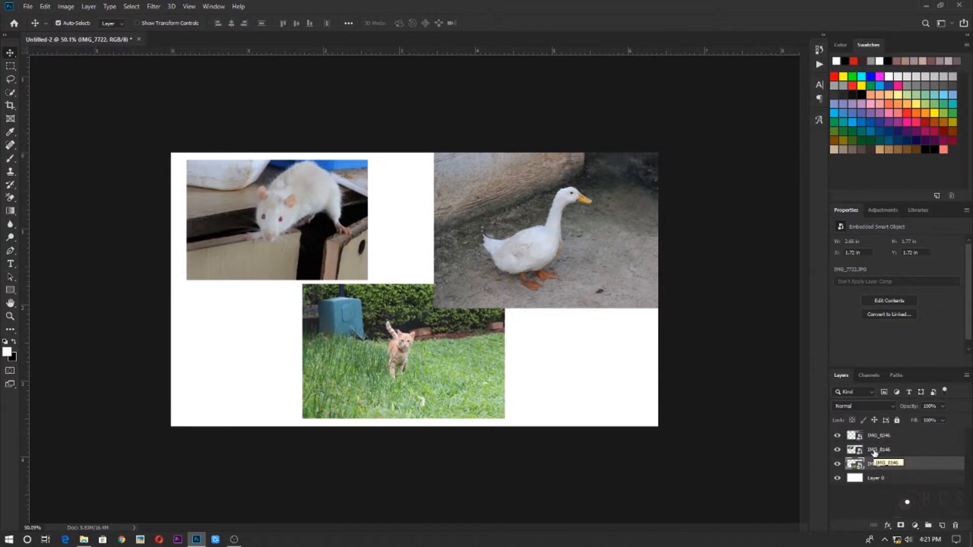
Step: Select the duck photo layer and move the duck down so it overlaps the cat
left_click(879, 449)
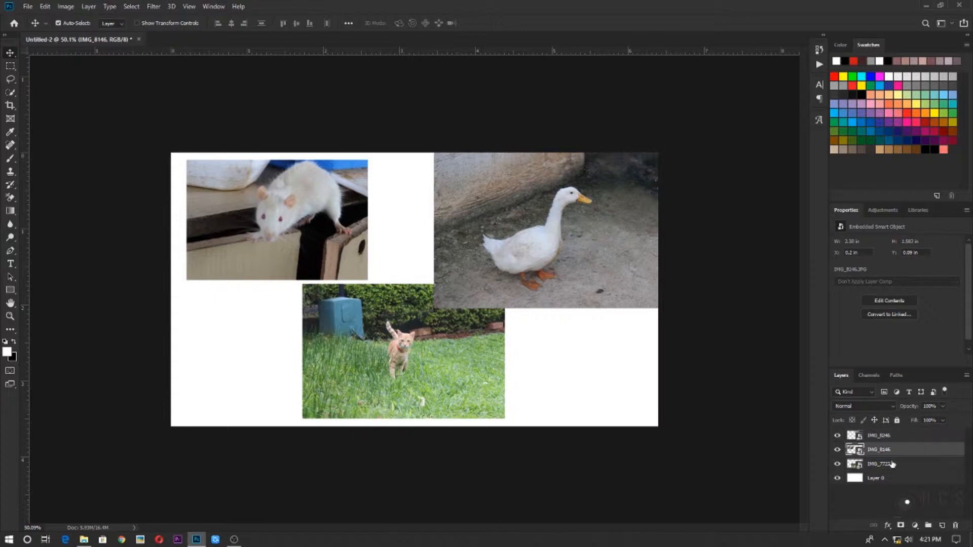
left_click(878, 434)
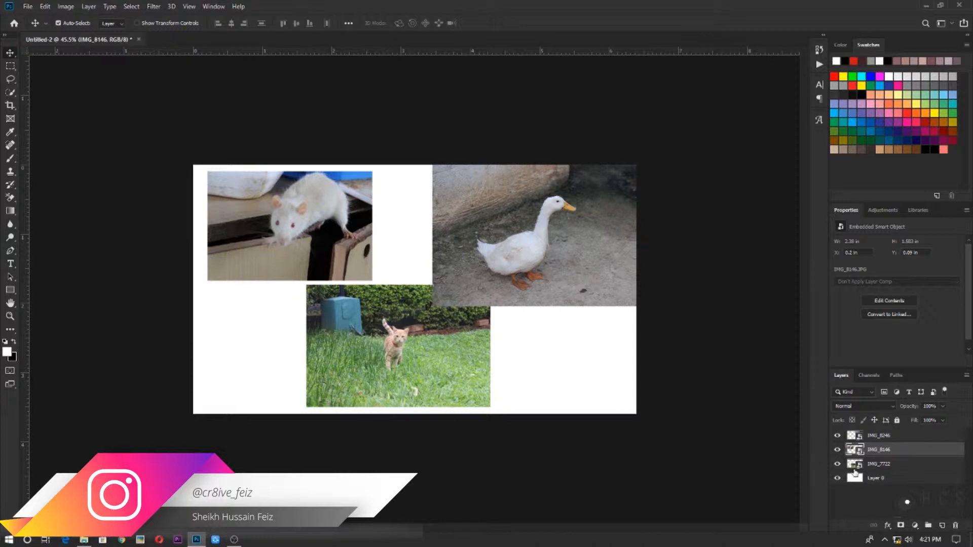
left_click(879, 449)
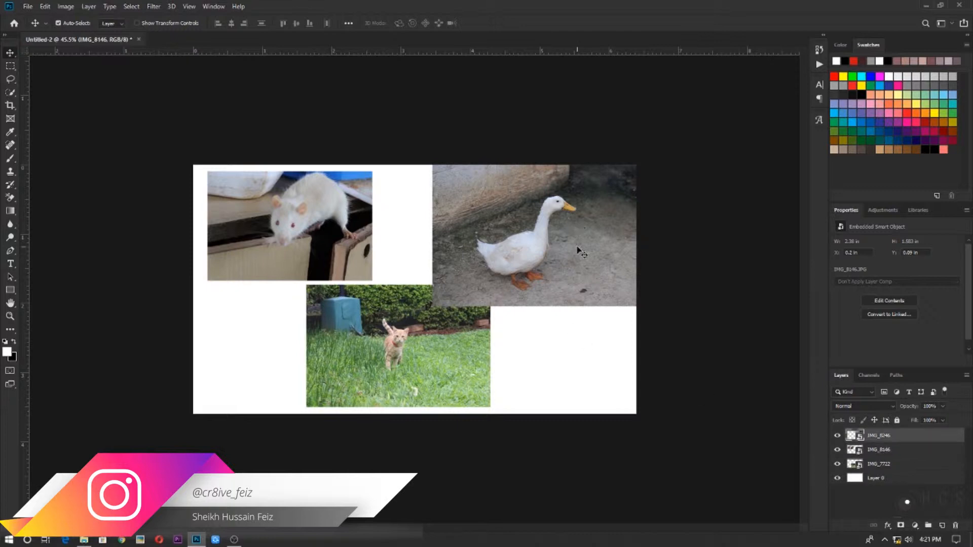
left_click_drag(534, 237, 471, 345)
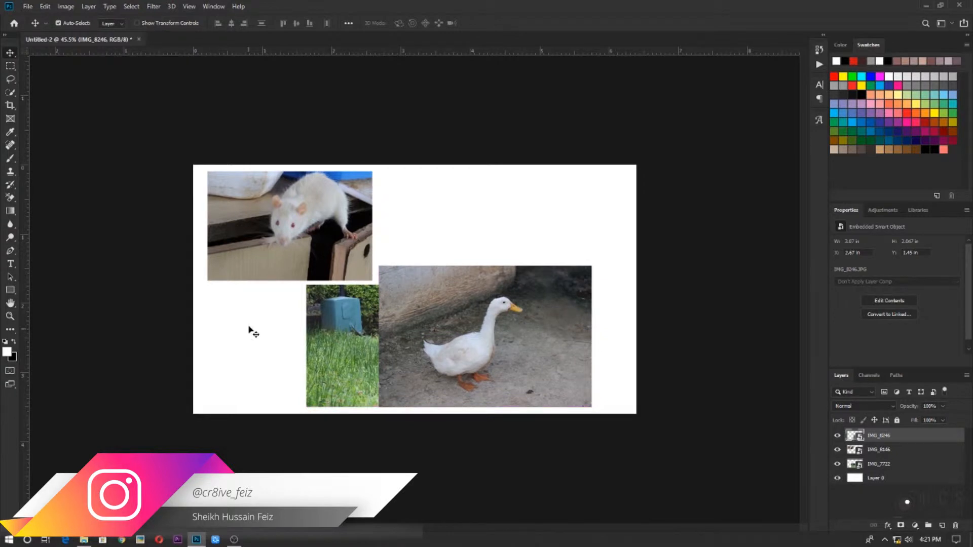
mouse_move(953, 474)
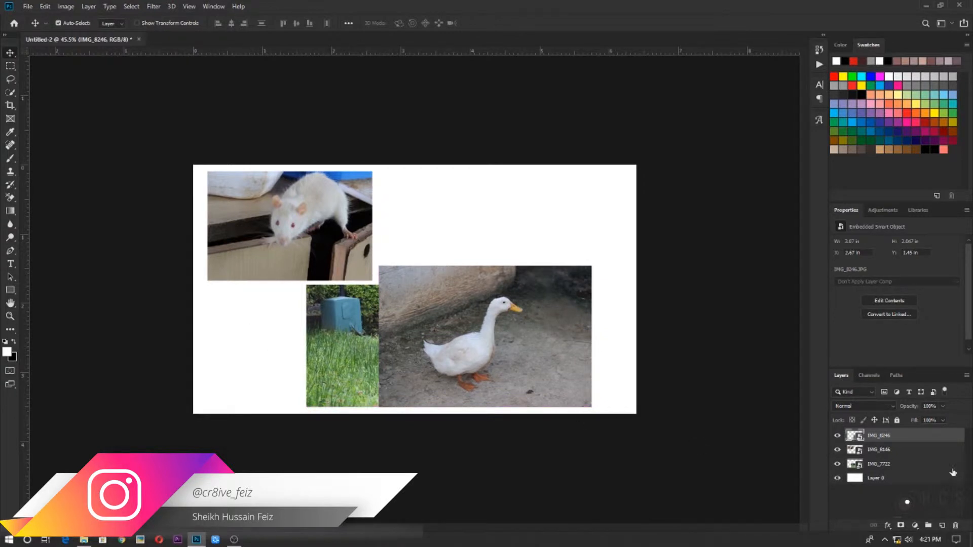
Step: Raise the cat layer IMG_7722 above the duck and nudge the cat back into position
left_click(877, 464)
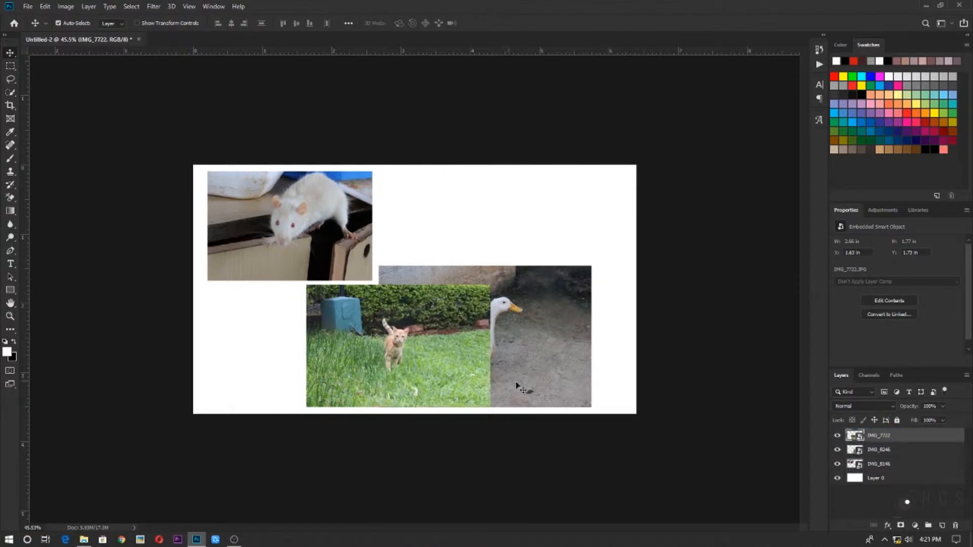
mouse_move(417, 316)
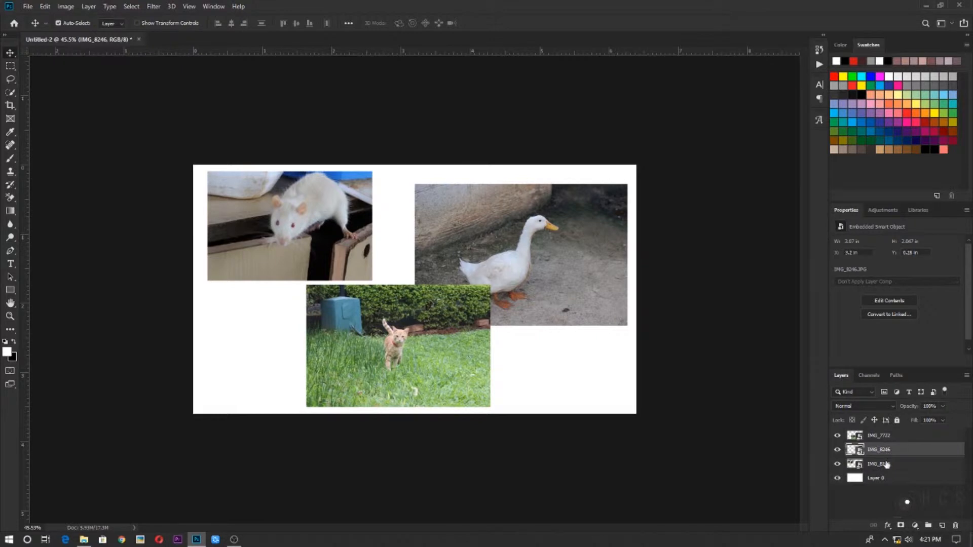
left_click(878, 464)
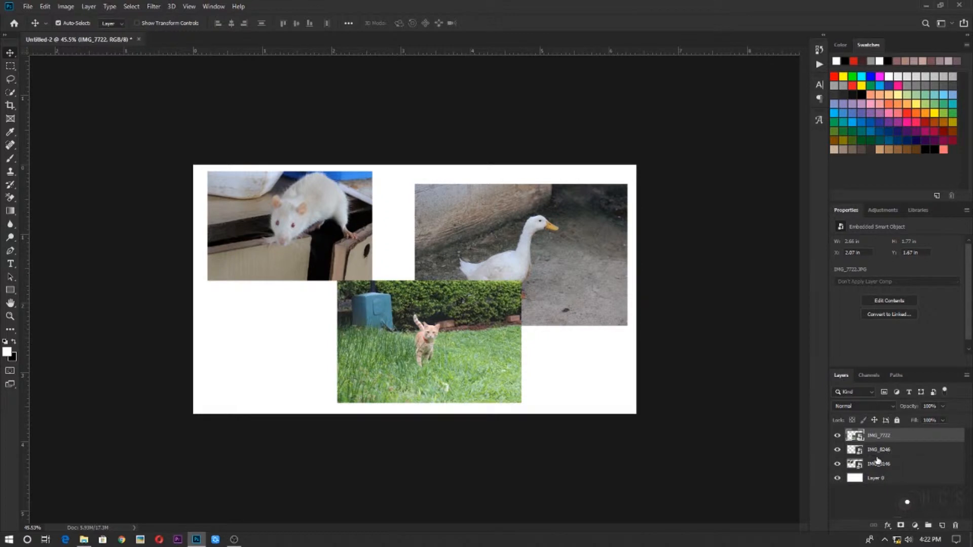
left_click_drag(427, 340, 377, 340)
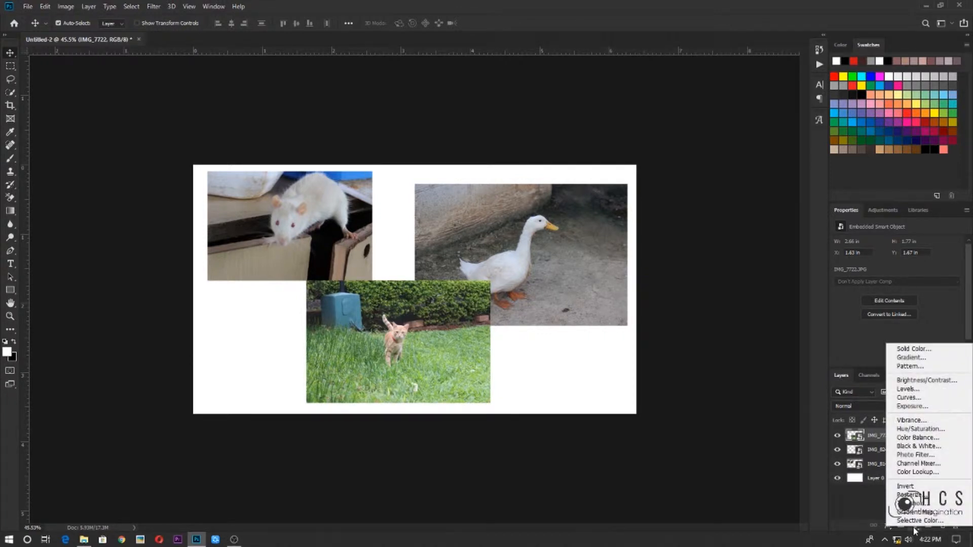
mouse_move(908, 389)
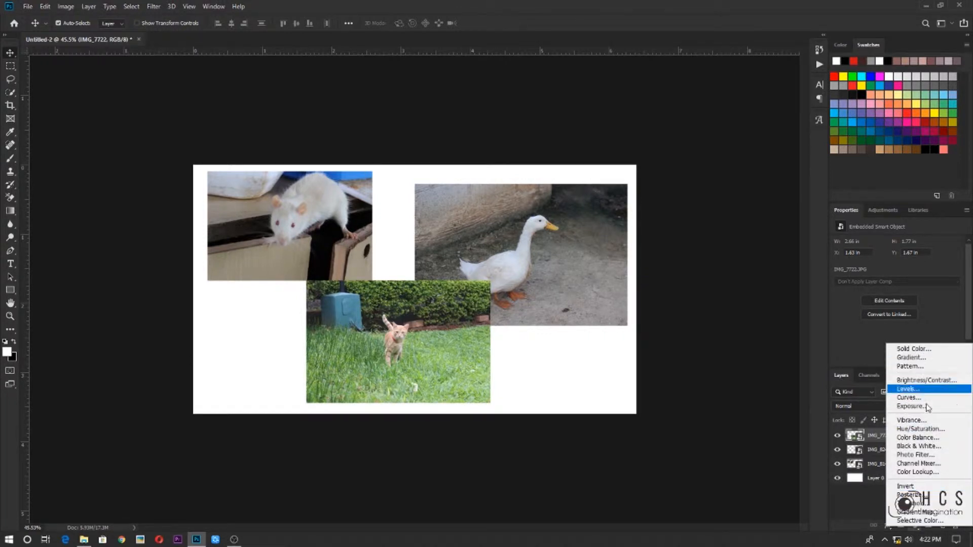
mouse_move(916, 532)
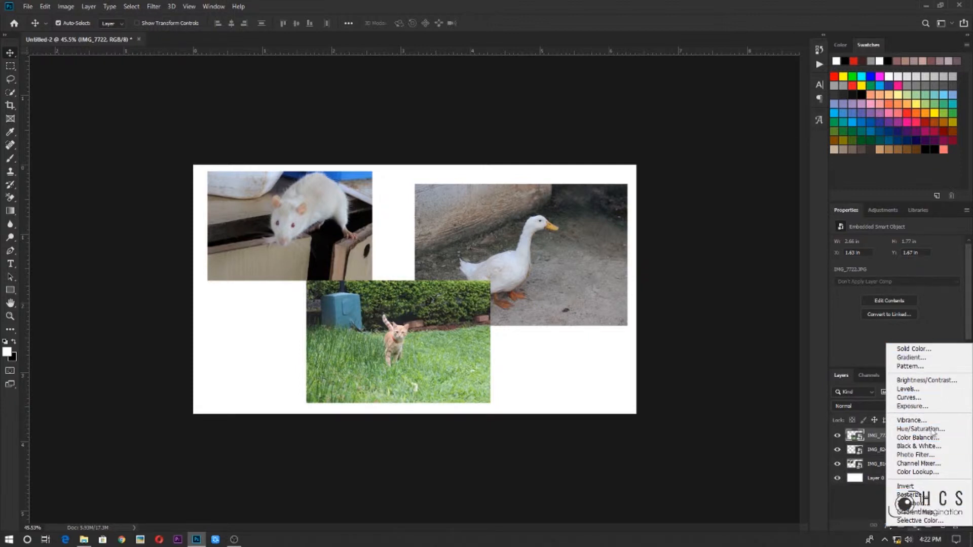
mouse_move(911, 358)
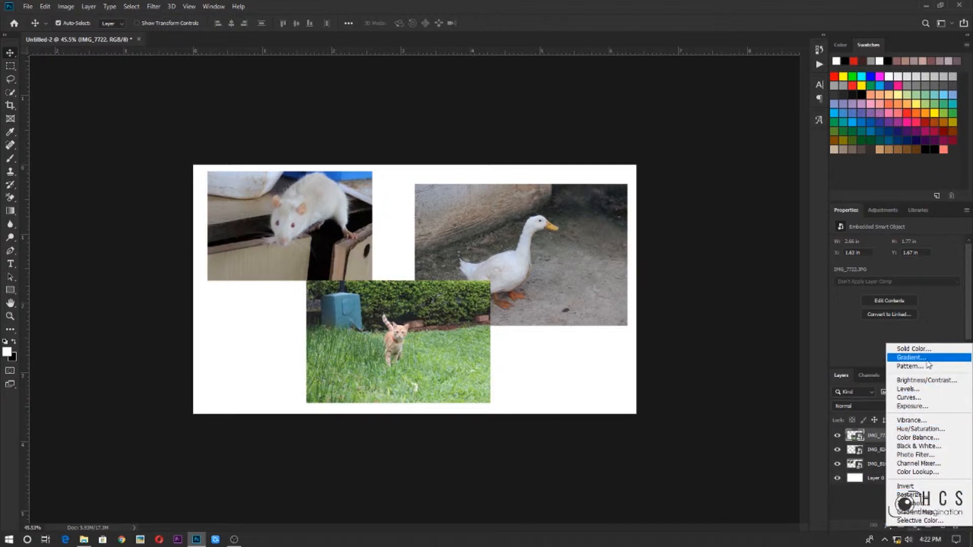
Step: Add a white-to-black Gradient fill layer, set its blending and 50% opacity, then revisit its settings
left_click(911, 357)
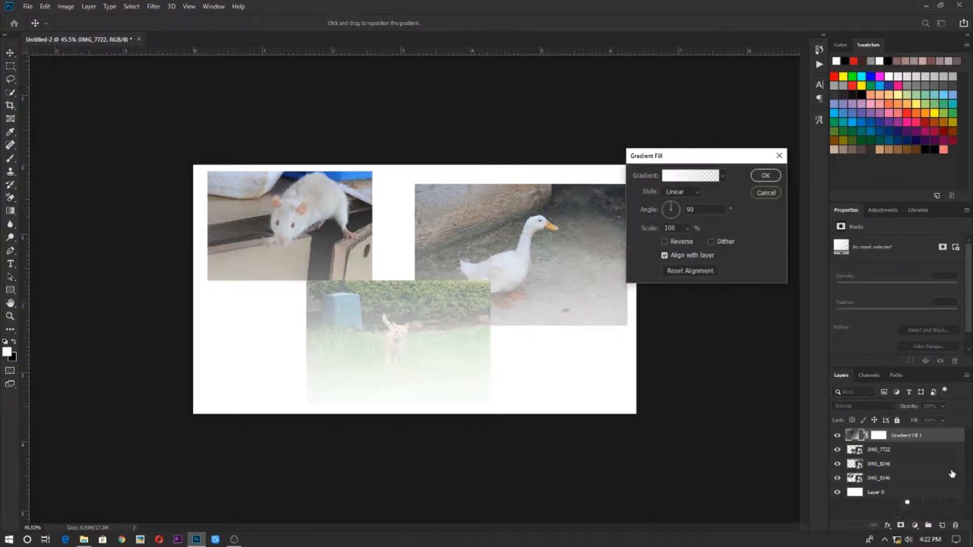
left_click(722, 175)
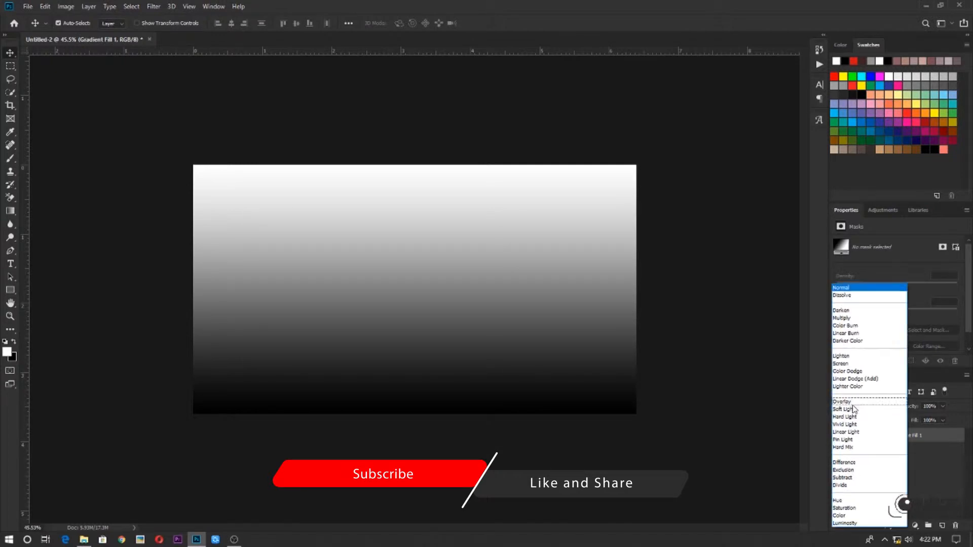
left_click(841, 286)
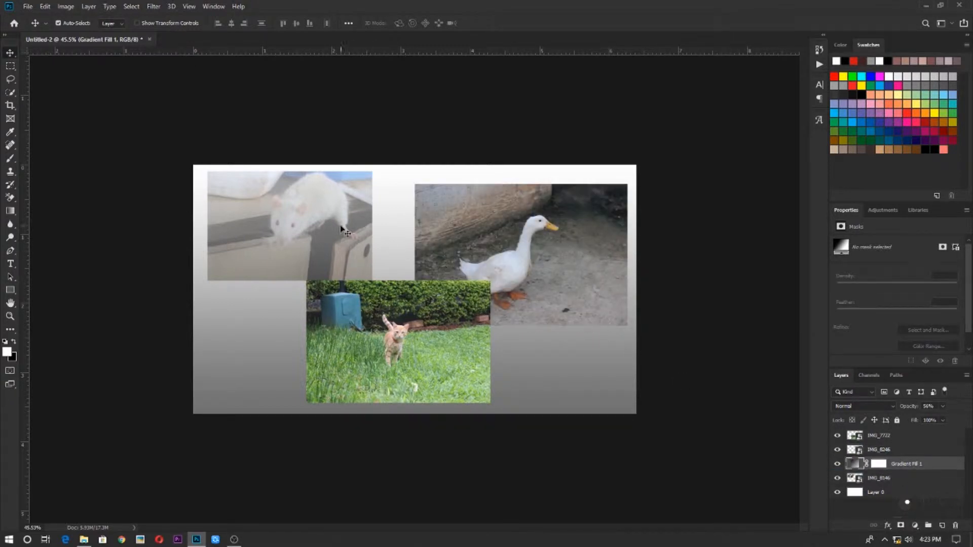
mouse_move(562, 355)
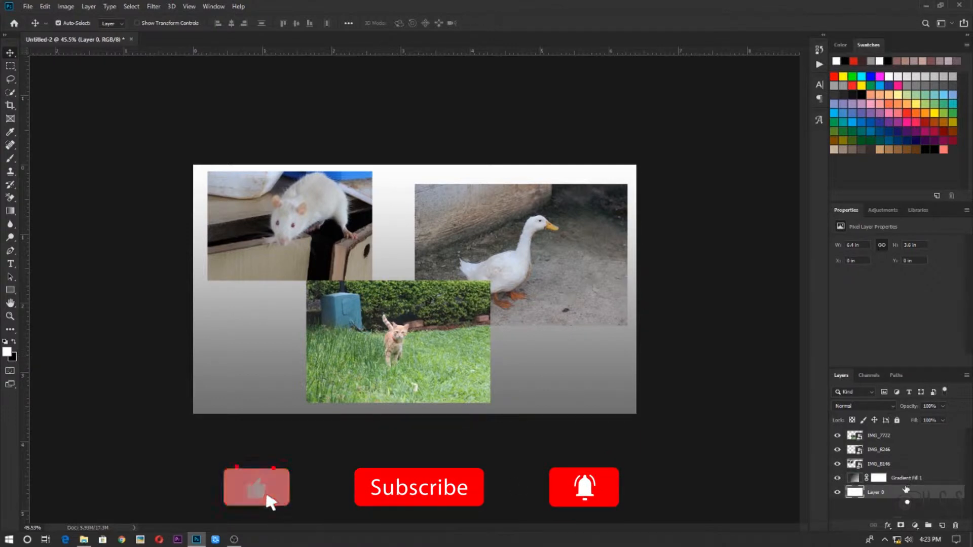
left_click(906, 478)
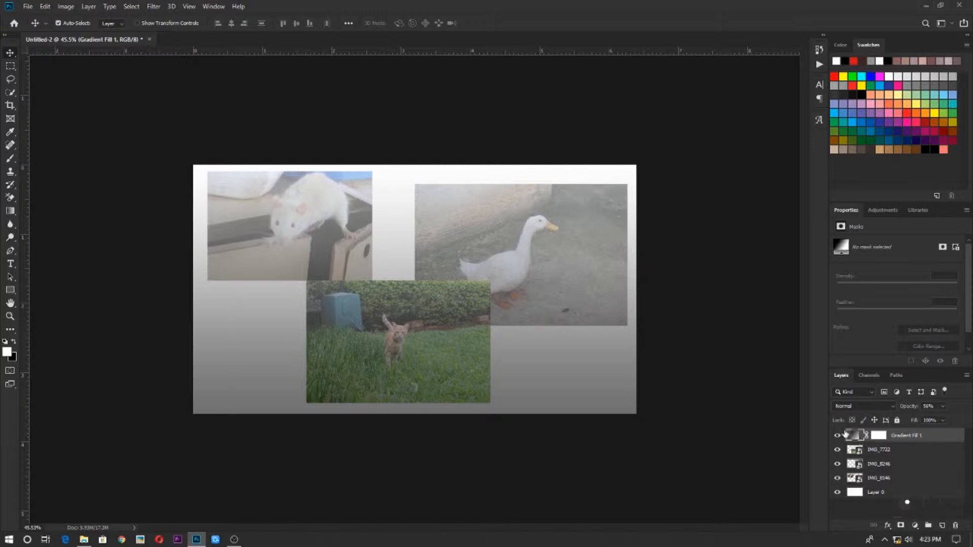
double_click(878, 435)
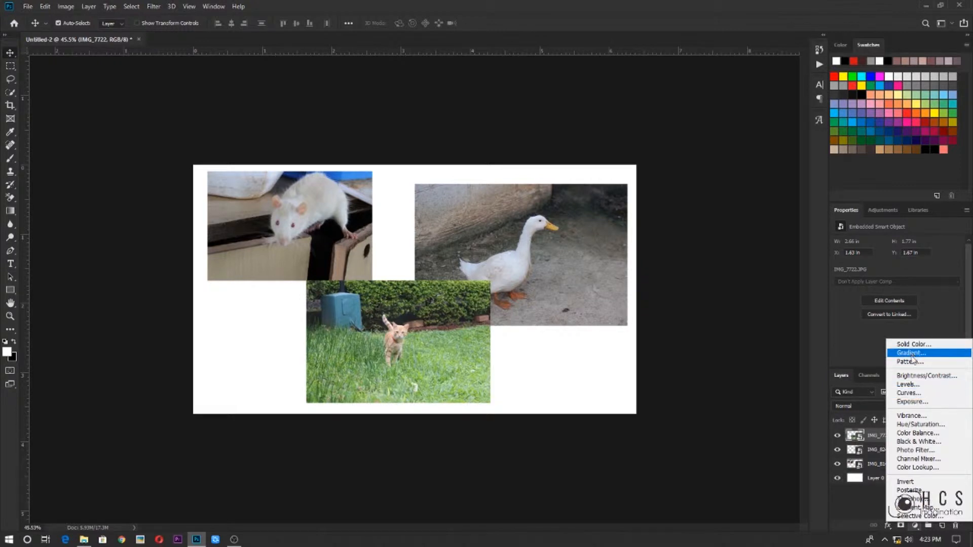
mouse_move(912, 345)
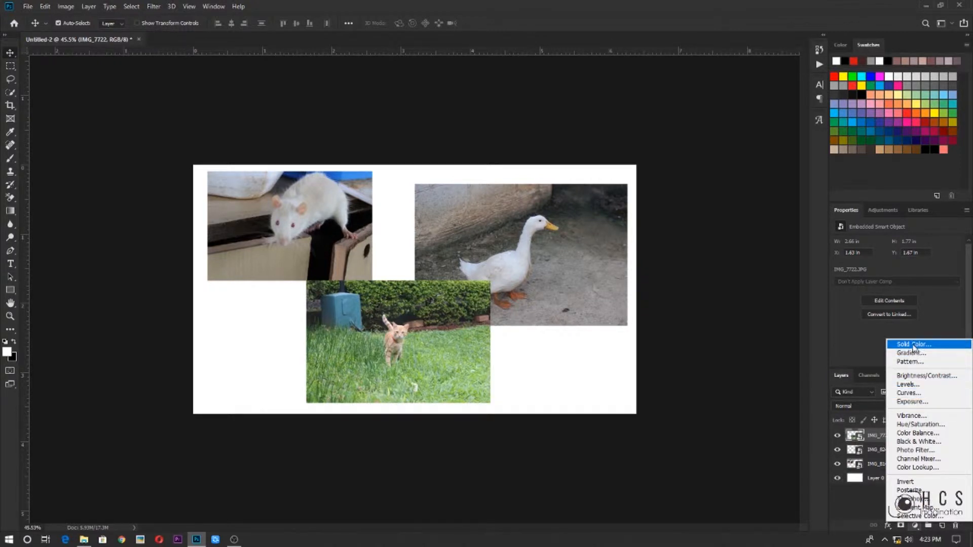
Step: Add a Solid Color fill layer in a strong salmon red and lower its opacity to 47%
left_click(911, 344)
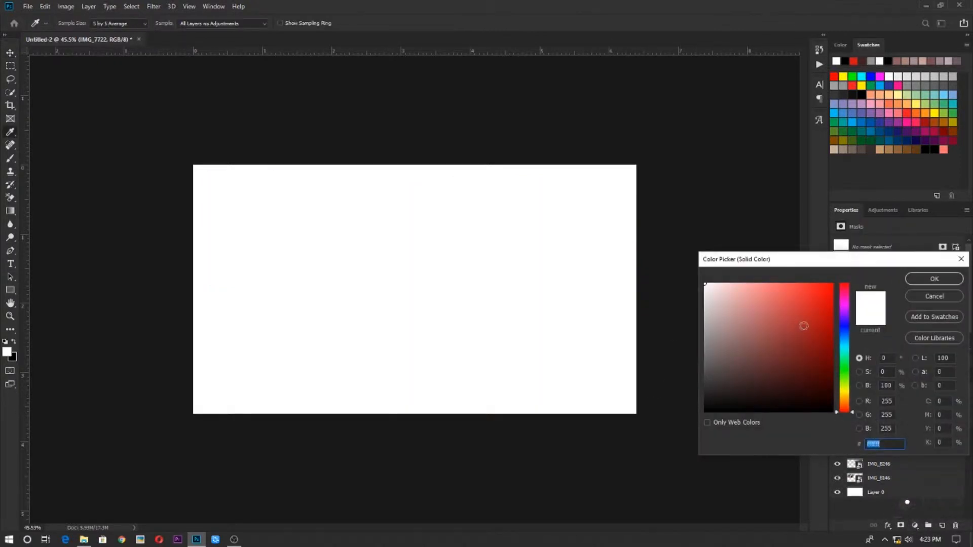
left_click(784, 280)
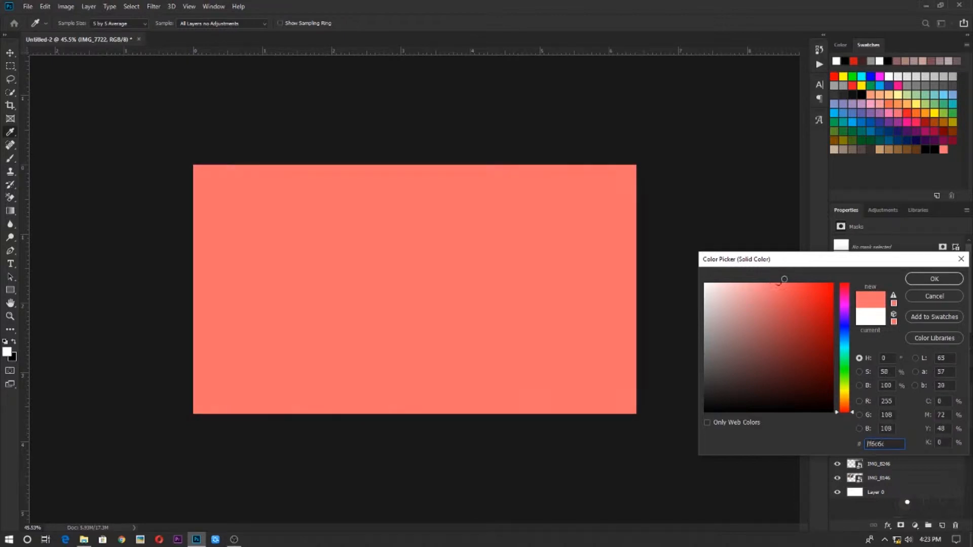
left_click_drag(783, 279, 839, 298)
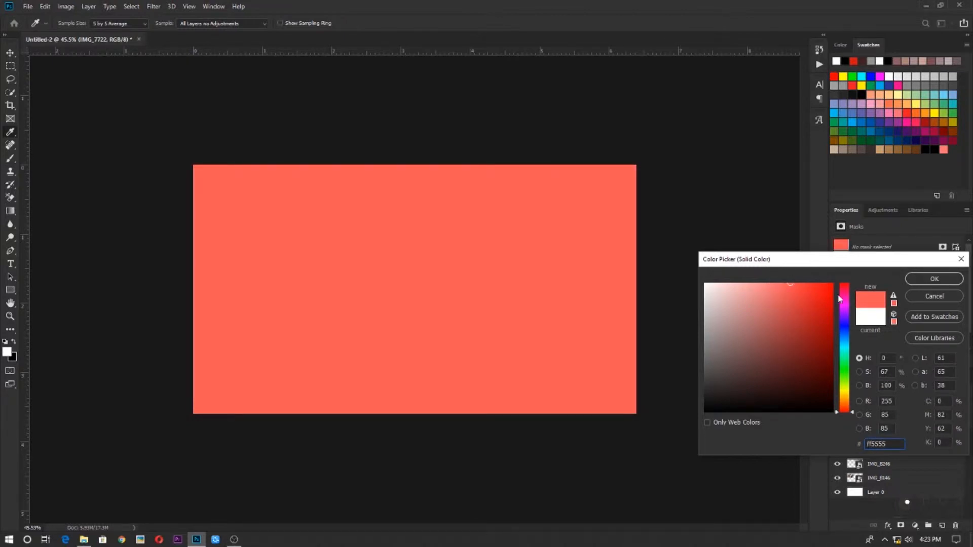
left_click(934, 277)
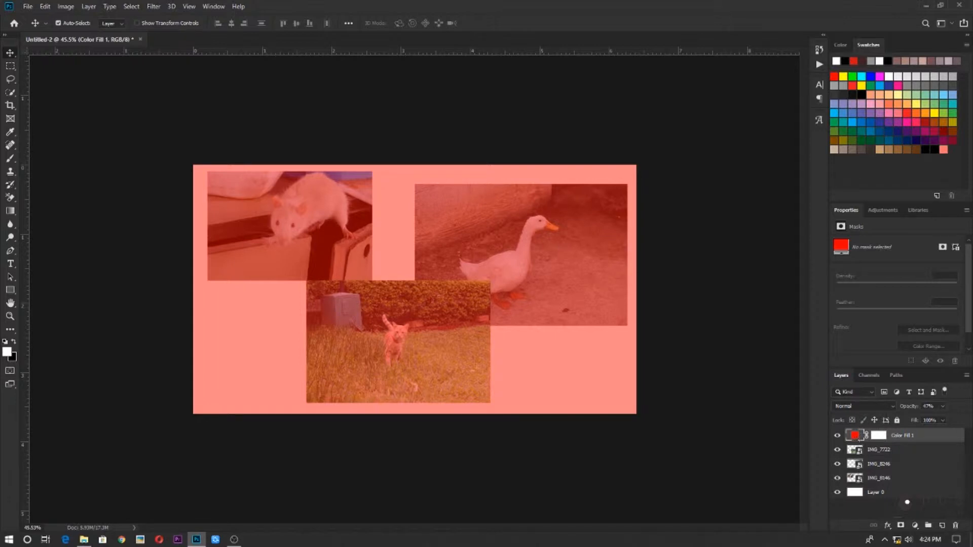
mouse_move(953, 415)
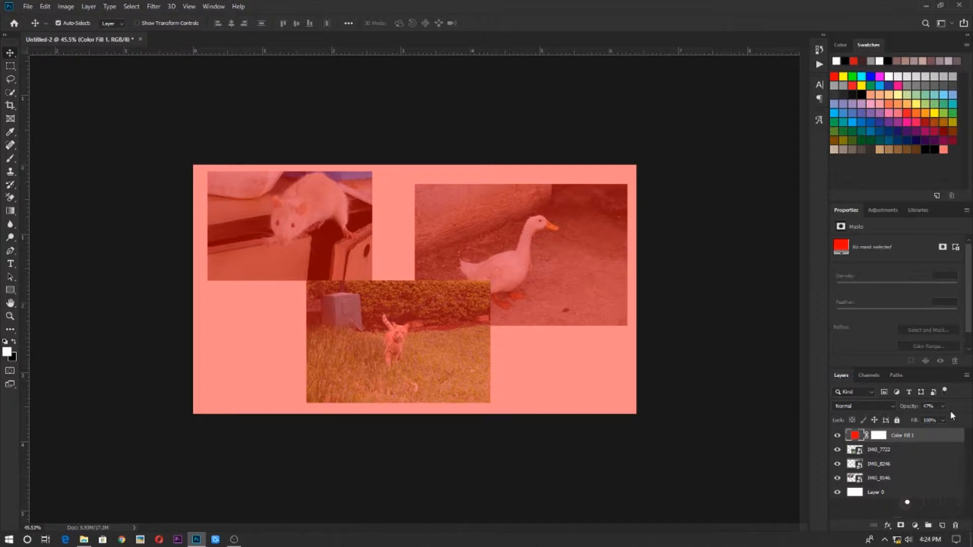
left_click(837, 435)
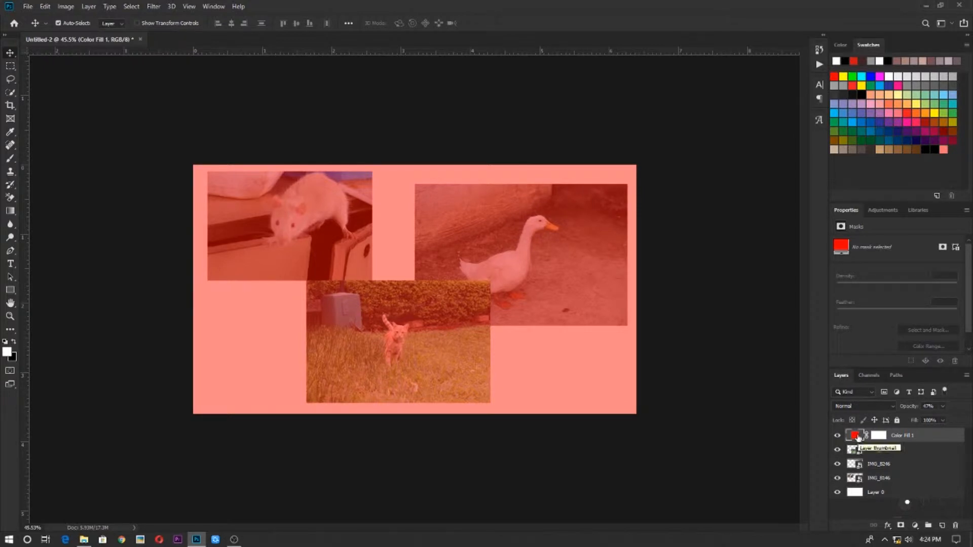
Step: Change Color Fill 1 from red to green via the Color Picker, trying pale blue first
double_click(857, 435)
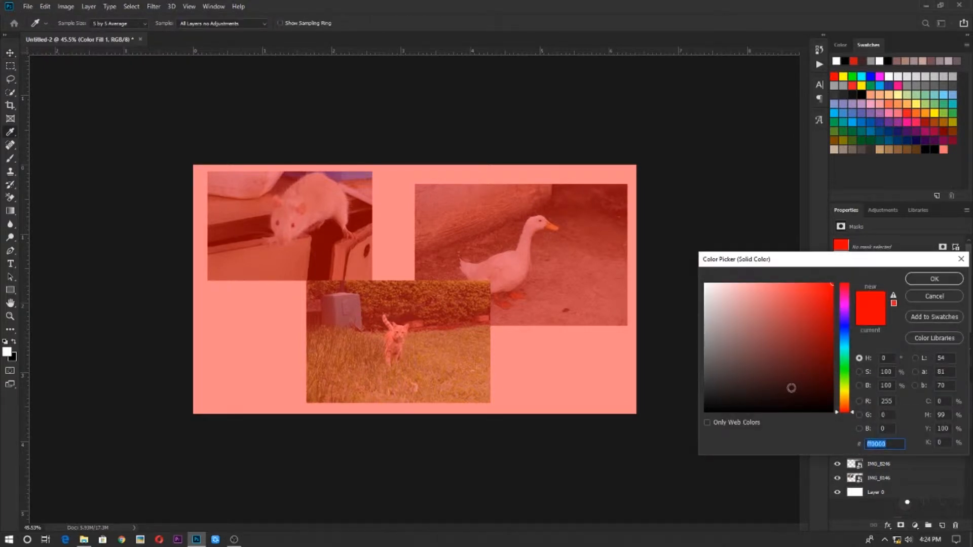
left_click(736, 282)
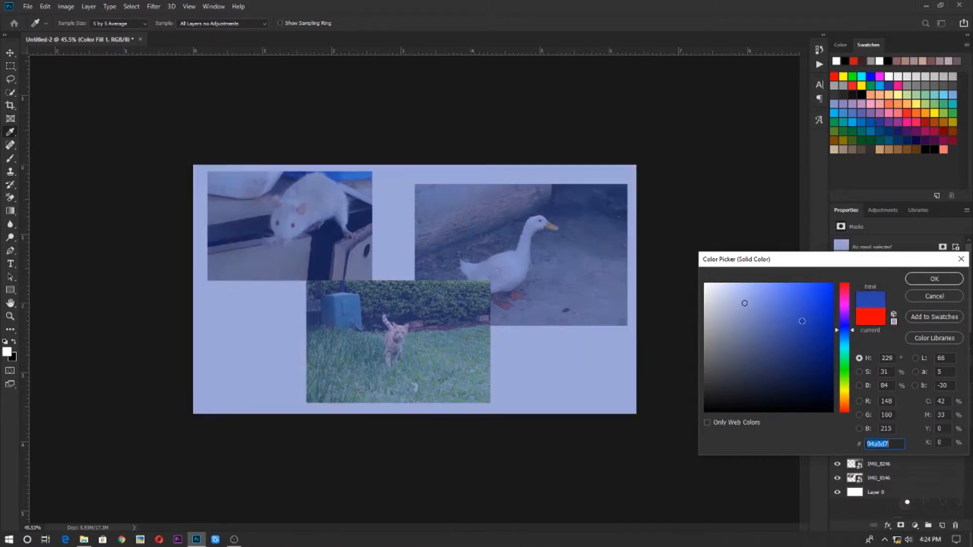
left_click(808, 313)
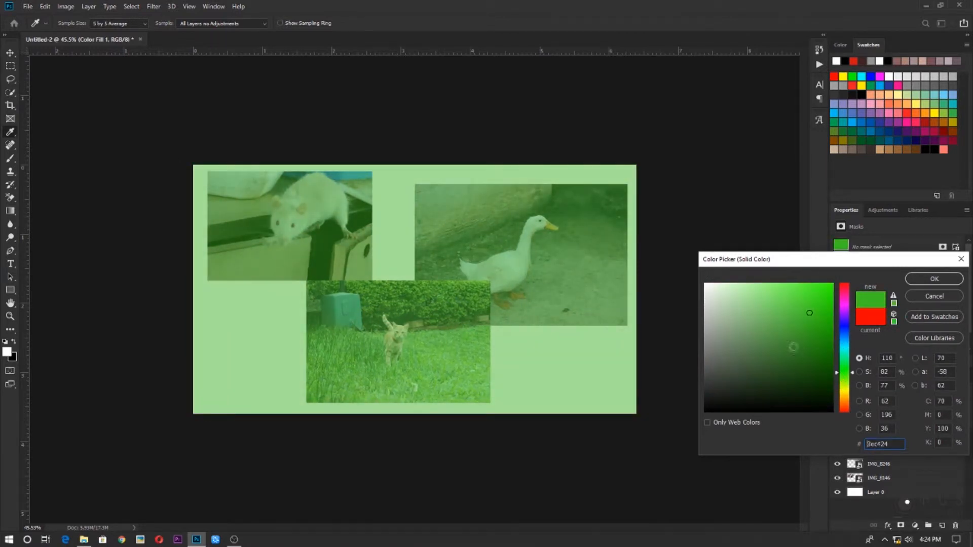
left_click(933, 279)
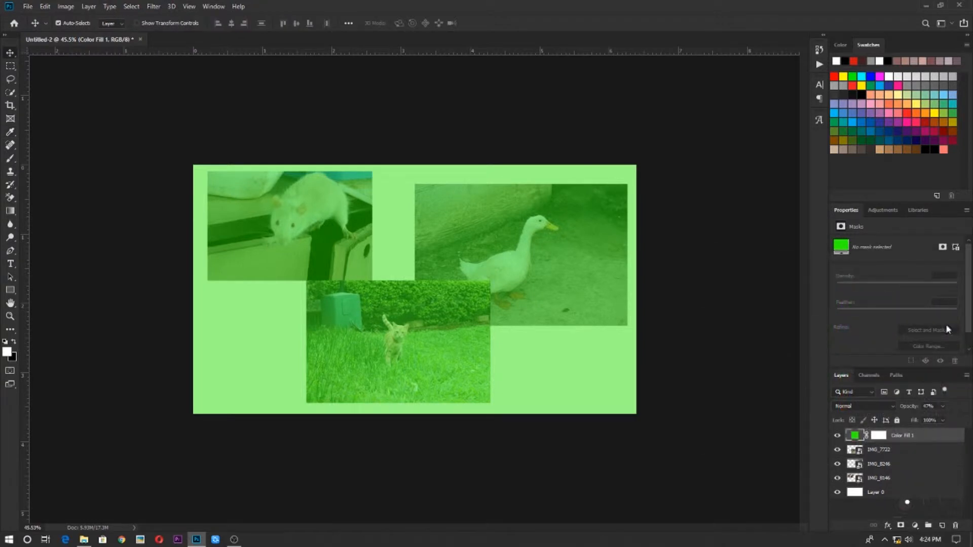
mouse_move(913, 435)
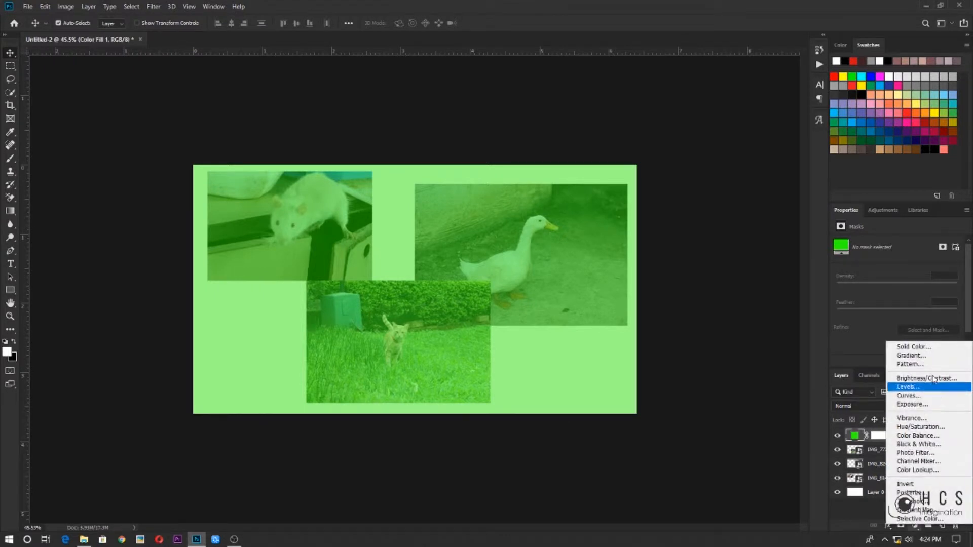
mouse_move(924, 404)
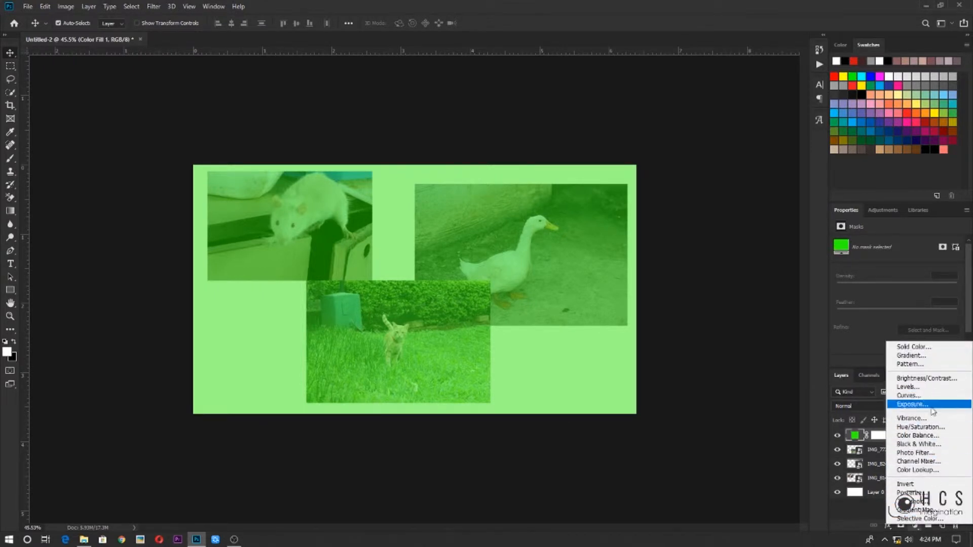
mouse_move(916, 452)
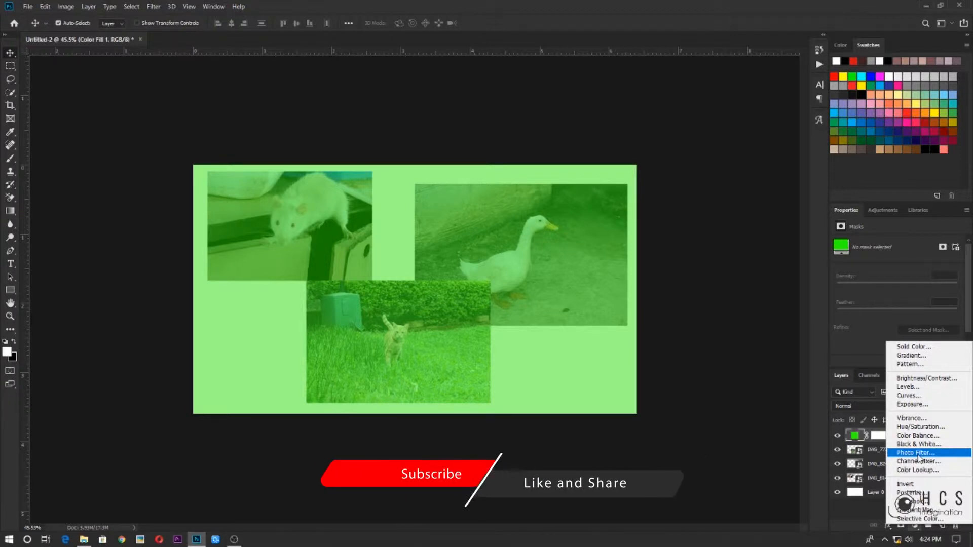
mouse_move(909, 396)
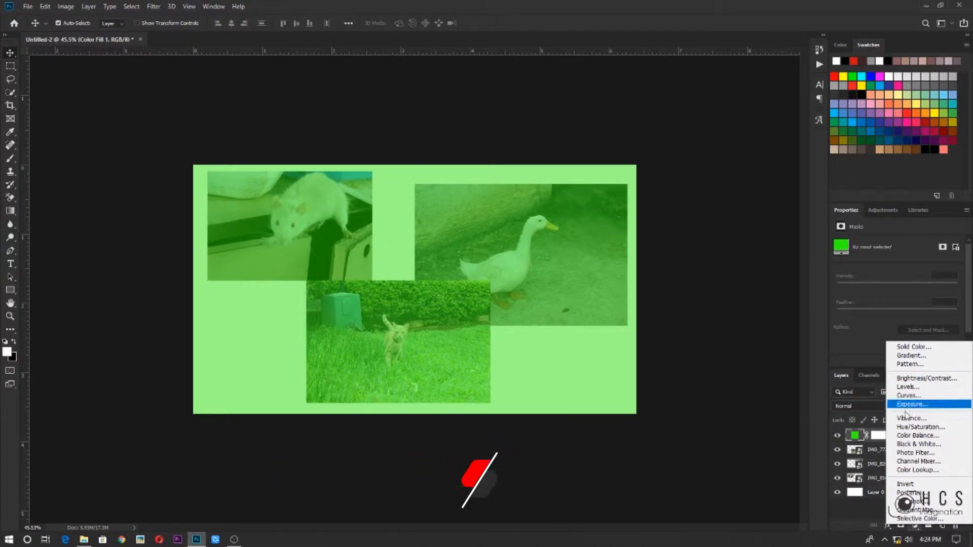
mouse_move(921, 427)
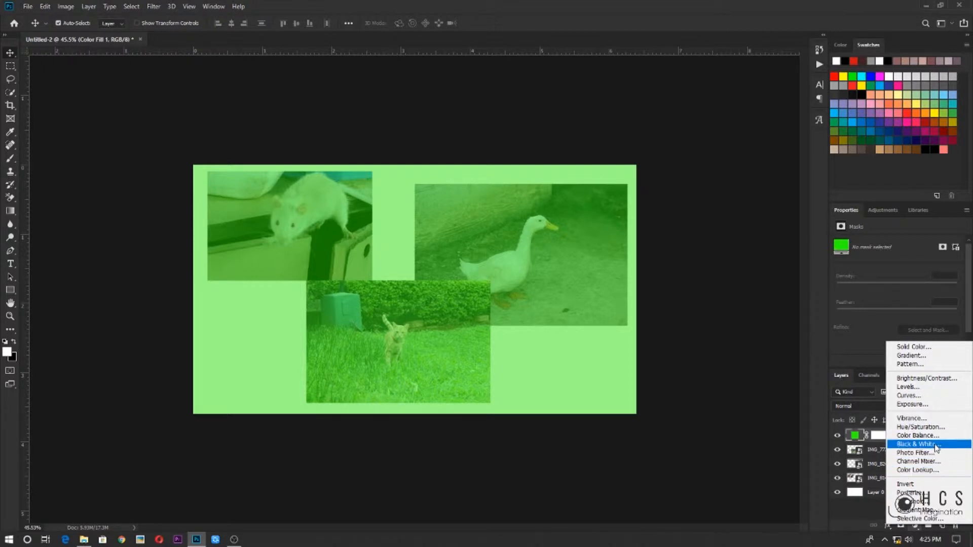
Step: Add a Black & White adjustment layer over the collage
left_click(917, 444)
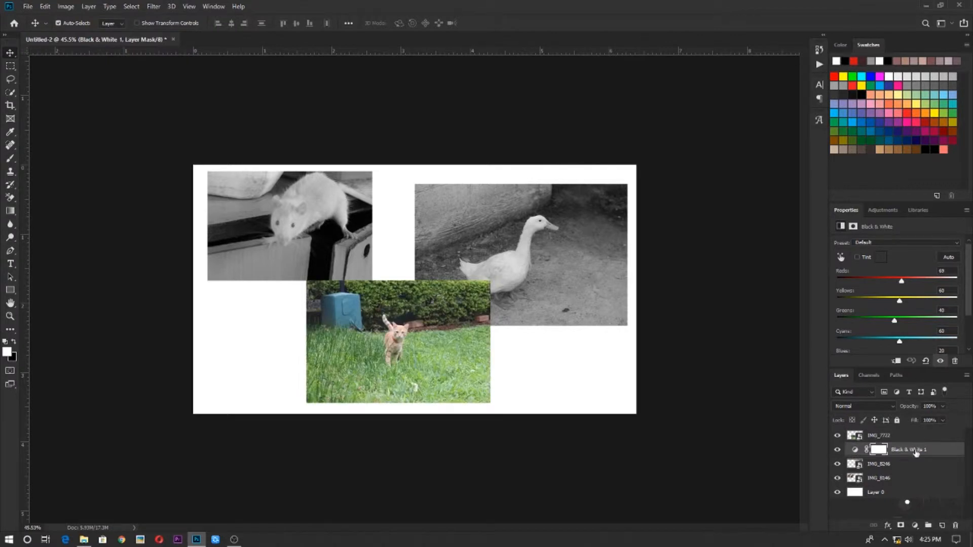
Step: Move Black & White 1 above every photo so the whole collage turns greyscale
left_click(878, 477)
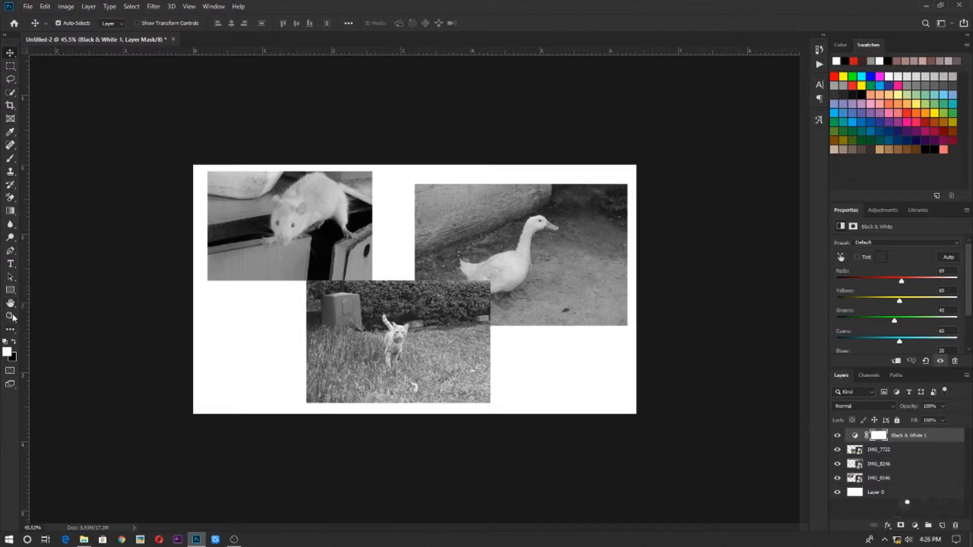
left_click(10, 290)
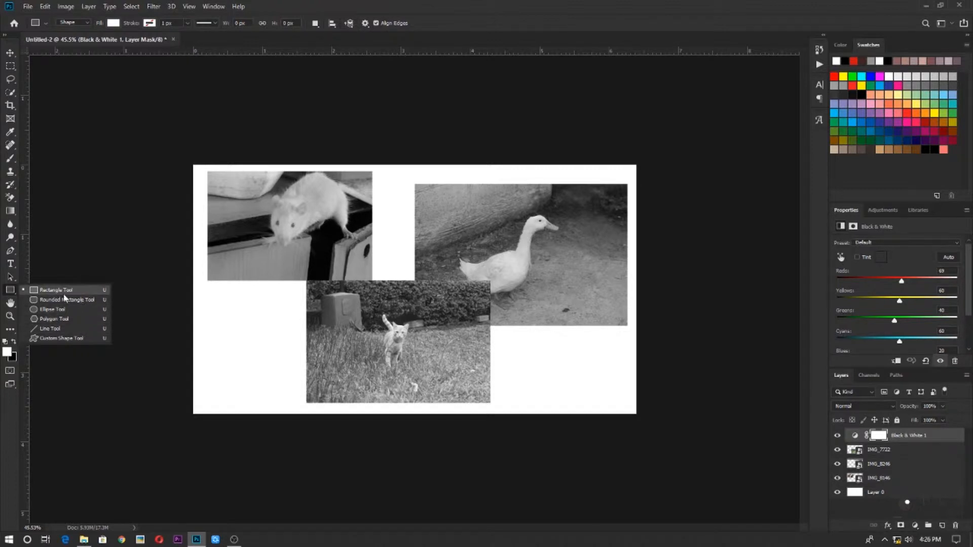
mouse_move(67, 300)
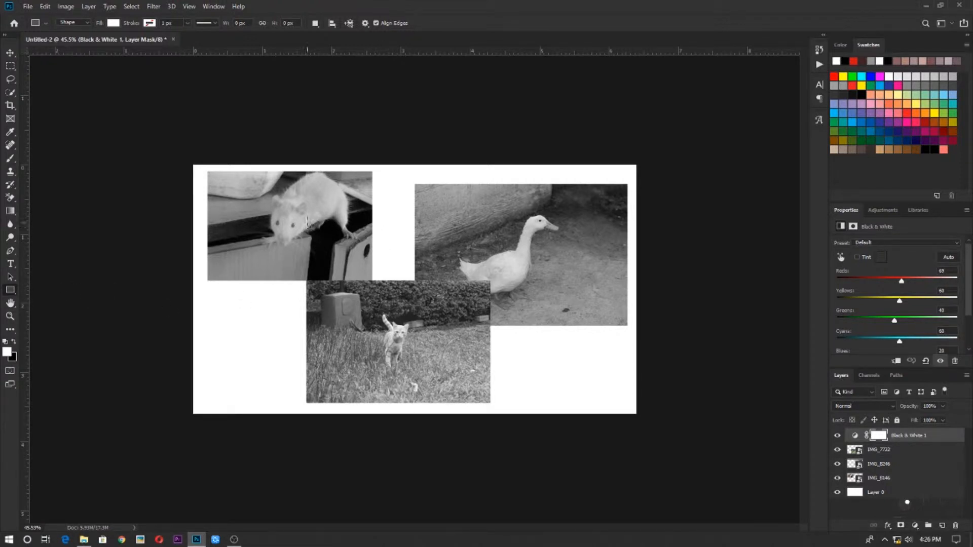
Step: Draw a large white Rectangle shape across the collage centre, hiding the photo overlaps
left_click_drag(305, 216, 482, 340)
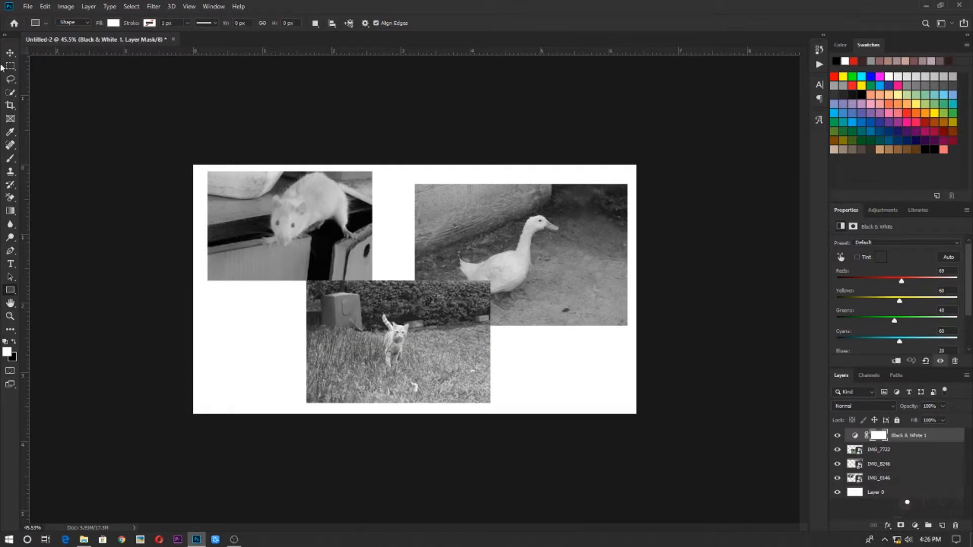
left_click(73, 23)
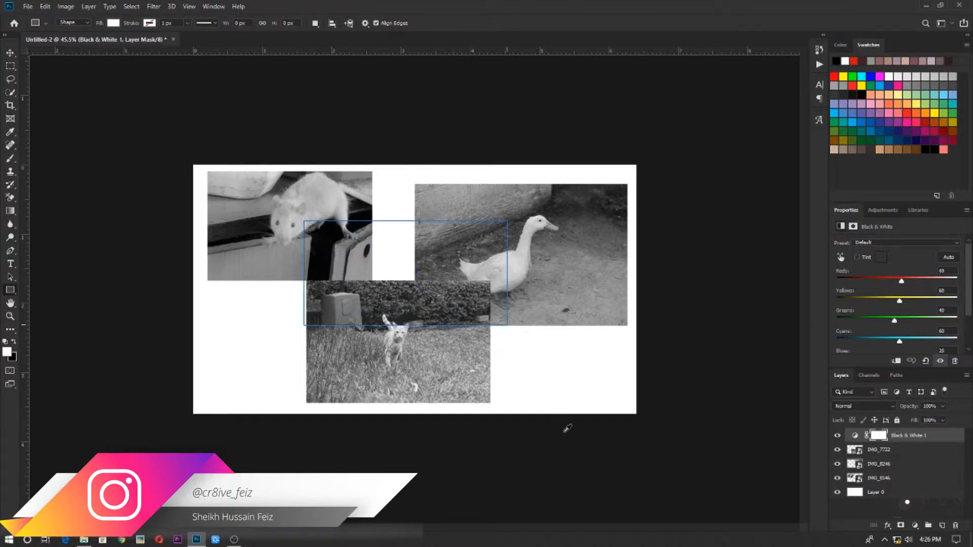
left_click_drag(304, 222, 507, 328)
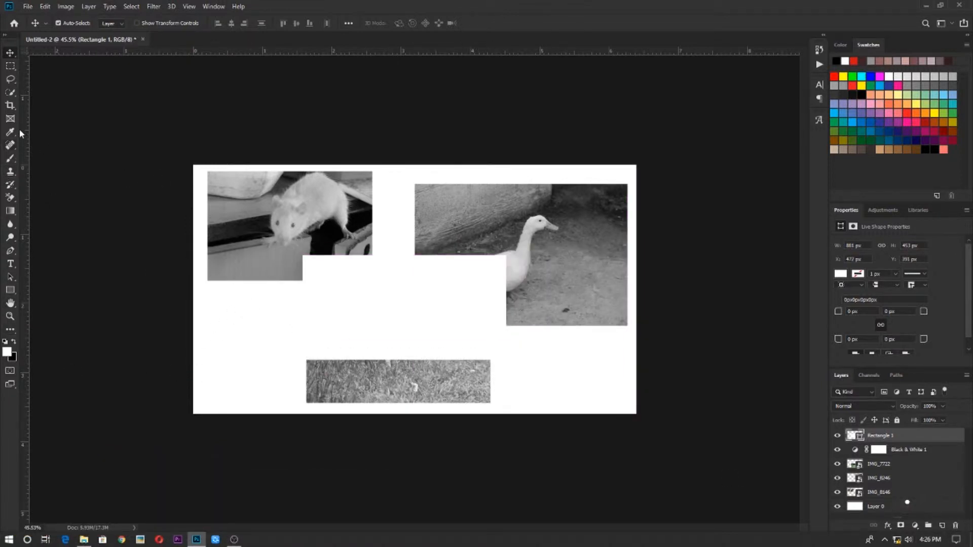
mouse_move(412, 277)
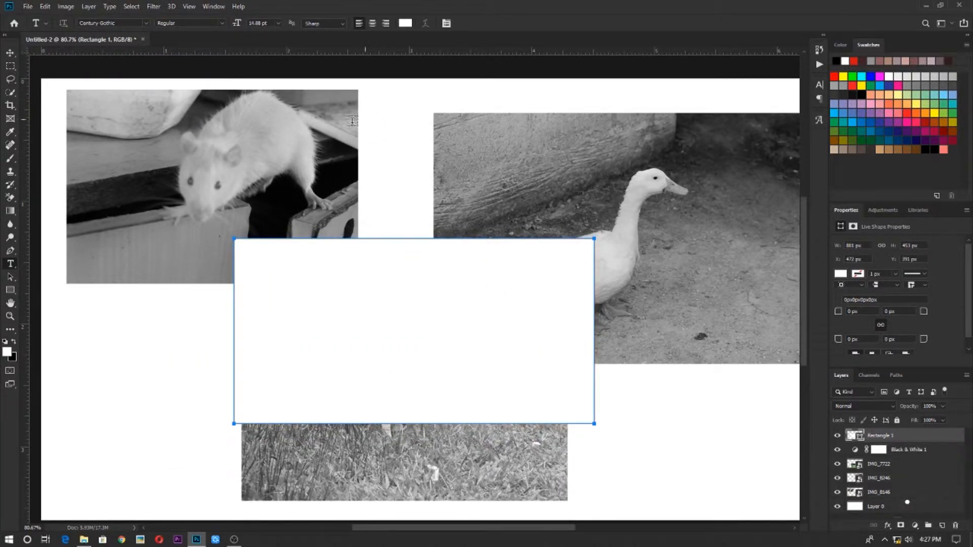
mouse_move(547, 159)
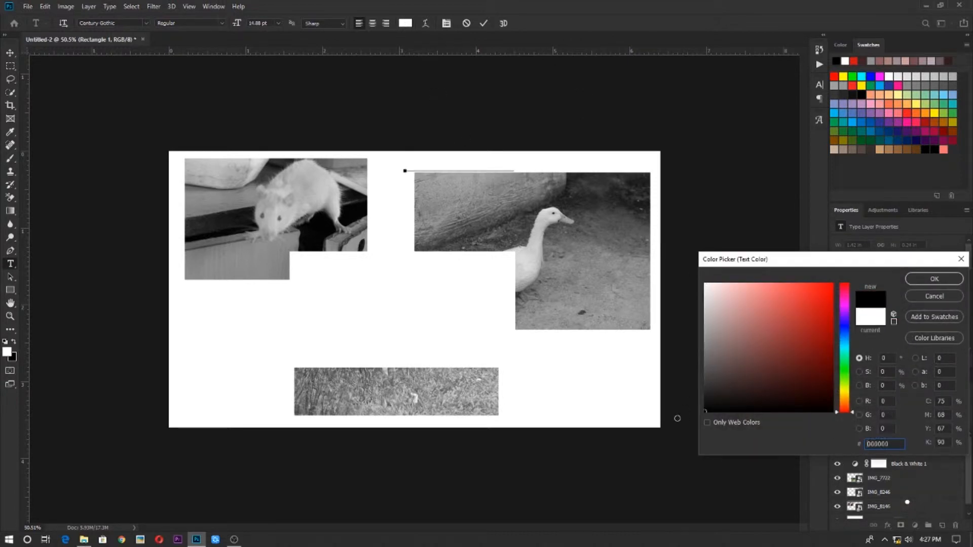
Step: Add a black RAT text label beneath the rat photo in Century Gothic
left_click(933, 277)
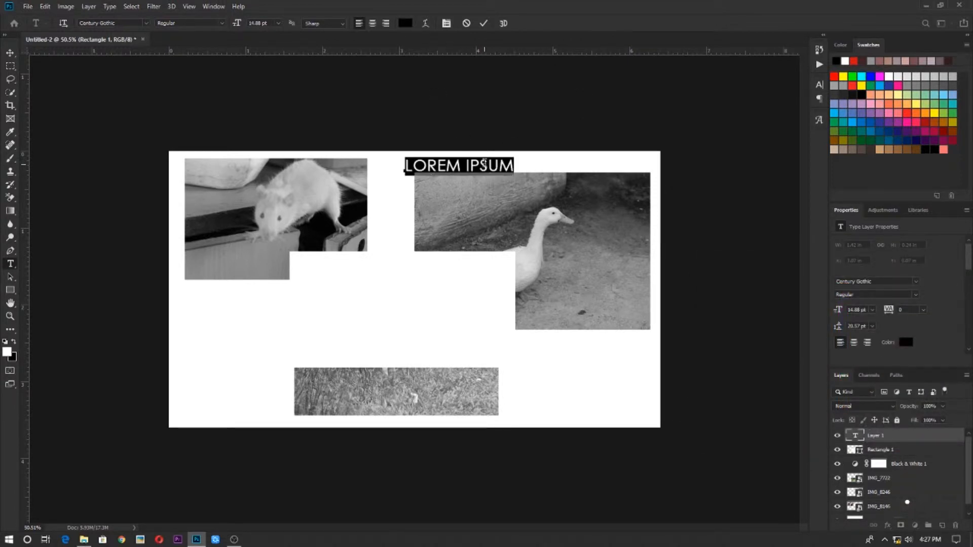
type("HUSSA")
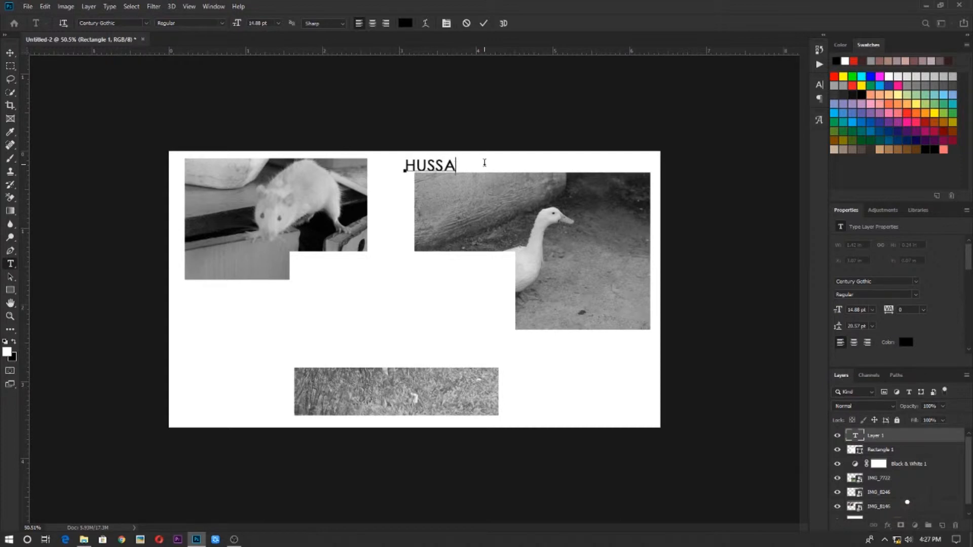
type("IN")
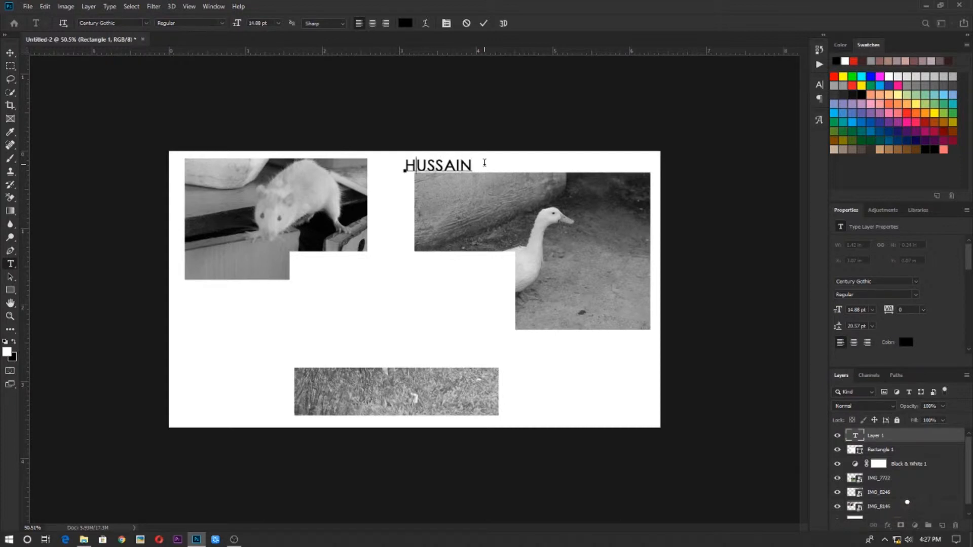
type("RAT")
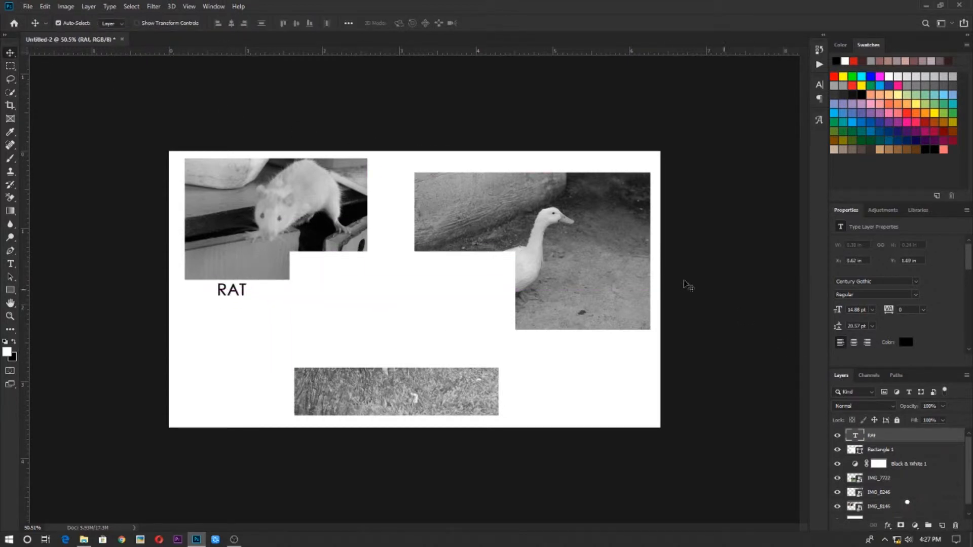
Step: Add DUCK and CAT text labels beneath the duck and cat photos
left_click(587, 310)
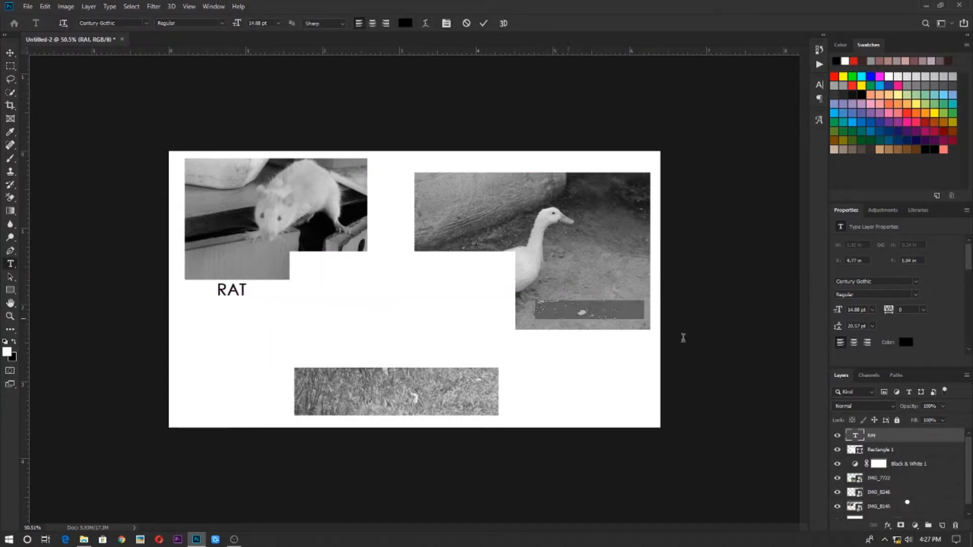
type("DUCK")
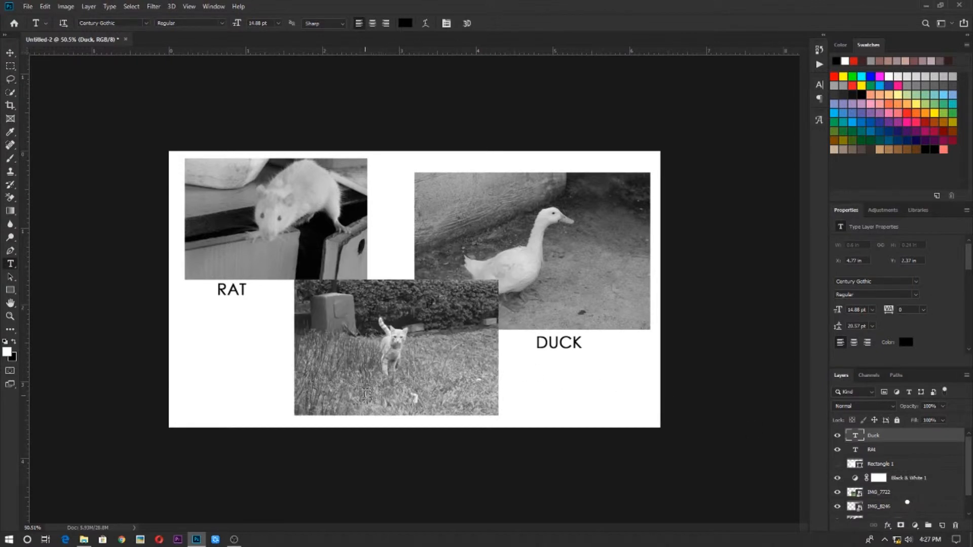
type("CA")
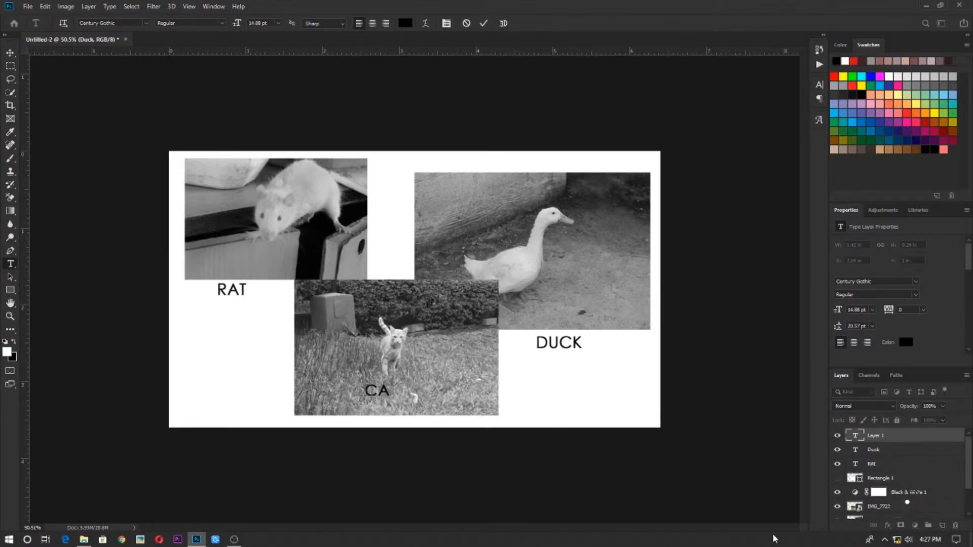
type("T")
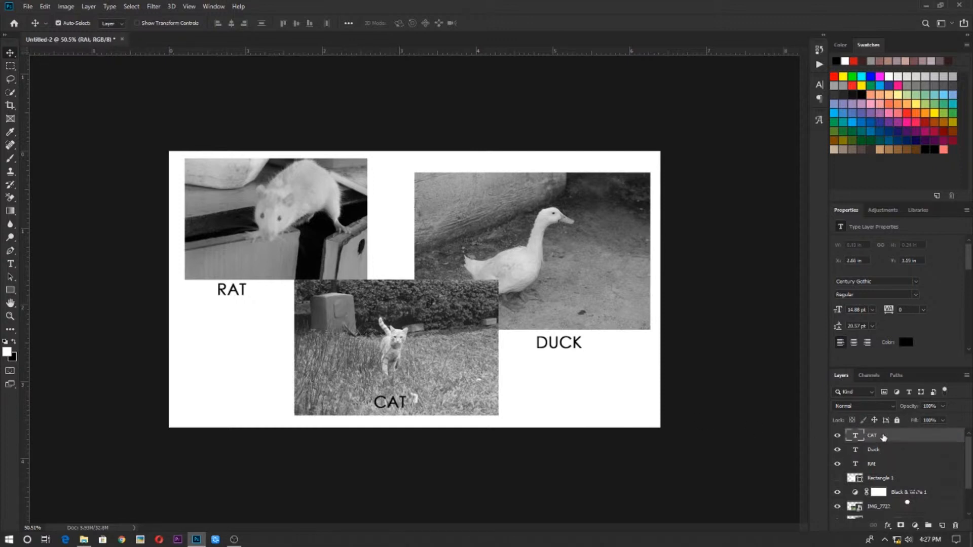
Step: Give the CAT text layer a white Color Overlay layer style
left_click(874, 449)
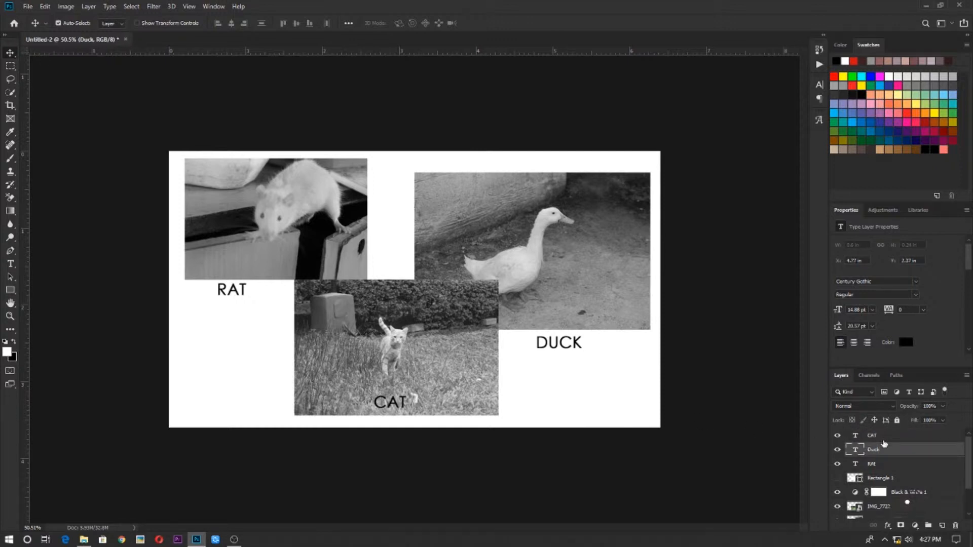
left_click(872, 435)
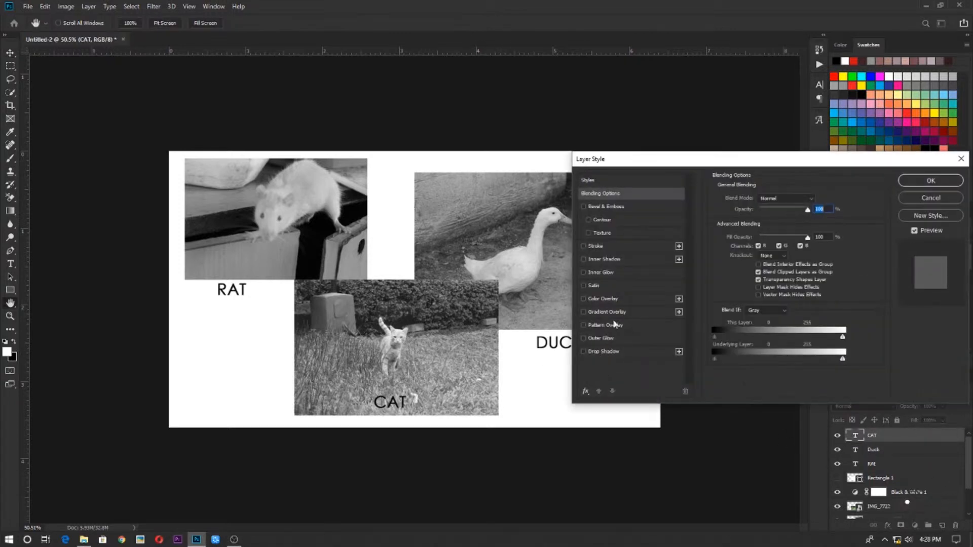
left_click(583, 298)
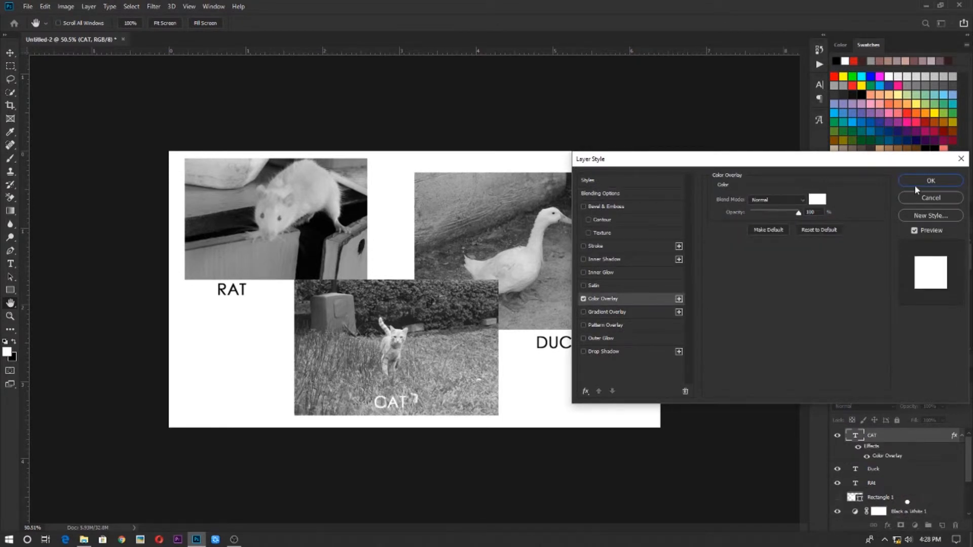
left_click(931, 180)
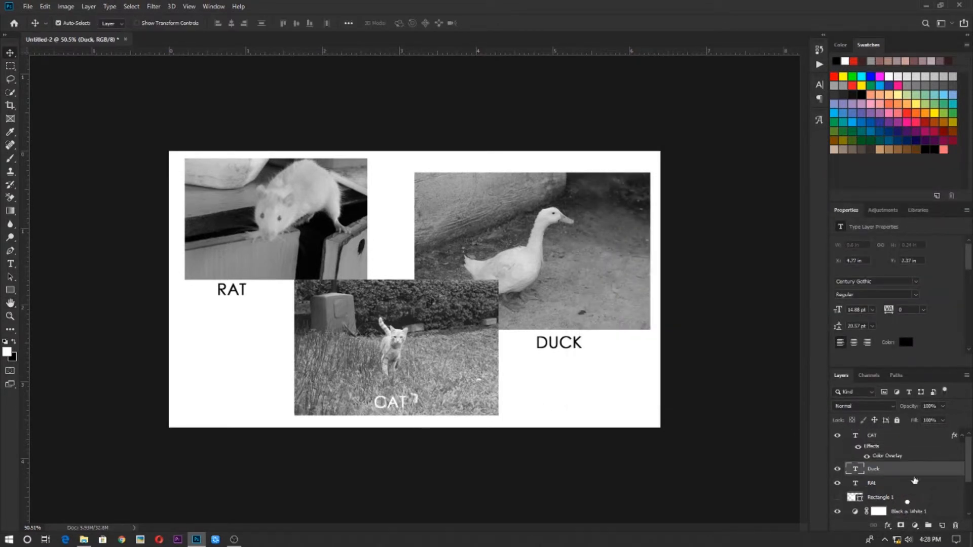
Step: Move the DUCK and RAT labels into the bottom corners of their photos
left_click_drag(558, 342, 540, 324)
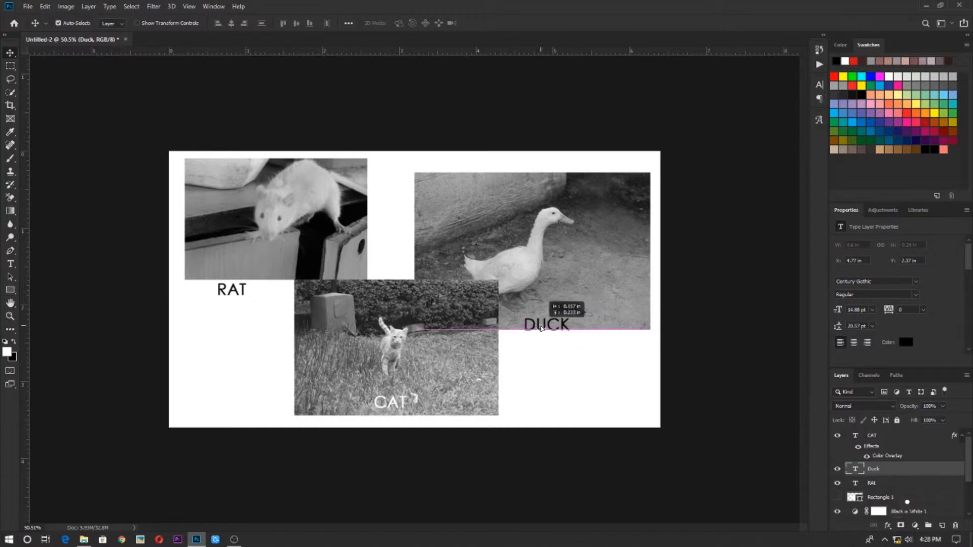
left_click_drag(546, 325, 556, 316)
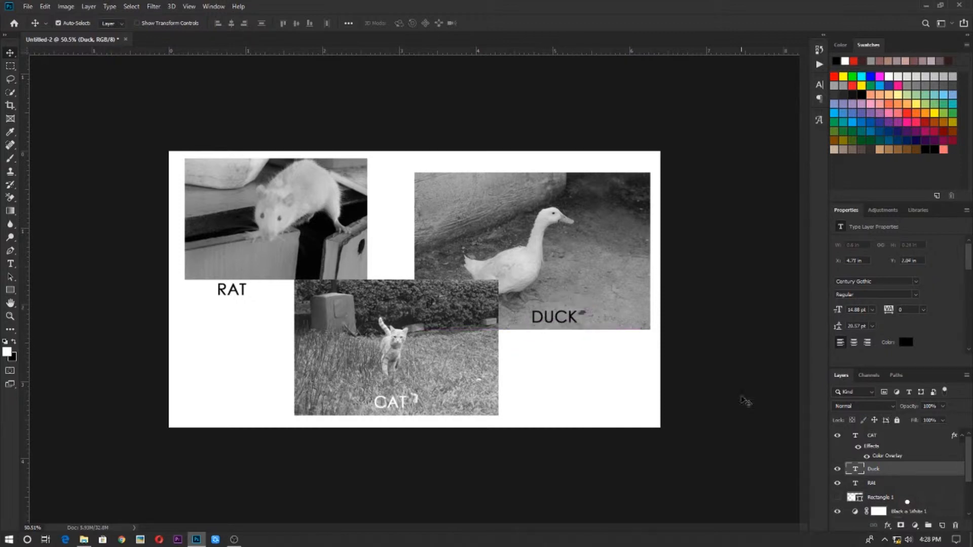
mouse_move(619, 366)
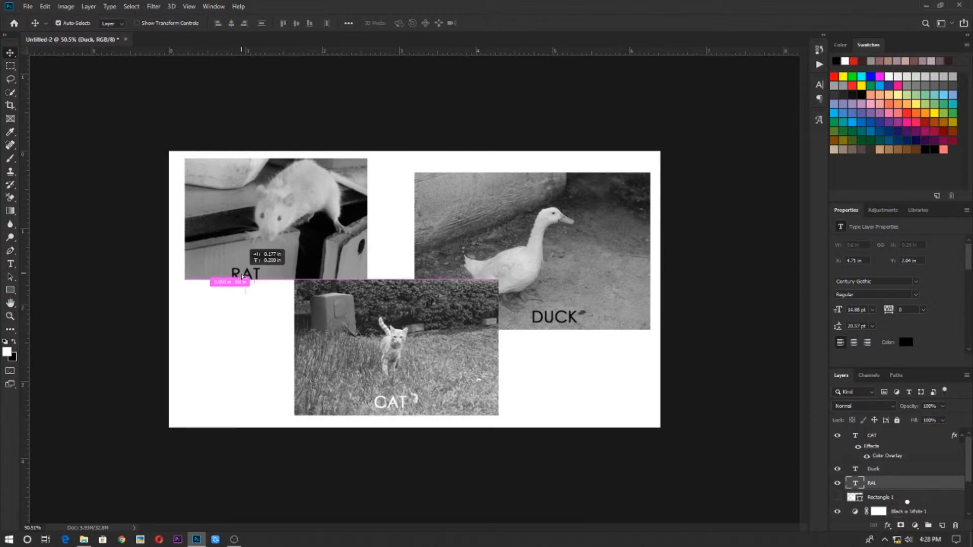
left_click_drag(247, 274, 263, 280)
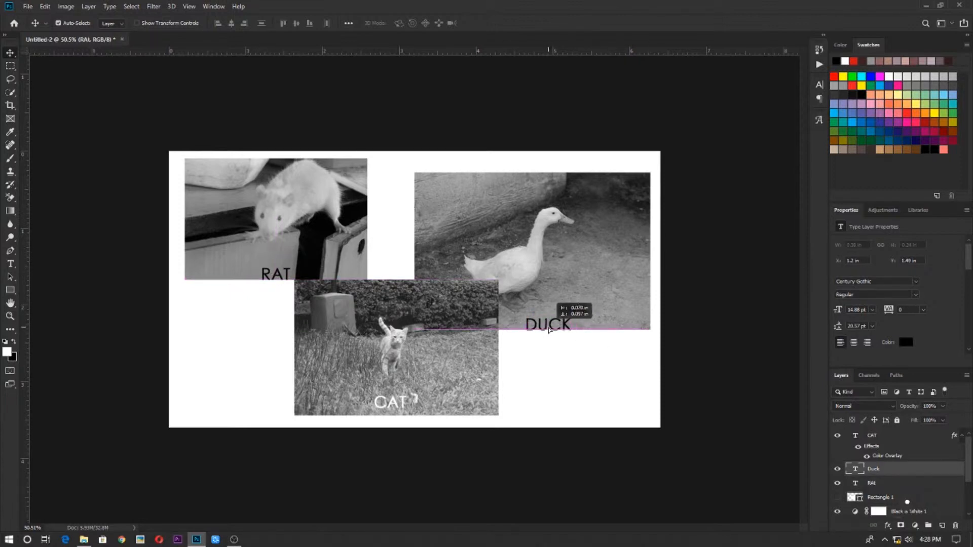
left_click_drag(548, 324, 599, 328)
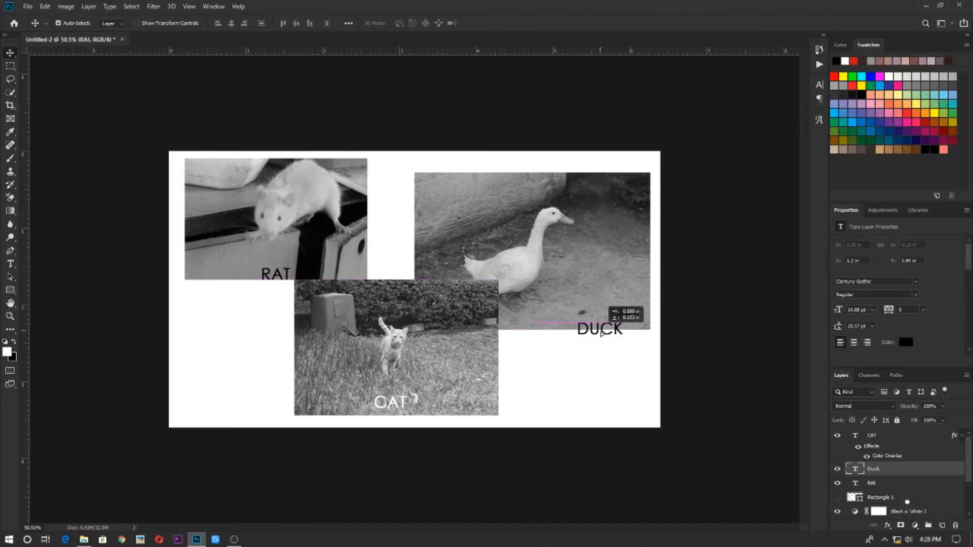
left_click_drag(599, 328, 626, 322)
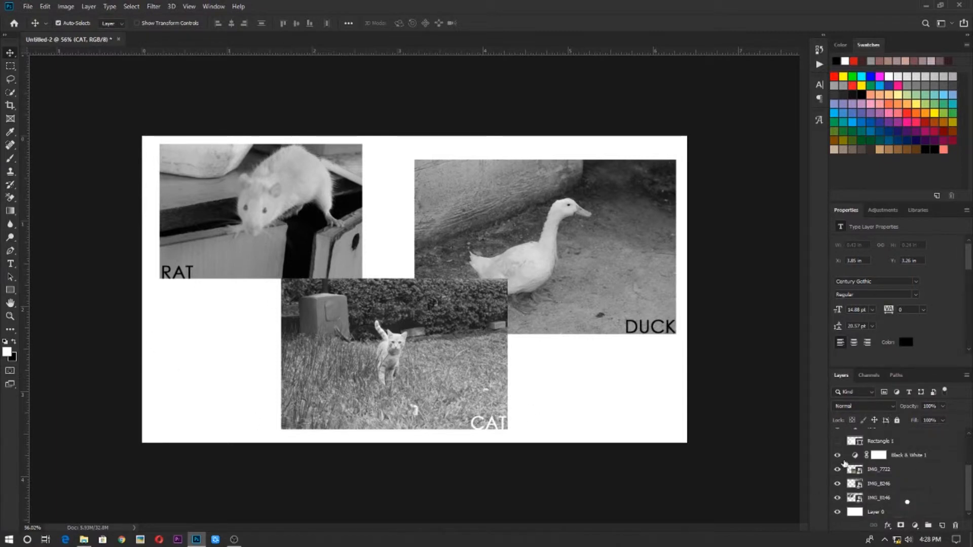
Step: Hide the Black & White 1 adjustment layer to restore full colour
left_click(838, 455)
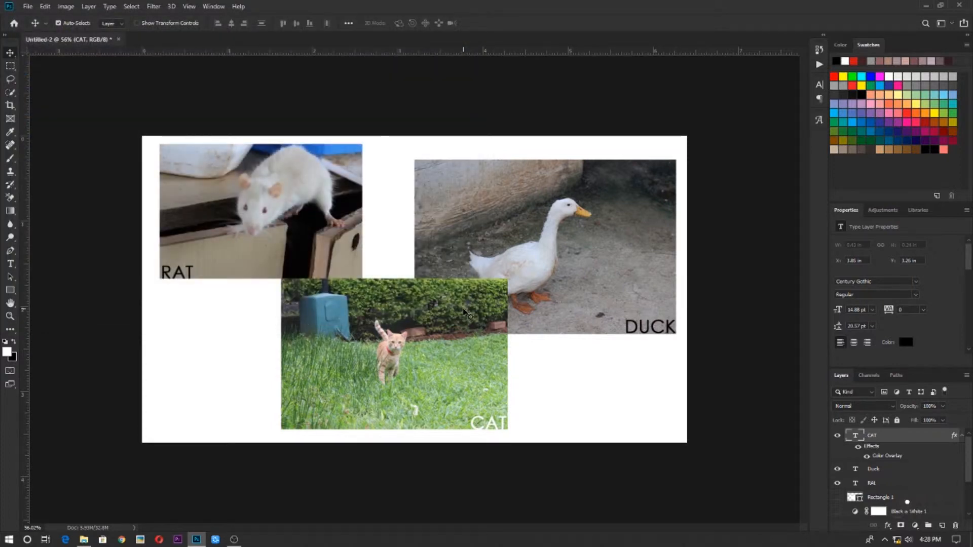
Step: Save the collage as a JPEG named Animals in the Chapter 6 - Lesson on Layers folder
left_click(27, 6)
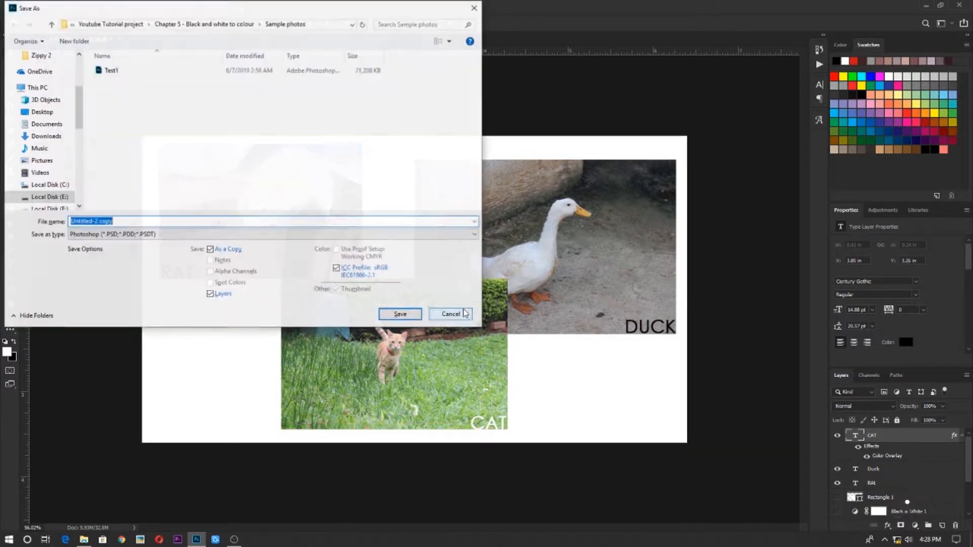
left_click(273, 234)
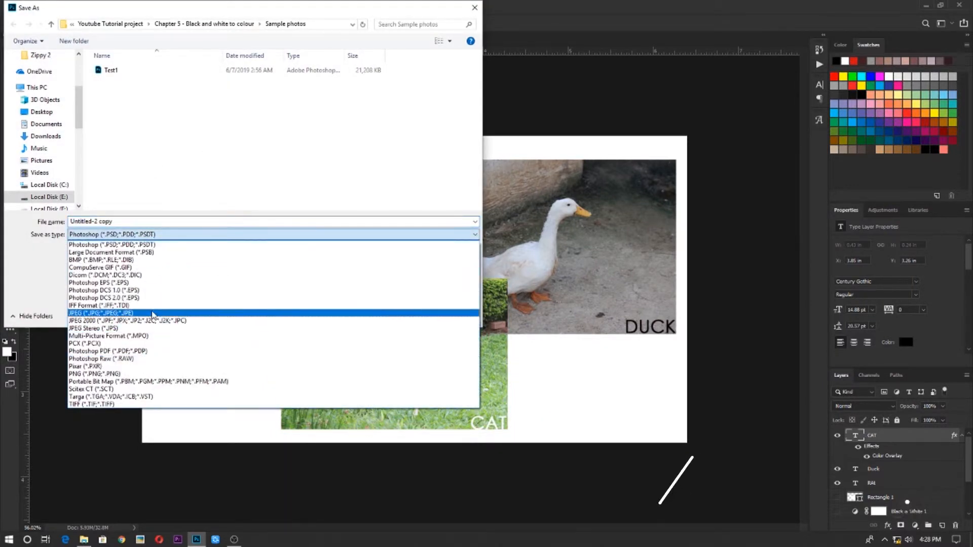
left_click(100, 314)
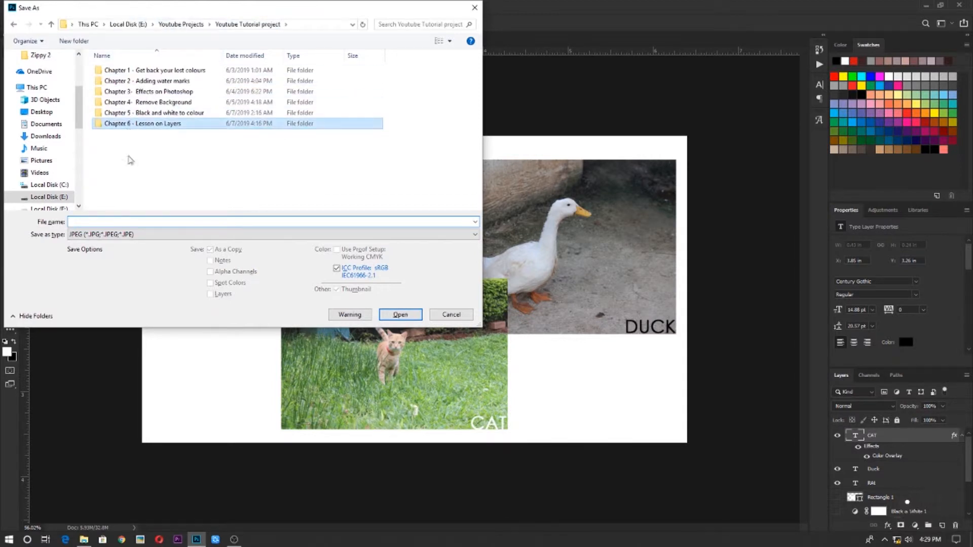
double_click(142, 123)
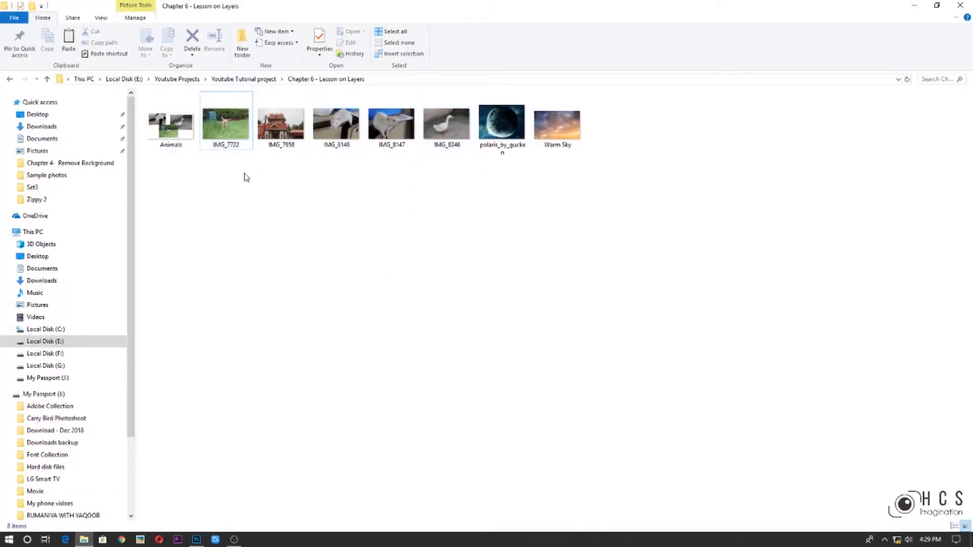
Step: View the saved Animals image from the folder
left_click(170, 120)
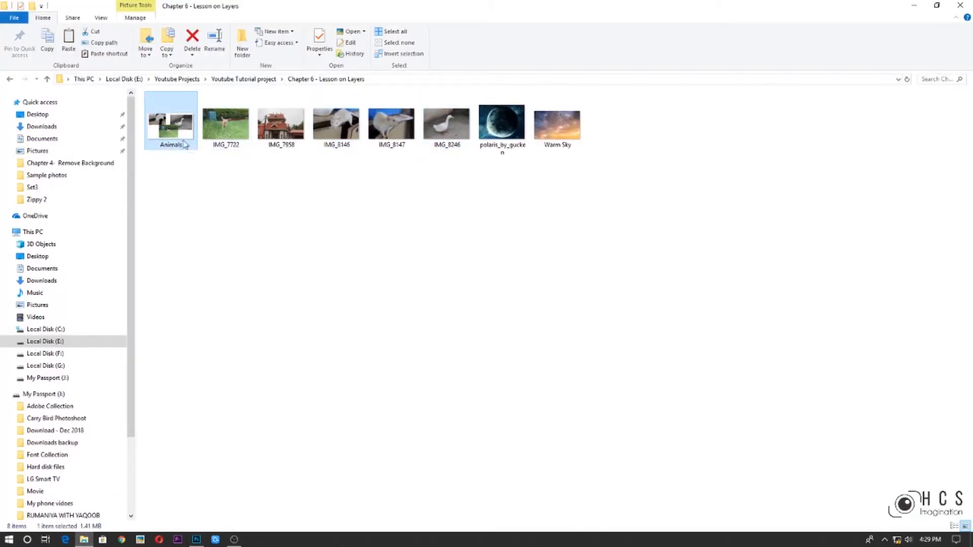
double_click(170, 121)
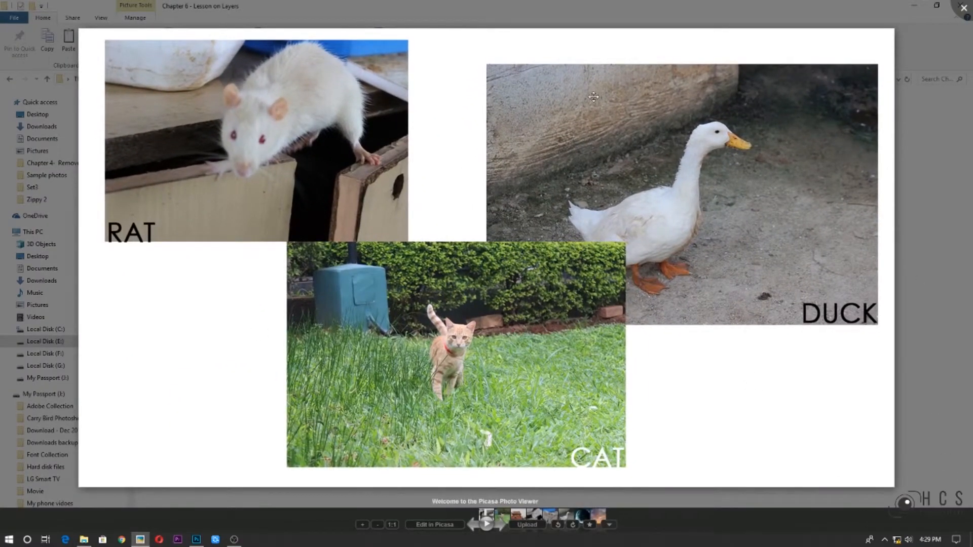
mouse_move(437, 211)
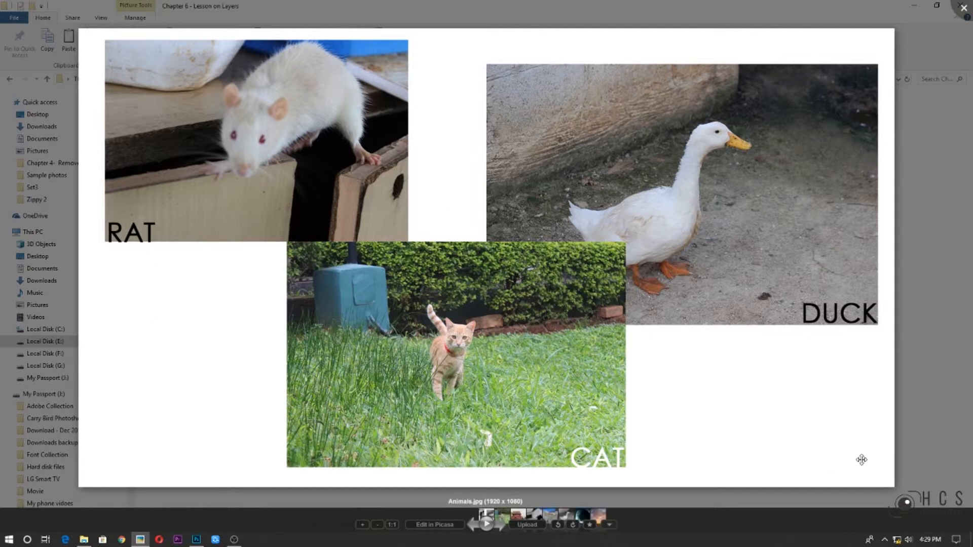
mouse_move(521, 399)
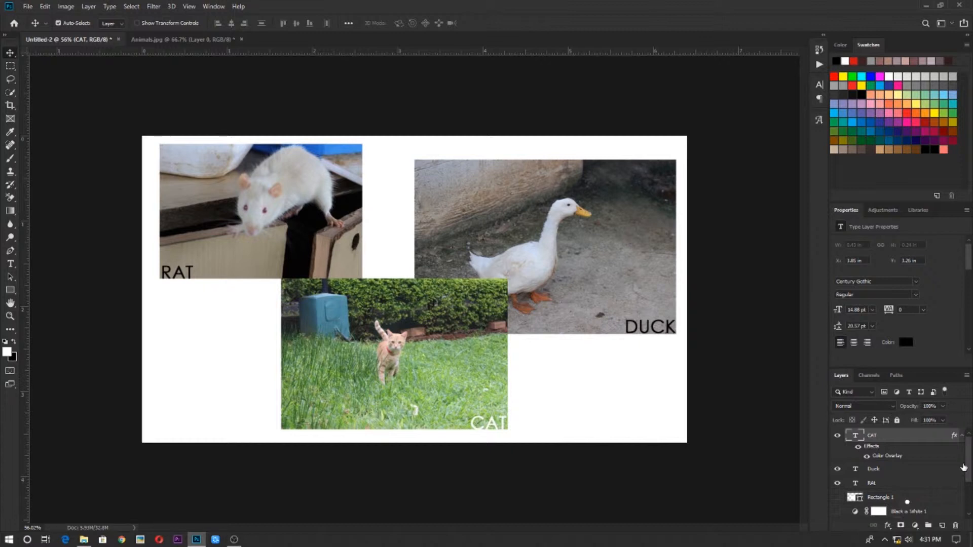
Step: Close the Animals.jpg document, leaving the layered collage open
left_click(180, 40)
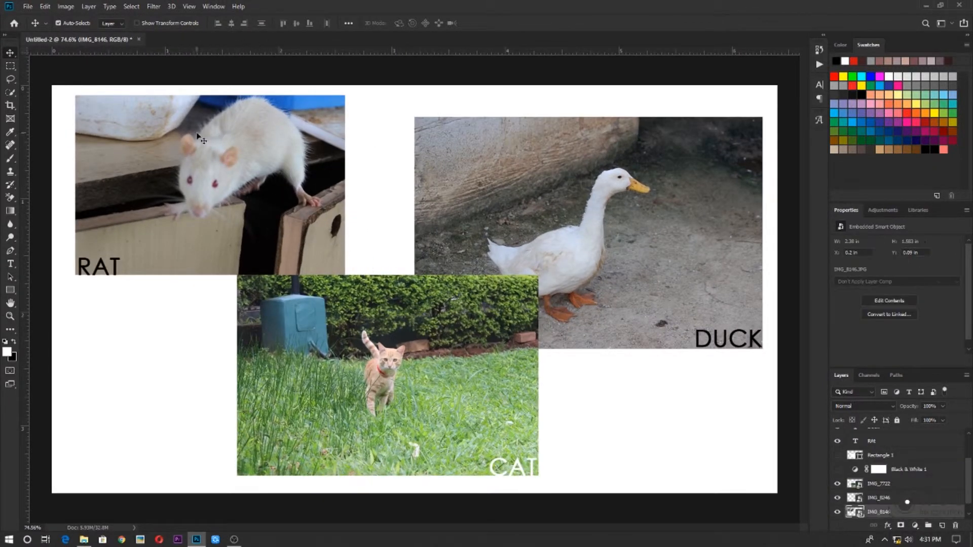
mouse_move(818, 309)
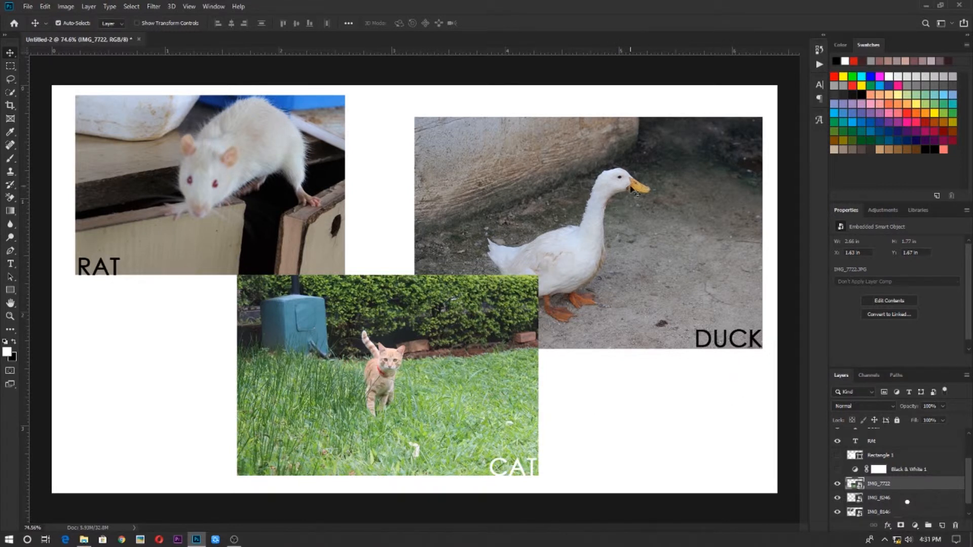
mouse_move(560, 160)
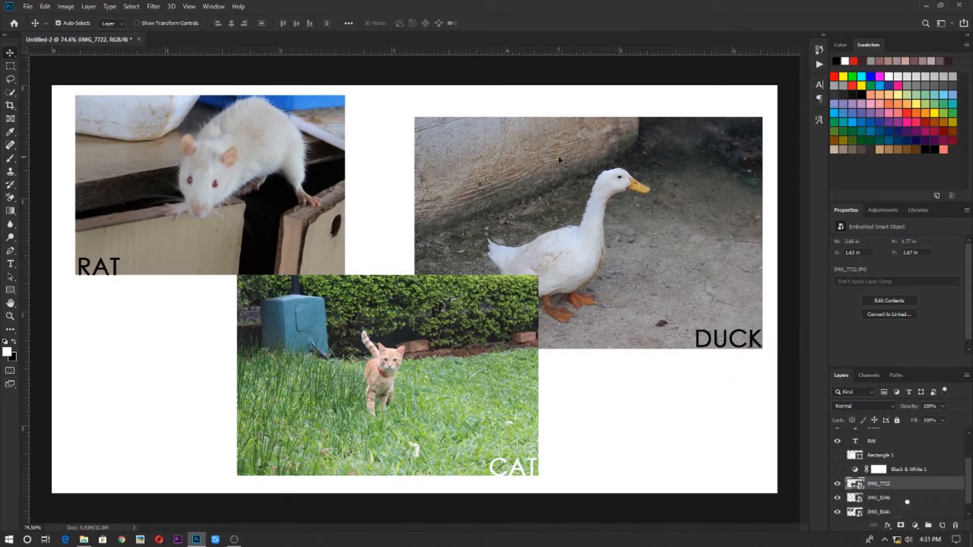
mouse_move(715, 267)
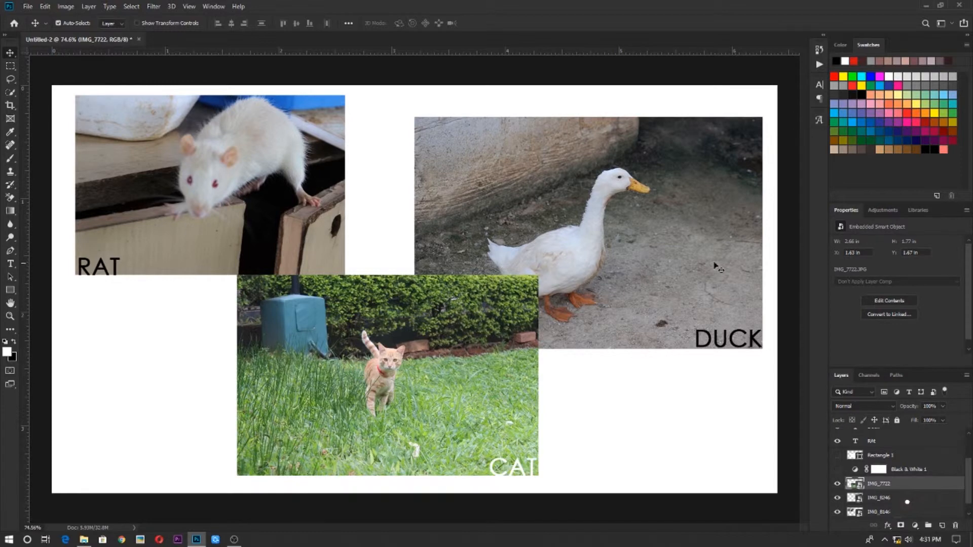
mouse_move(808, 425)
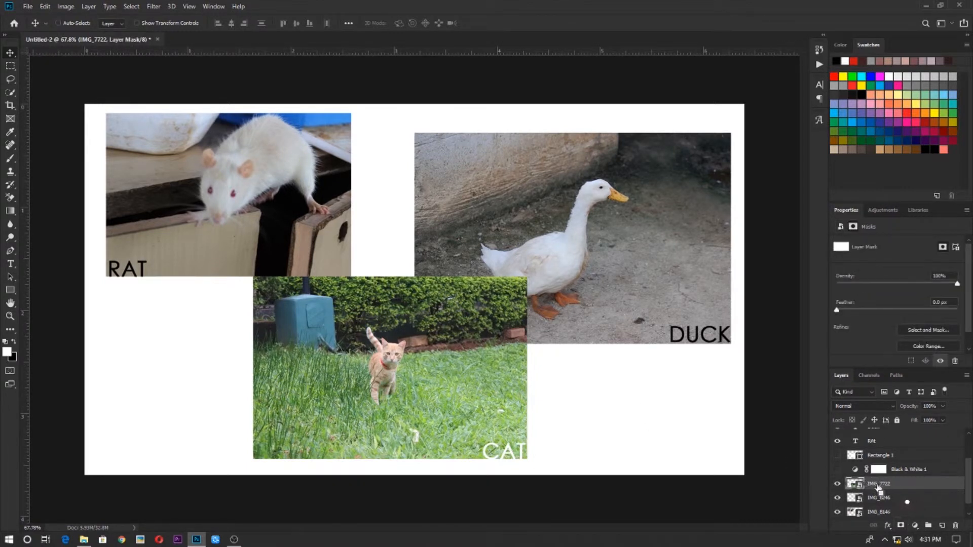
Step: Add a layer mask to the IMG_7722 cat photo layer
left_click(855, 483)
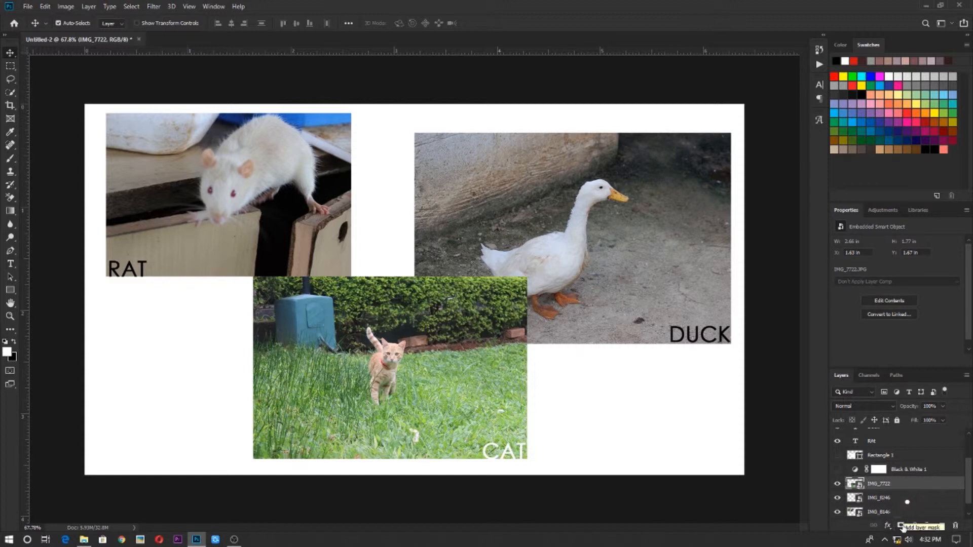
left_click(900, 526)
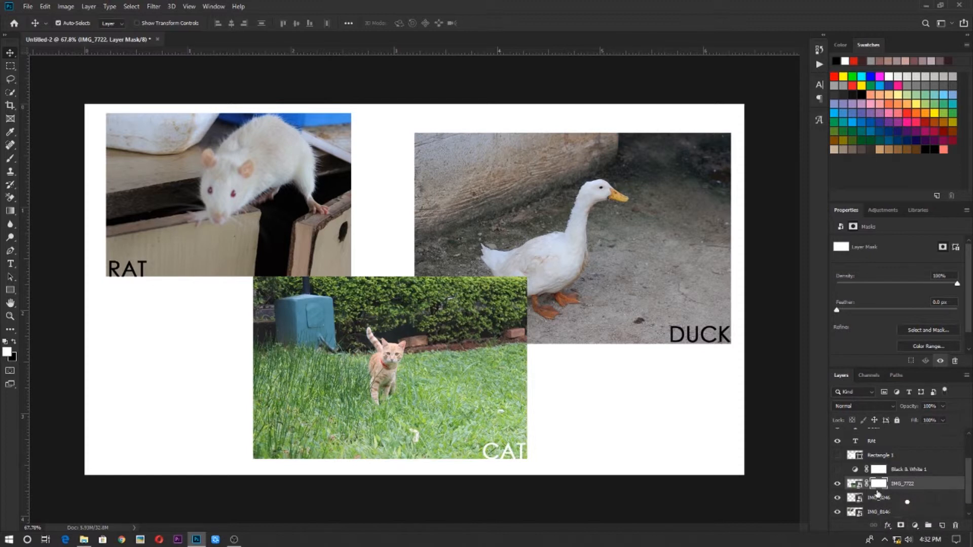
mouse_move(818, 472)
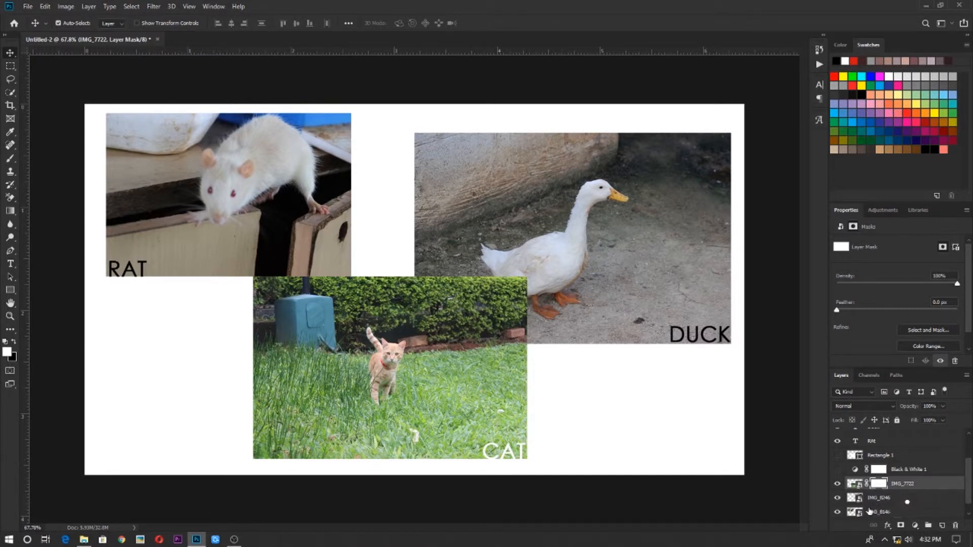
mouse_move(875, 511)
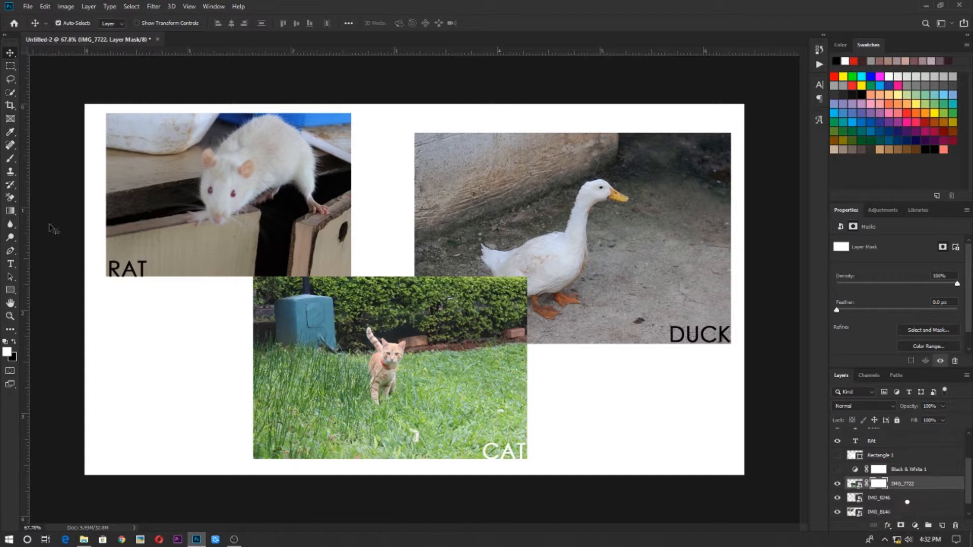
mouse_move(894, 495)
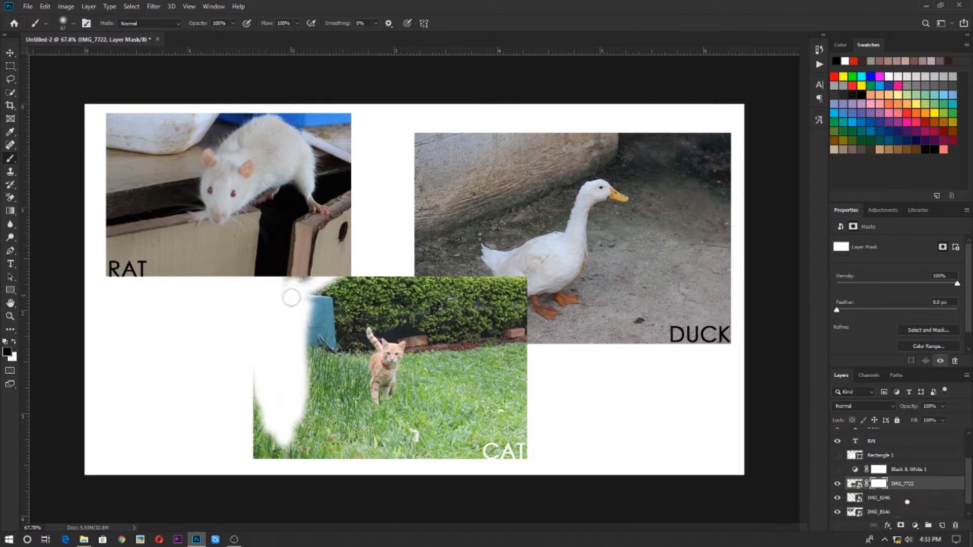
Step: Paint black on the IMG_7722 mask to hide the grass and background around the kitten
left_click_drag(291, 297, 503, 266)
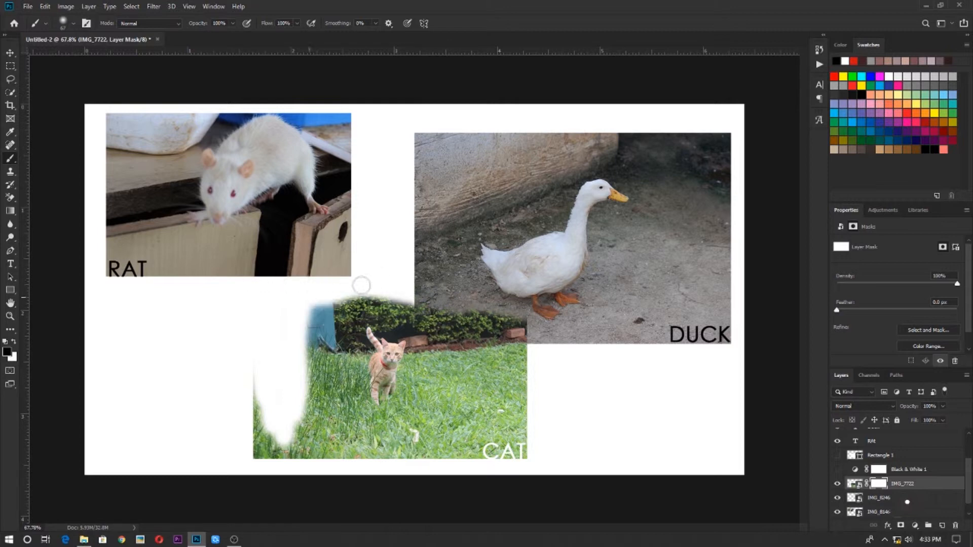
left_click_drag(362, 284, 453, 325)
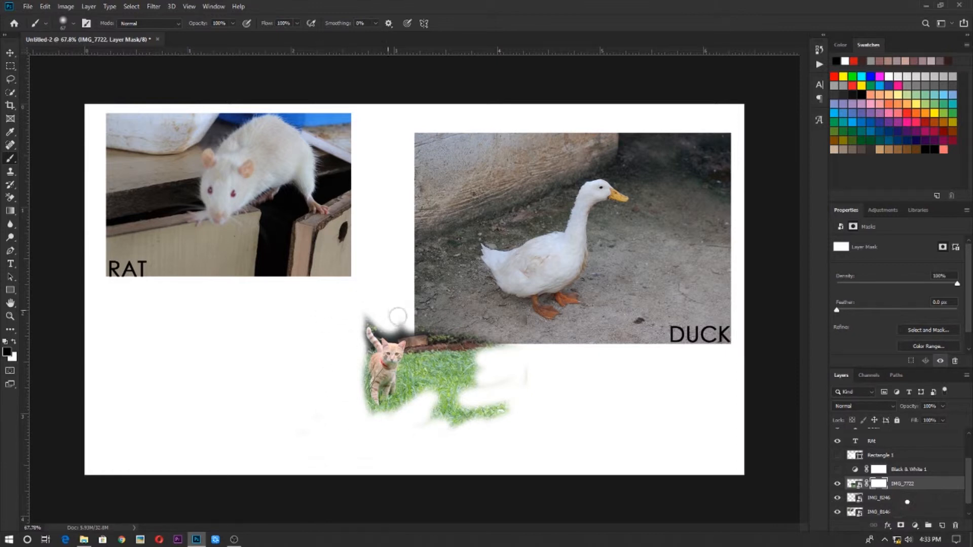
left_click_drag(397, 315, 410, 392)
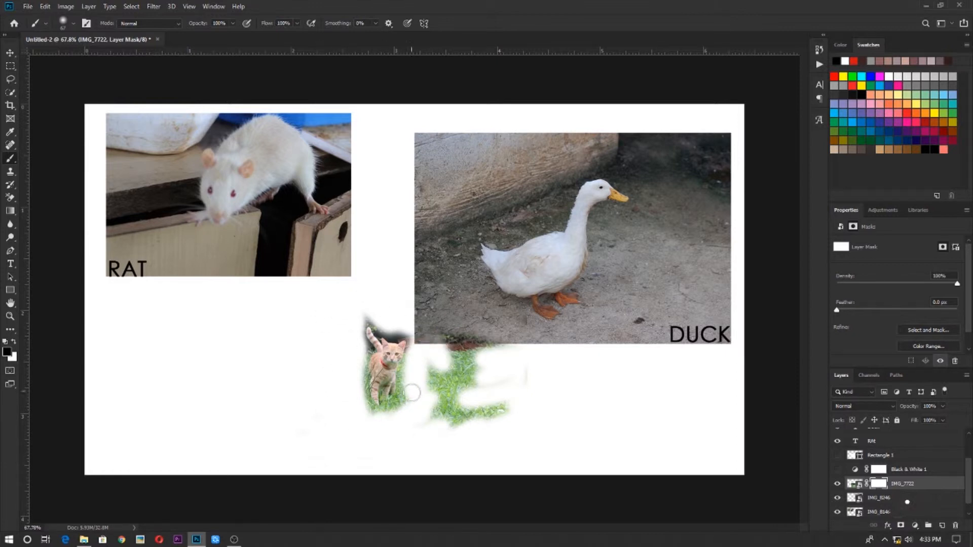
left_click_drag(435, 385, 544, 428)
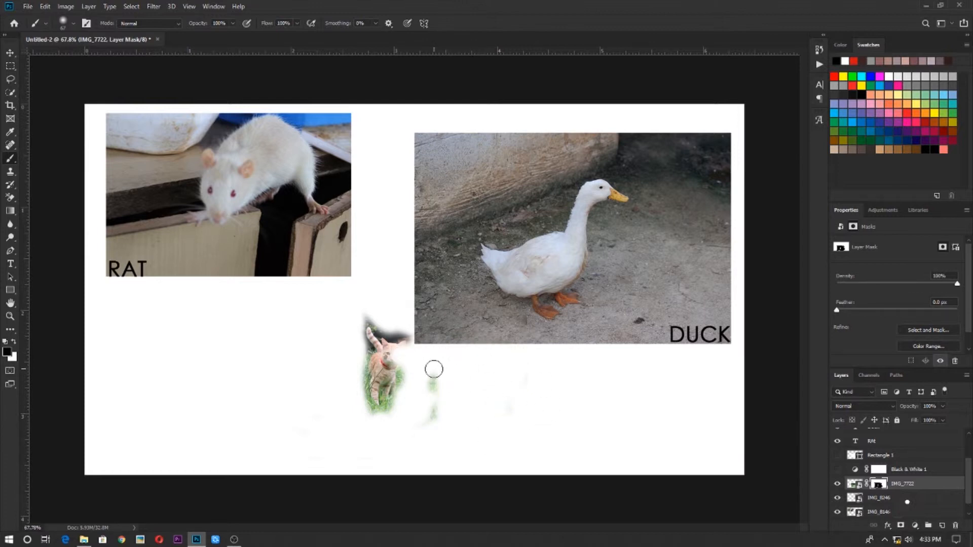
left_click_drag(434, 369, 408, 383)
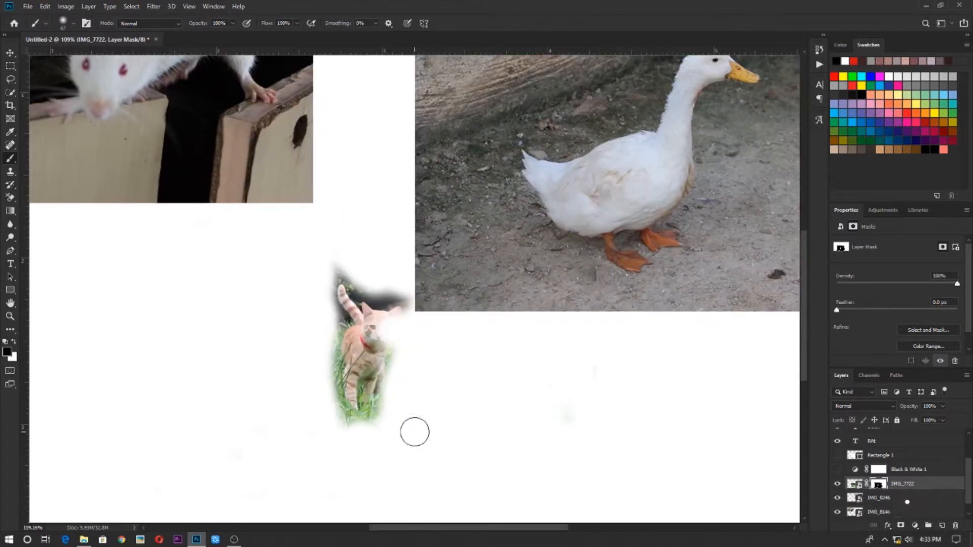
left_click_drag(415, 433, 326, 319)
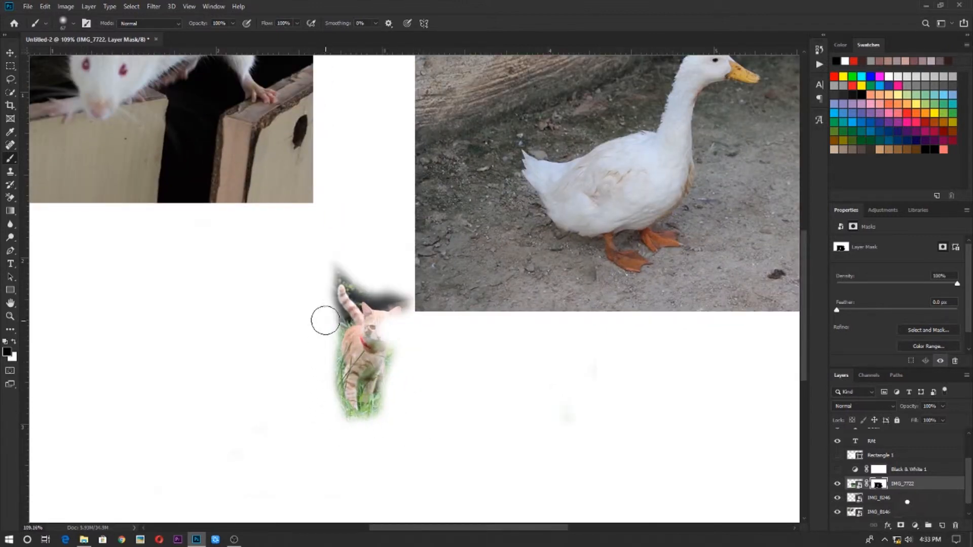
left_click_drag(325, 320, 366, 286)
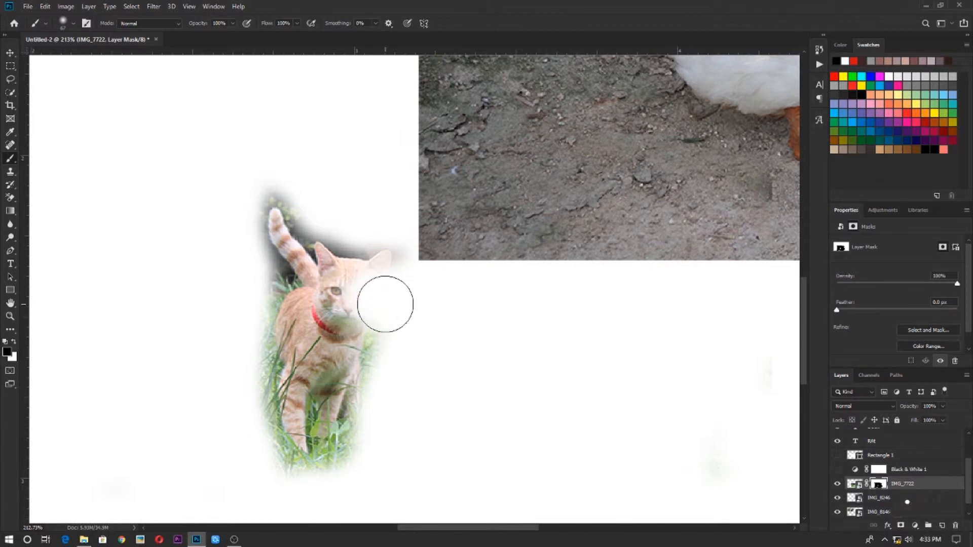
mouse_move(391, 309)
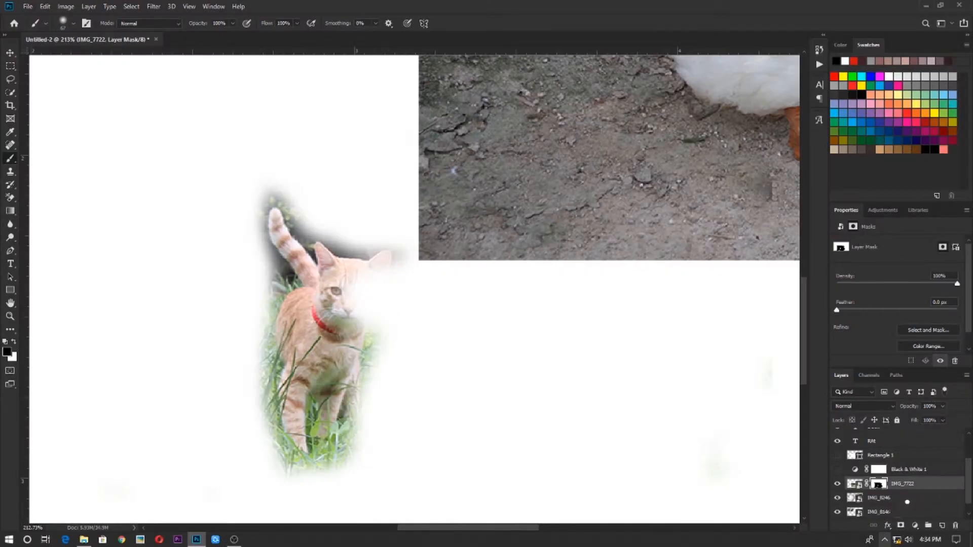
mouse_move(355, 308)
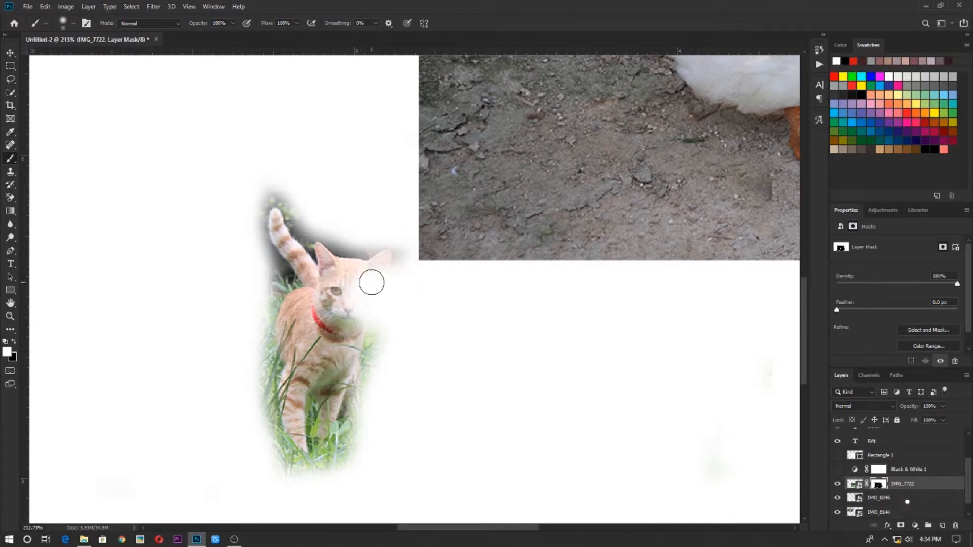
Step: Paint white to restore the kitten's face, then black to tidy the edge above its tail
left_click_drag(371, 283, 333, 314)
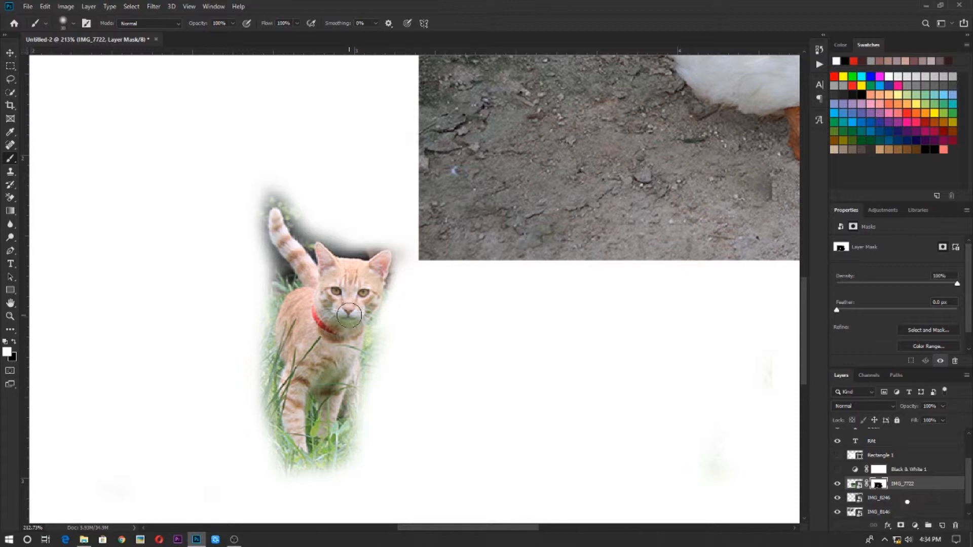
left_click_drag(348, 316, 276, 184)
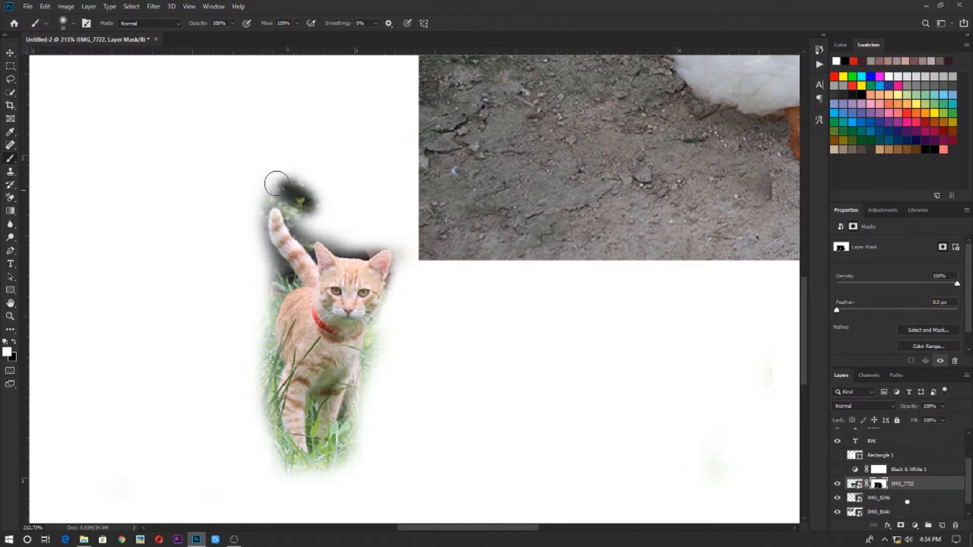
left_click_drag(304, 196, 264, 165)
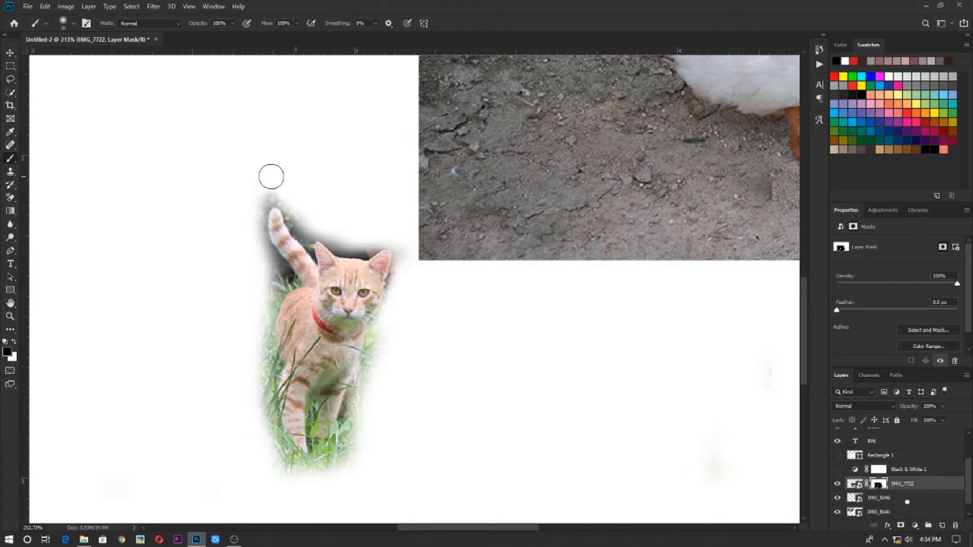
left_click_drag(272, 186, 254, 321)
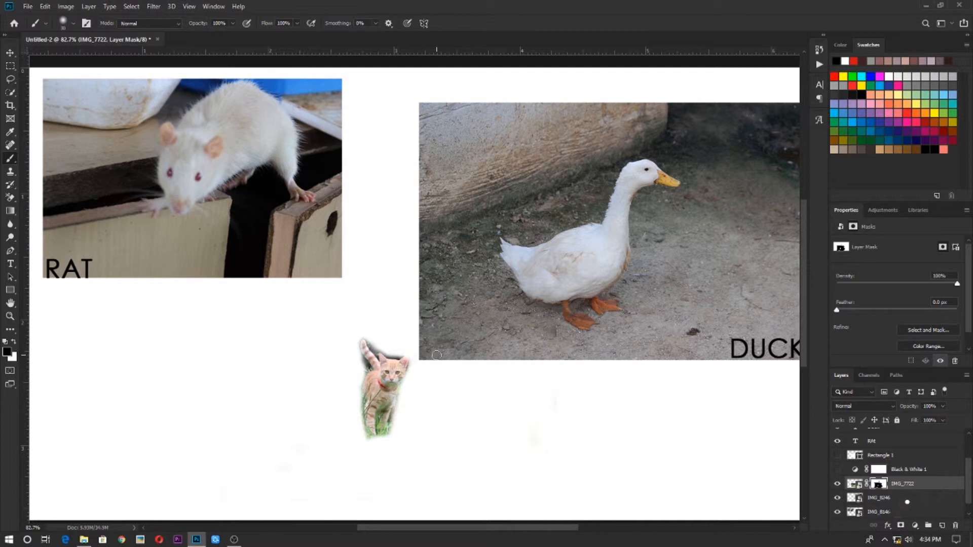
mouse_move(510, 179)
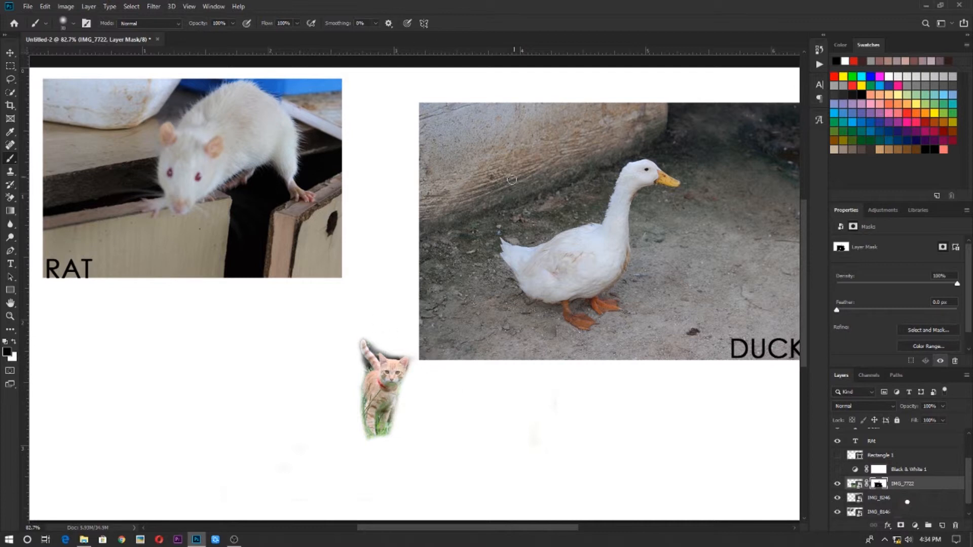
mouse_move(583, 188)
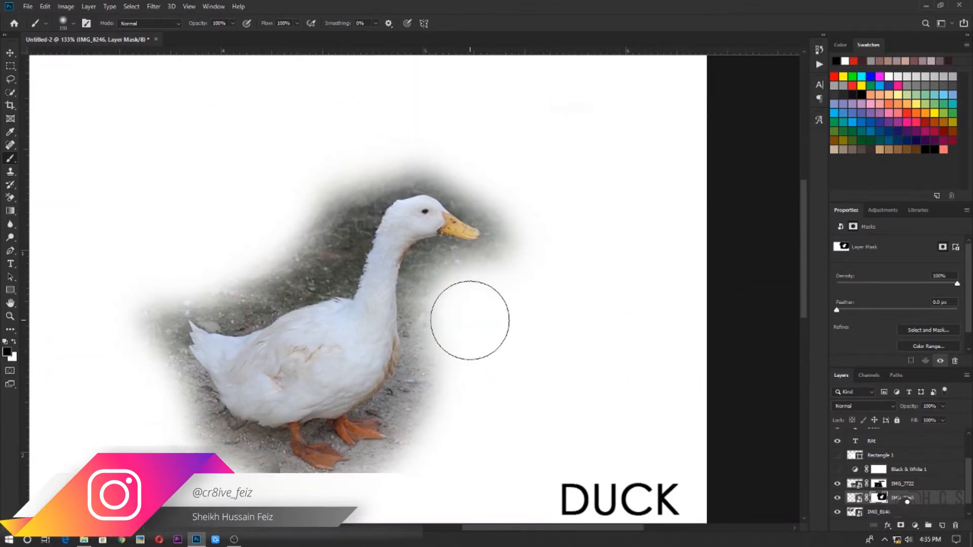
Step: Paint black on the IMG_8246 mask to hide the background around the duck
left_click_drag(469, 321, 524, 259)
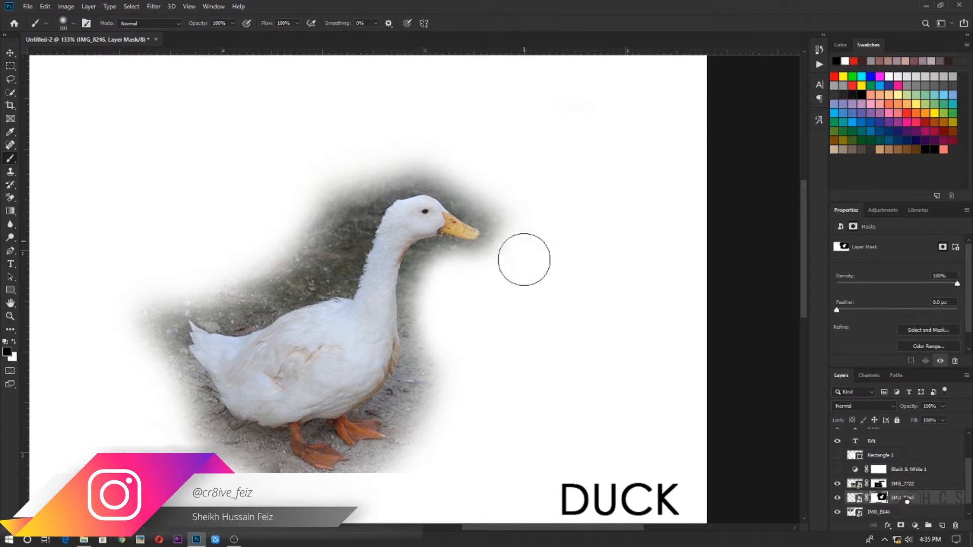
left_click_drag(523, 260, 333, 231)
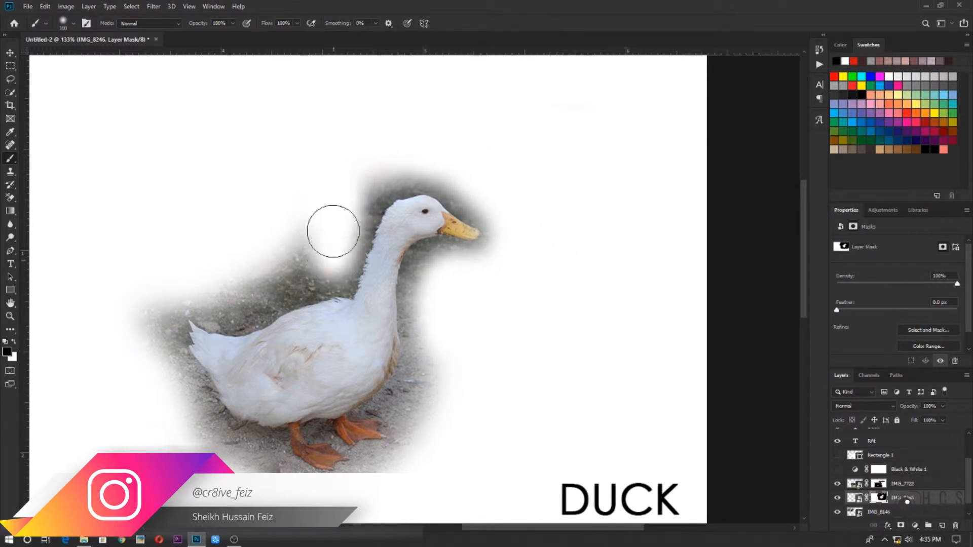
left_click_drag(332, 231, 162, 428)
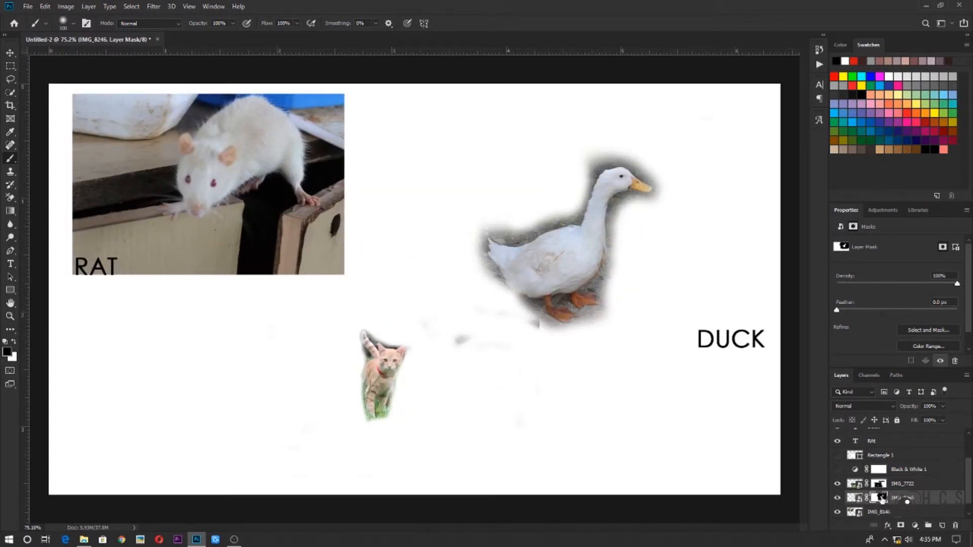
Step: Group the animal collage layers, rename the group Eg 1 and collapse it
right_click(879, 498)
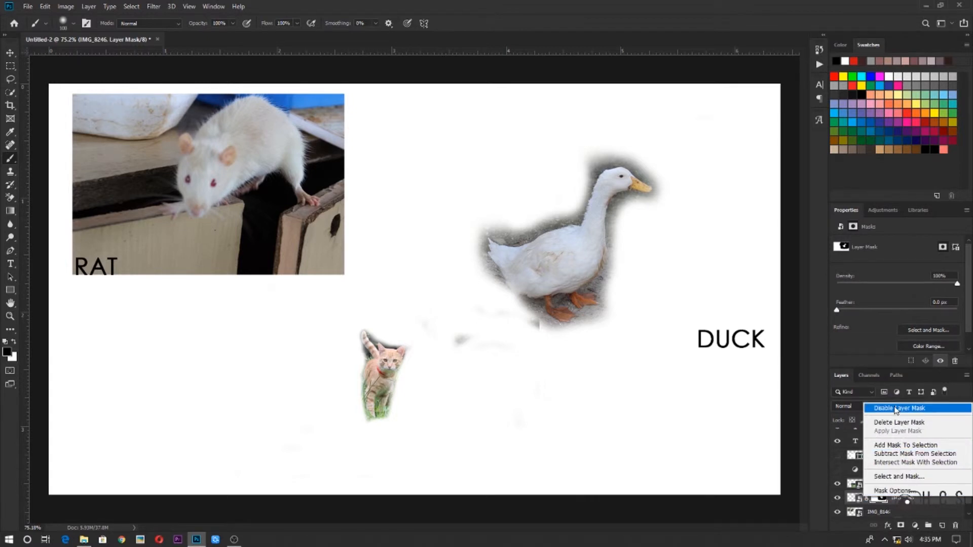
left_click(899, 408)
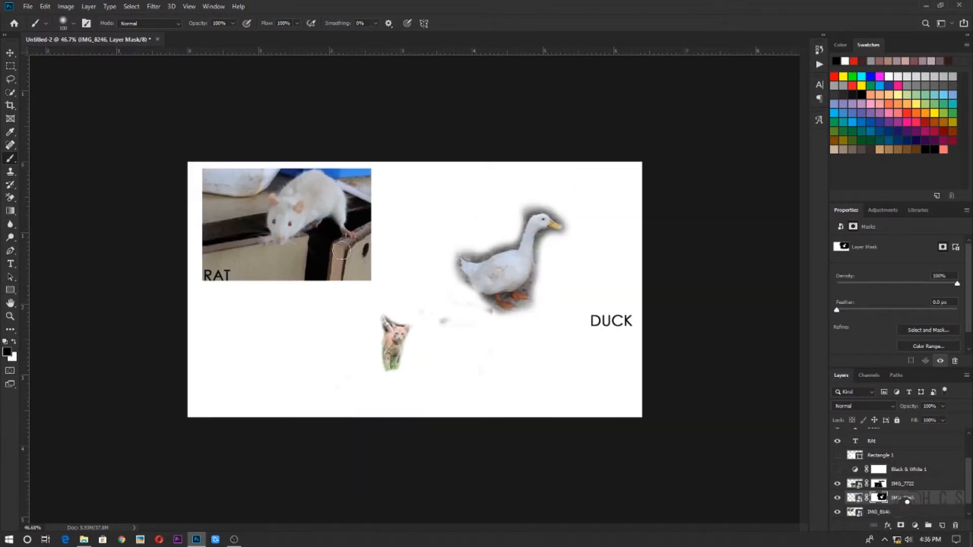
mouse_move(189, 212)
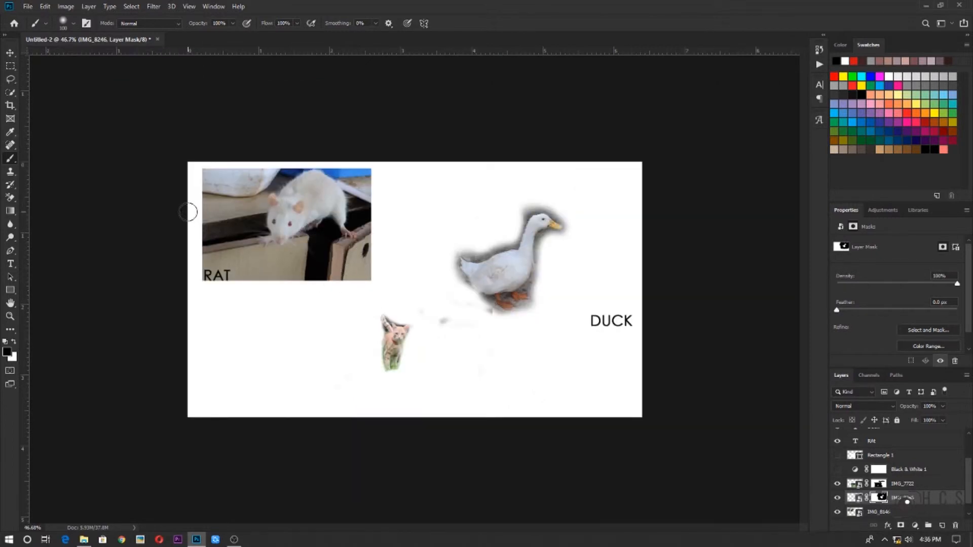
mouse_move(476, 527)
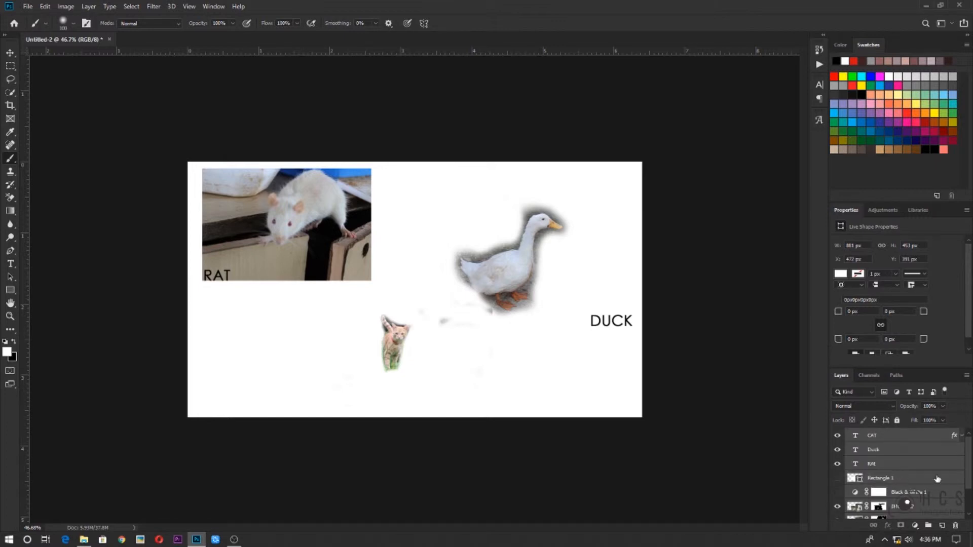
scroll("down", 3)
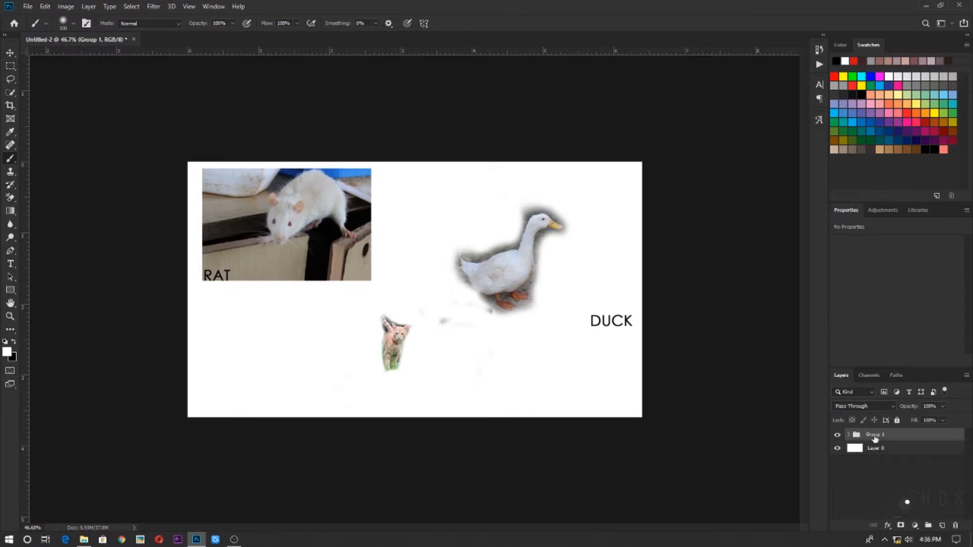
double_click(874, 435)
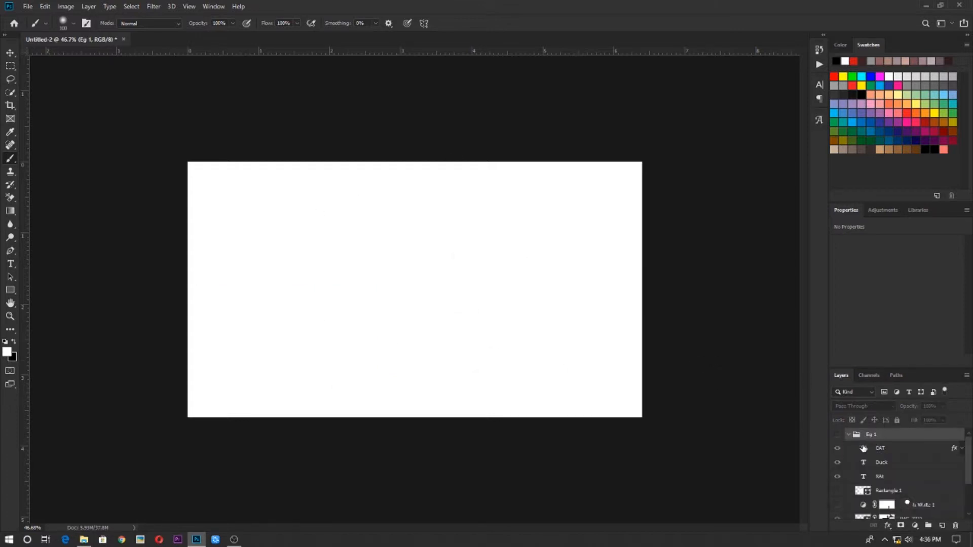
left_click(838, 435)
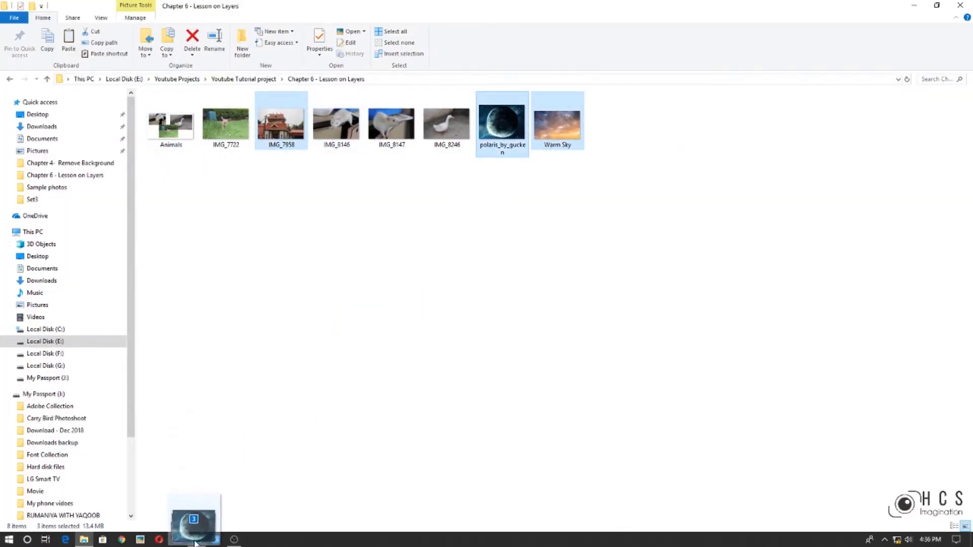
Step: Drop IMG_7958, polaris_by_gucken and Warm Sky into the Photoshop document as new layers
left_click(196, 521)
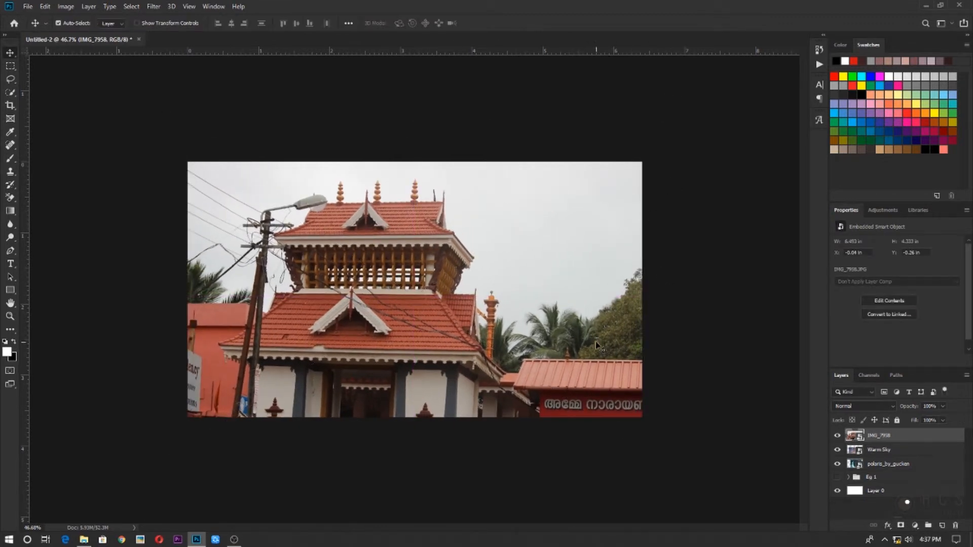
Step: Restack Warm Sky and the planet above the temple photo and hide them
left_click(879, 449)
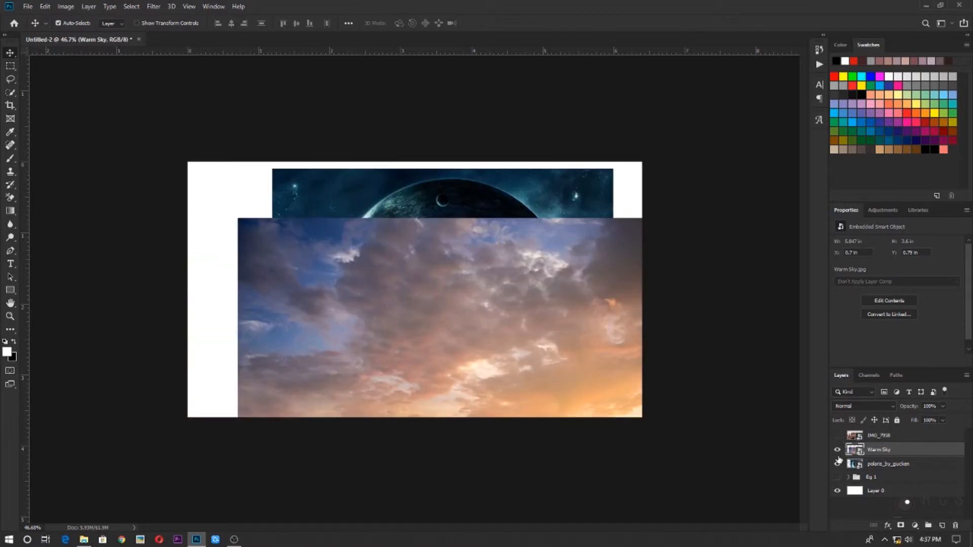
left_click_drag(415, 286, 570, 322)
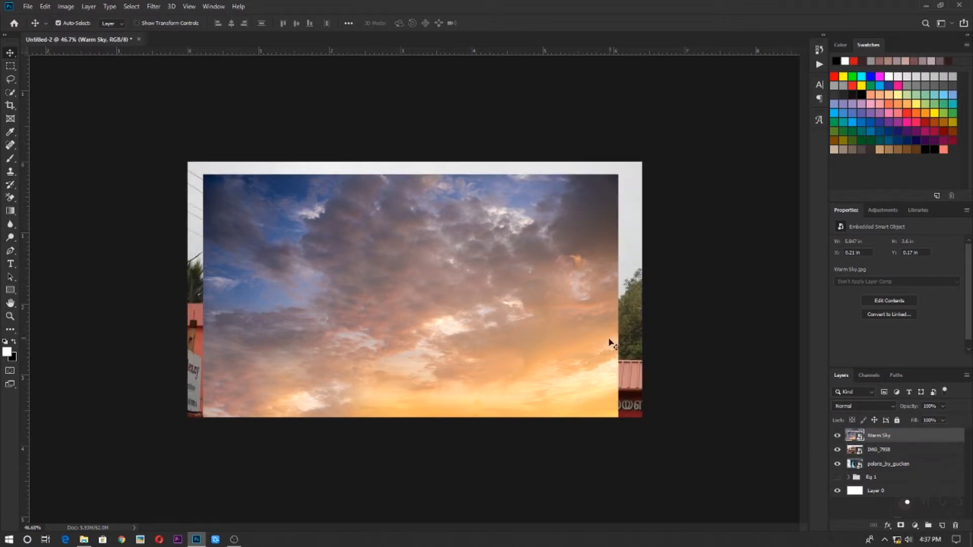
left_click(879, 449)
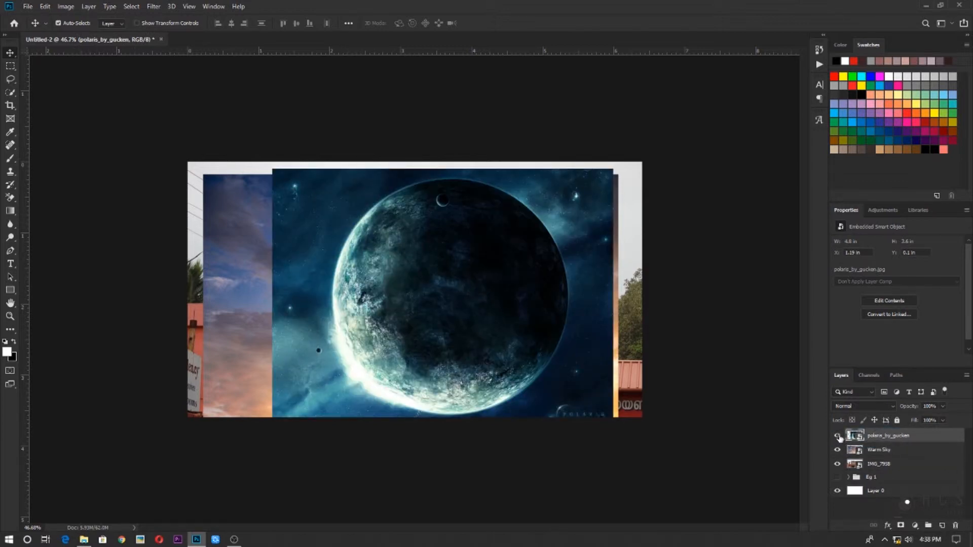
left_click(838, 435)
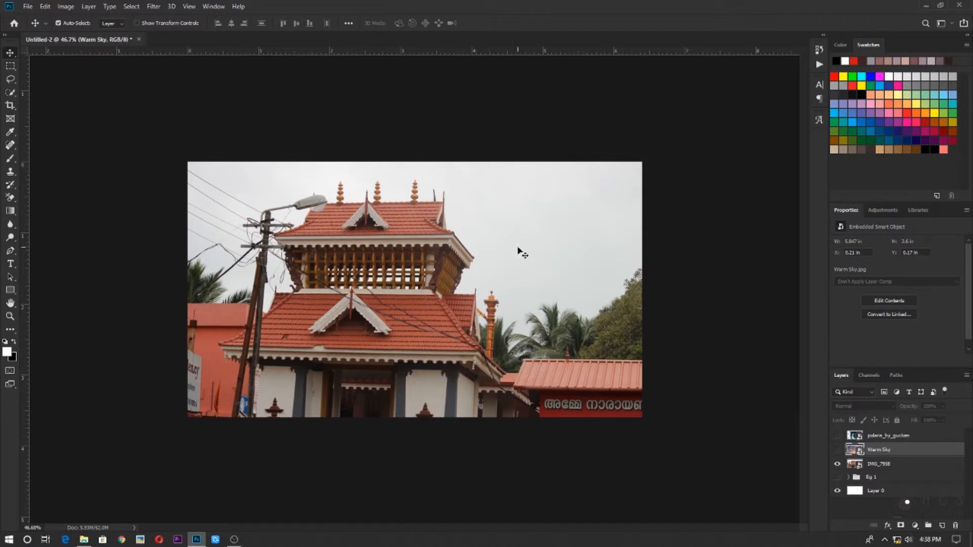
mouse_move(636, 247)
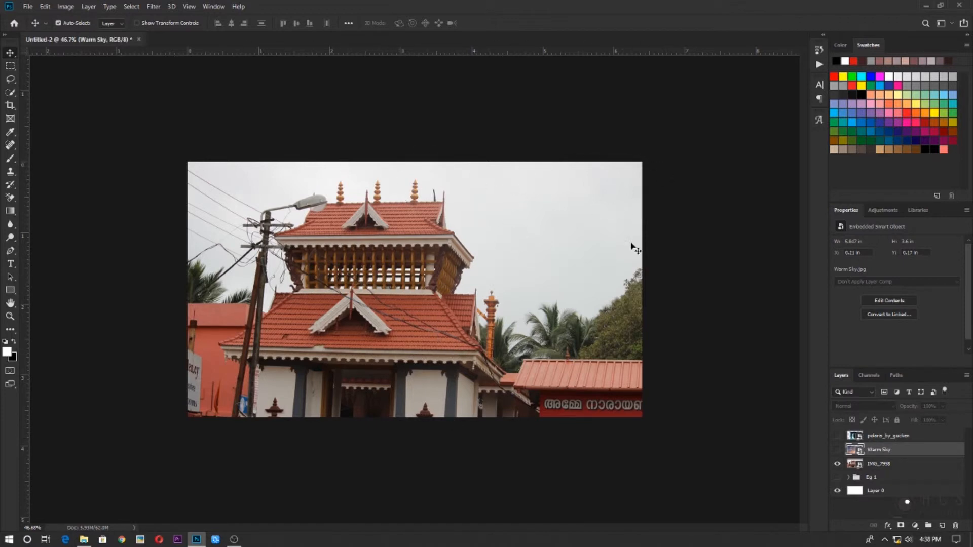
mouse_move(389, 262)
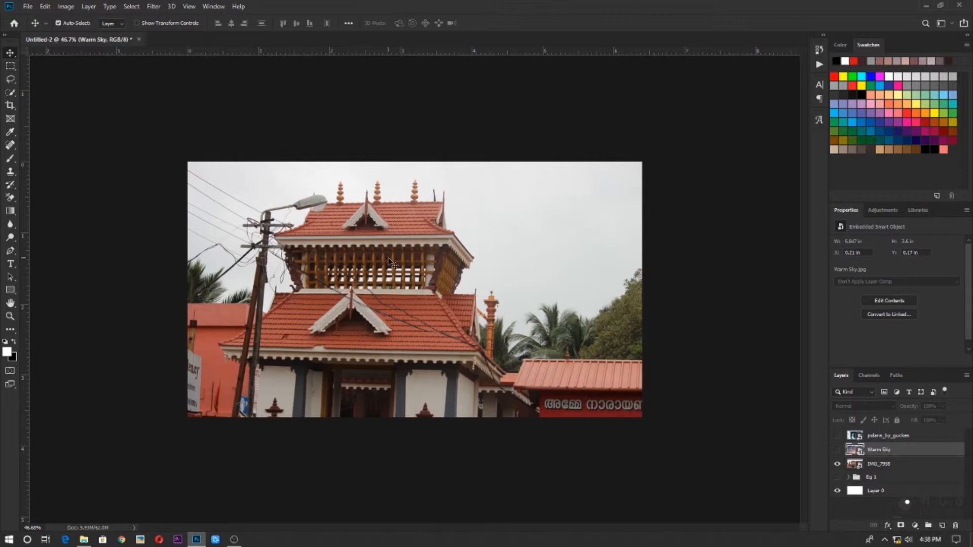
mouse_move(415, 228)
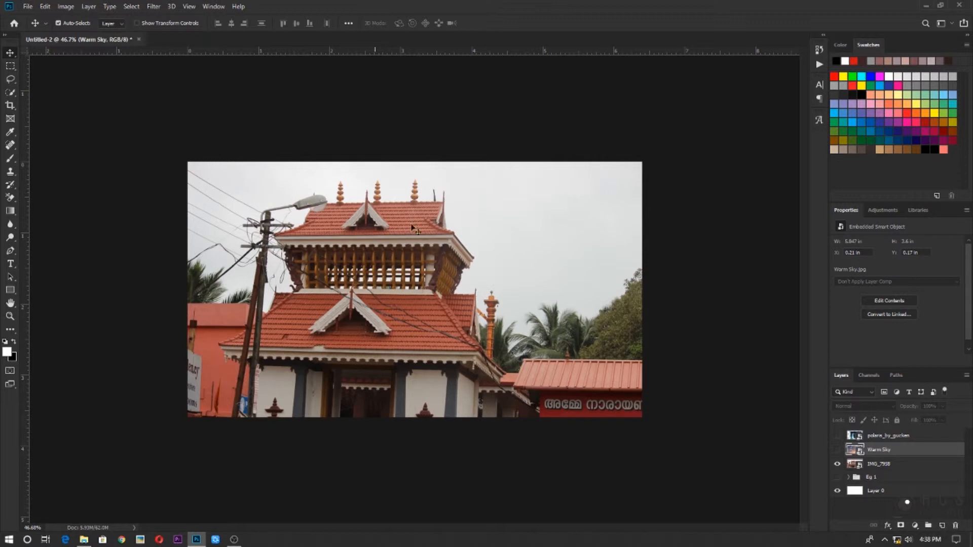
mouse_move(592, 248)
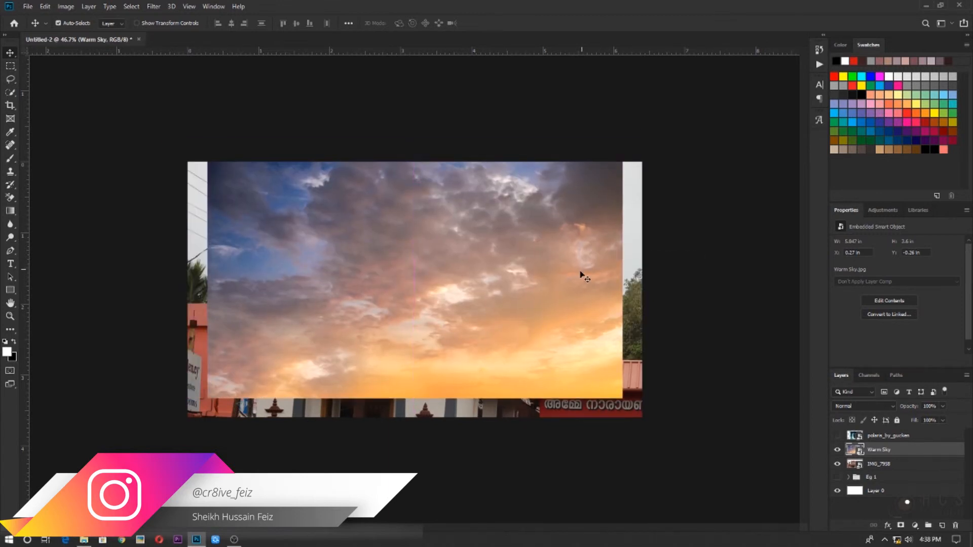
Step: Free-transform Warm Sky to cover the canvas, then give it a black layer mask
key("ctrl+t")
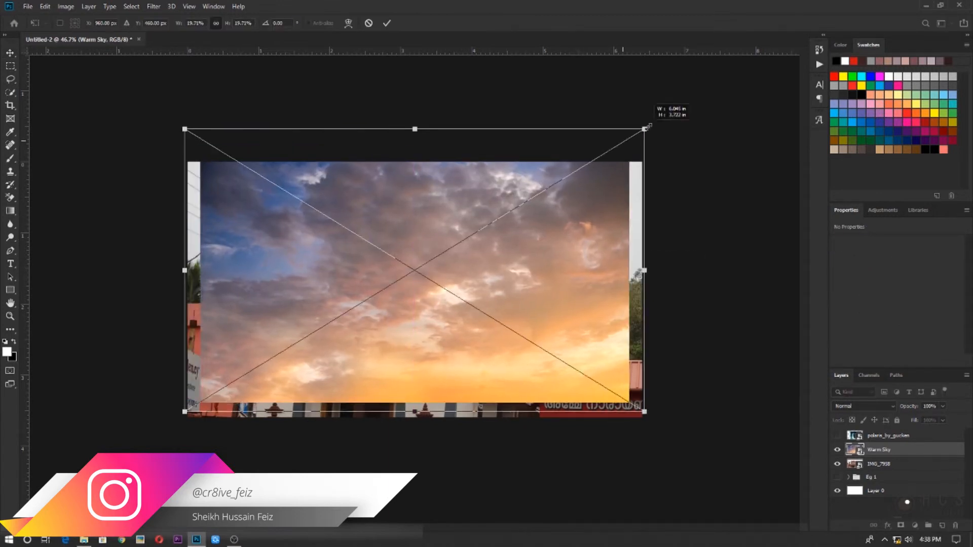
left_click_drag(648, 129, 661, 88)
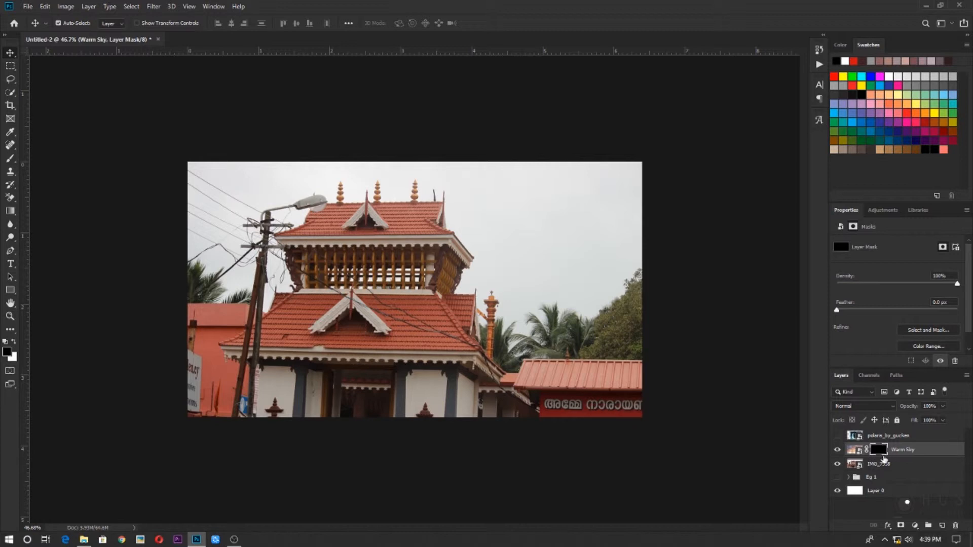
left_click(891, 435)
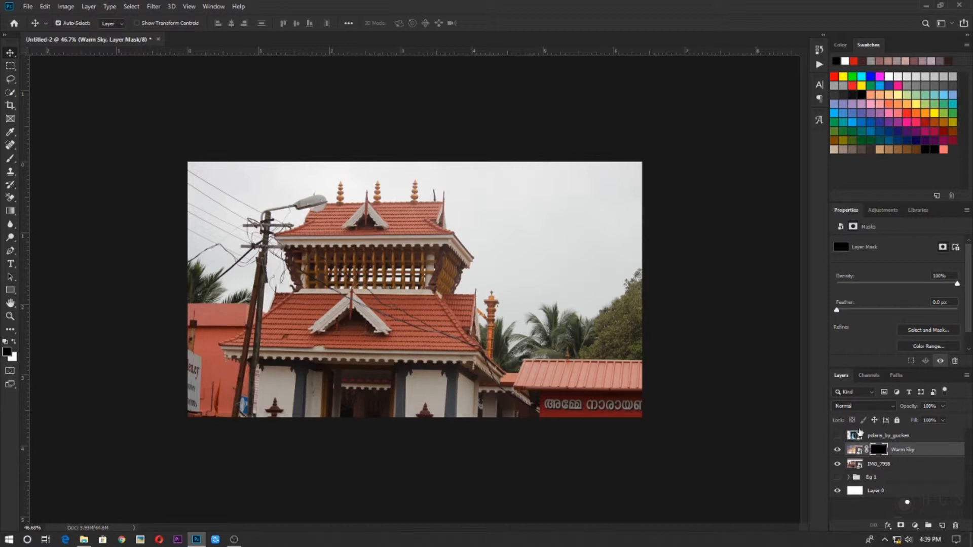
left_click(857, 448)
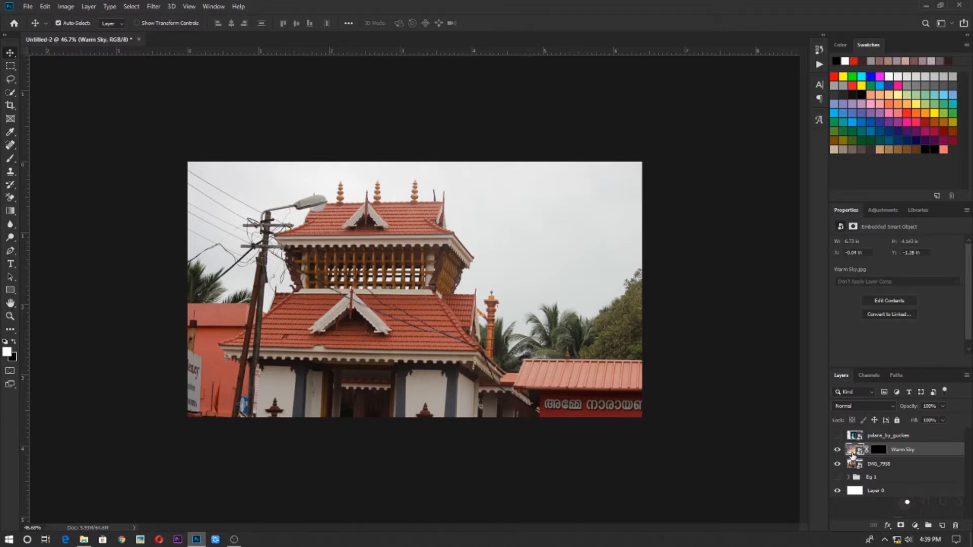
left_click(877, 449)
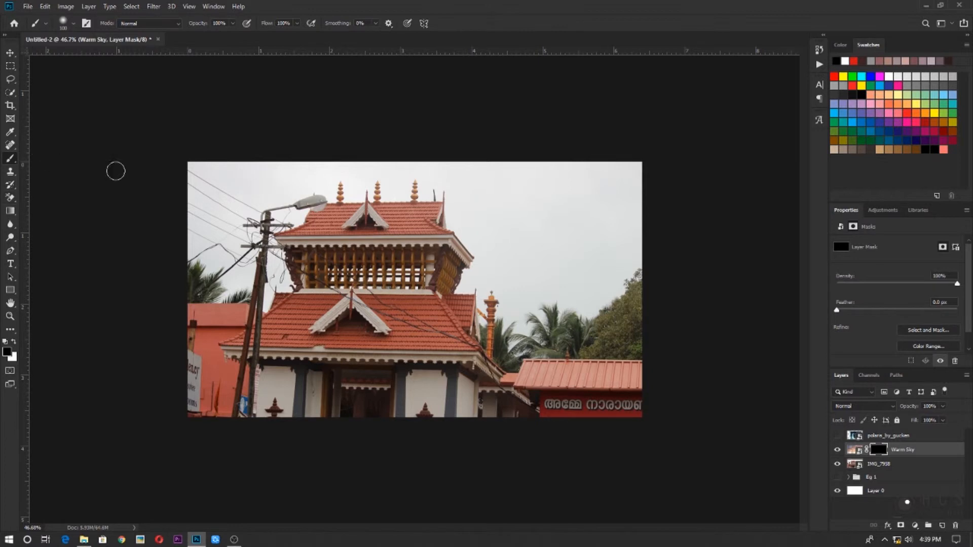
mouse_move(618, 175)
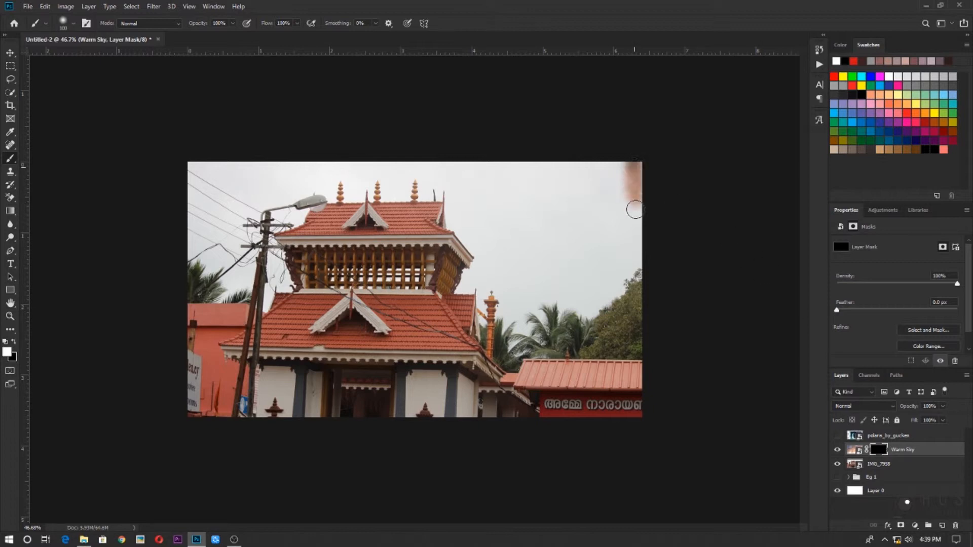
Step: Paint white on the Warm Sky mask over the sky areas so sunset clouds replace the grey sky around the temple
left_click_drag(635, 210, 629, 260)
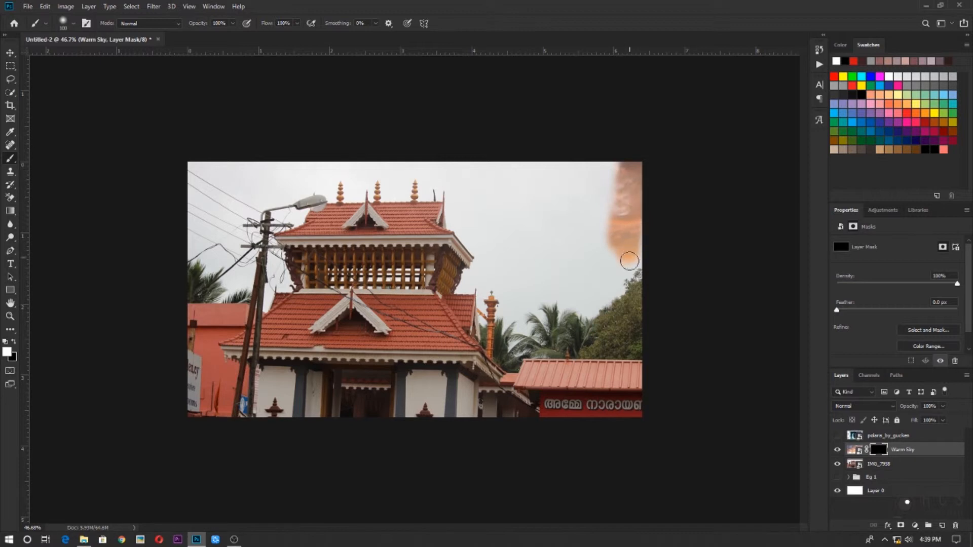
left_click_drag(628, 260, 591, 305)
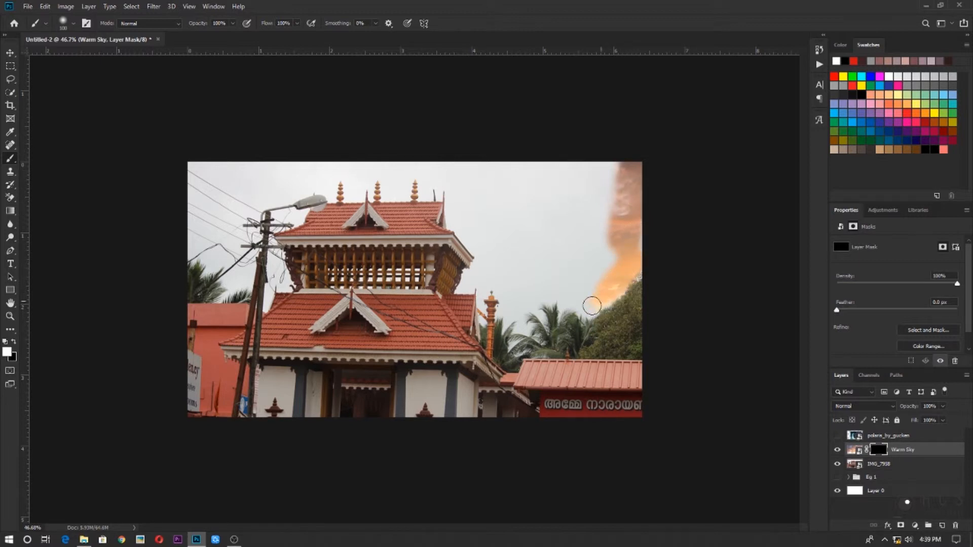
left_click_drag(591, 305, 610, 196)
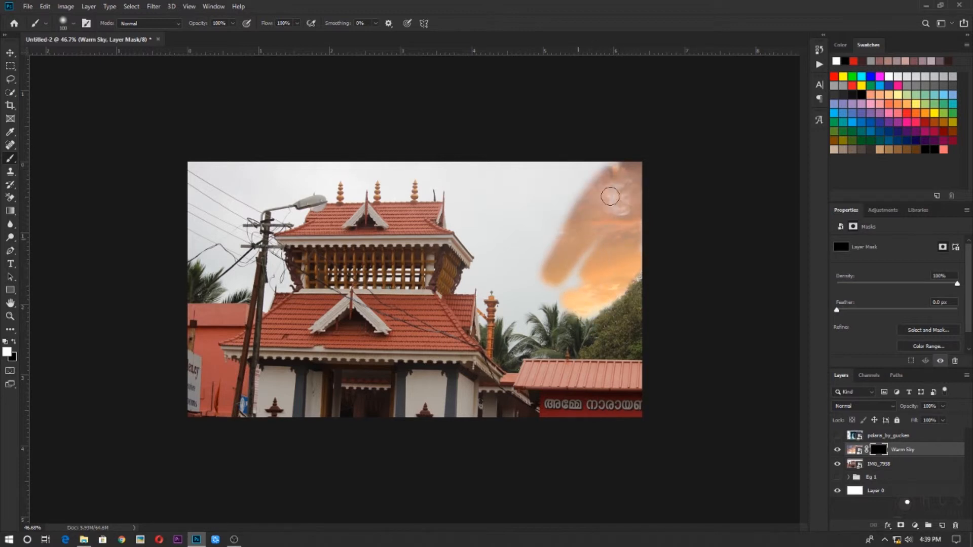
left_click_drag(610, 196, 620, 284)
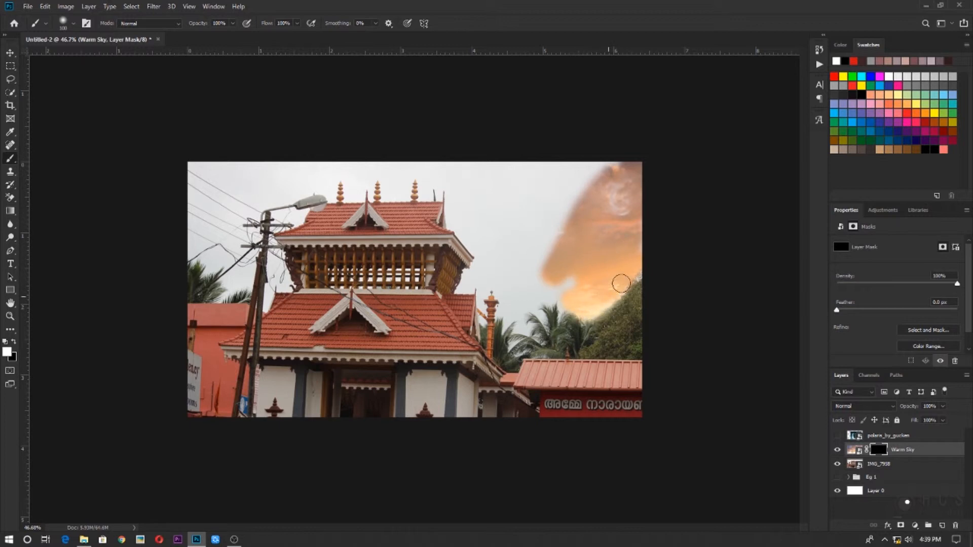
left_click_drag(621, 283, 551, 297)
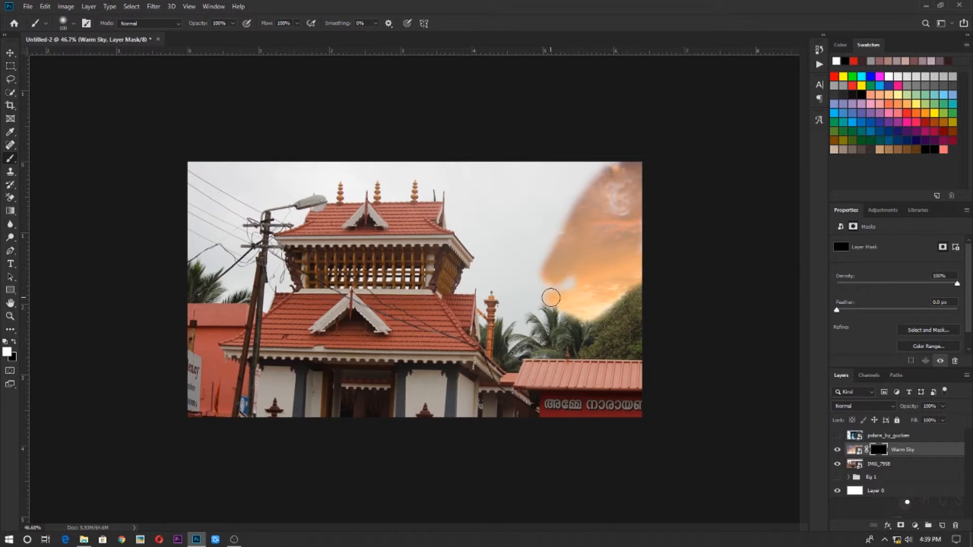
left_click_drag(551, 297, 532, 295)
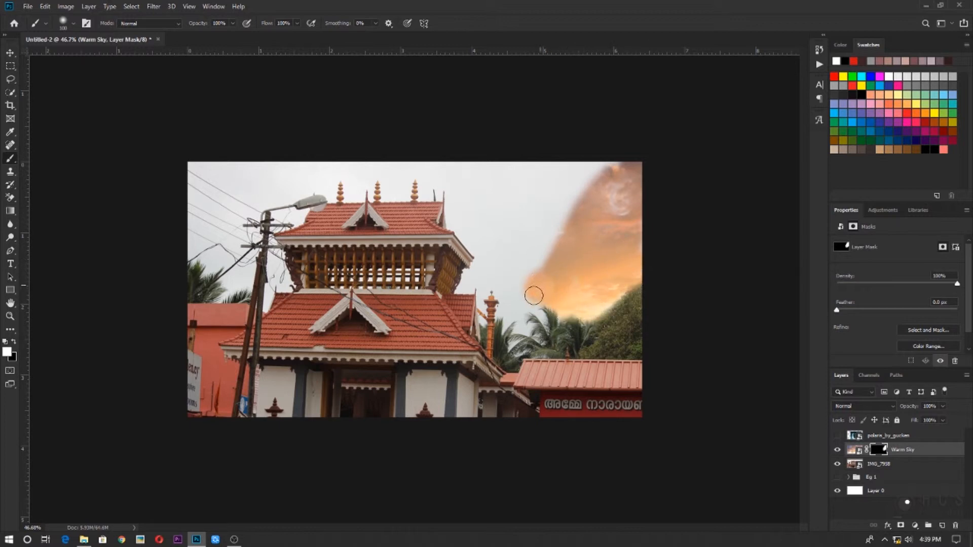
left_click_drag(532, 297, 538, 263)
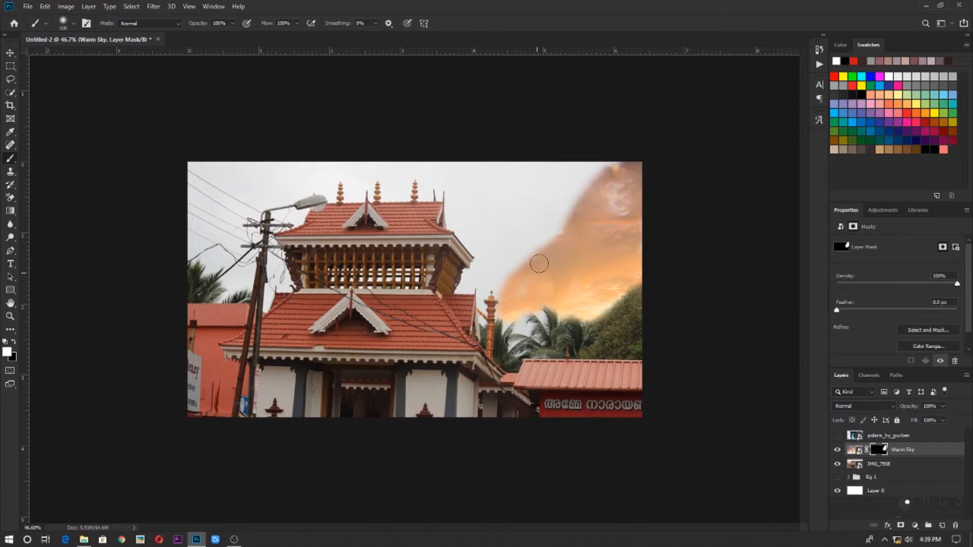
left_click_drag(539, 264, 616, 199)
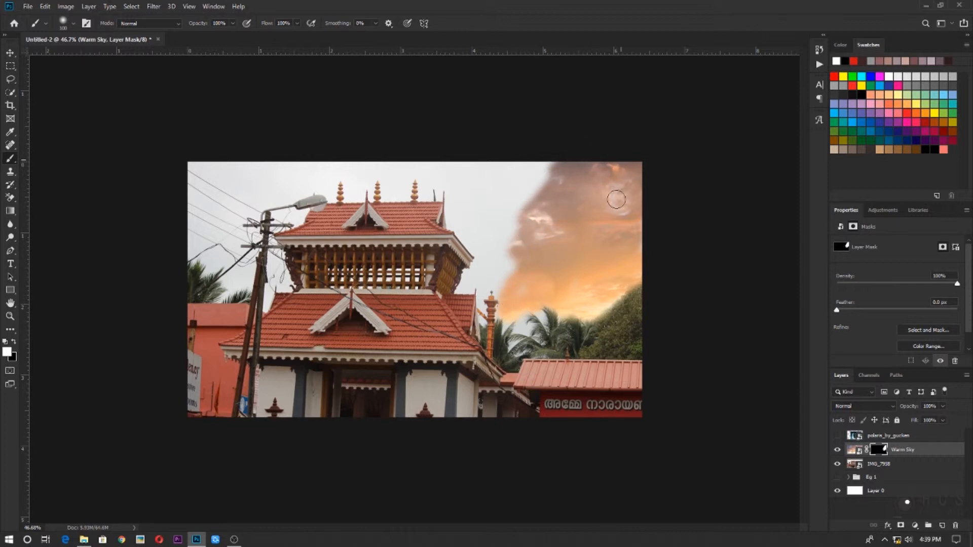
left_click_drag(616, 199, 504, 210)
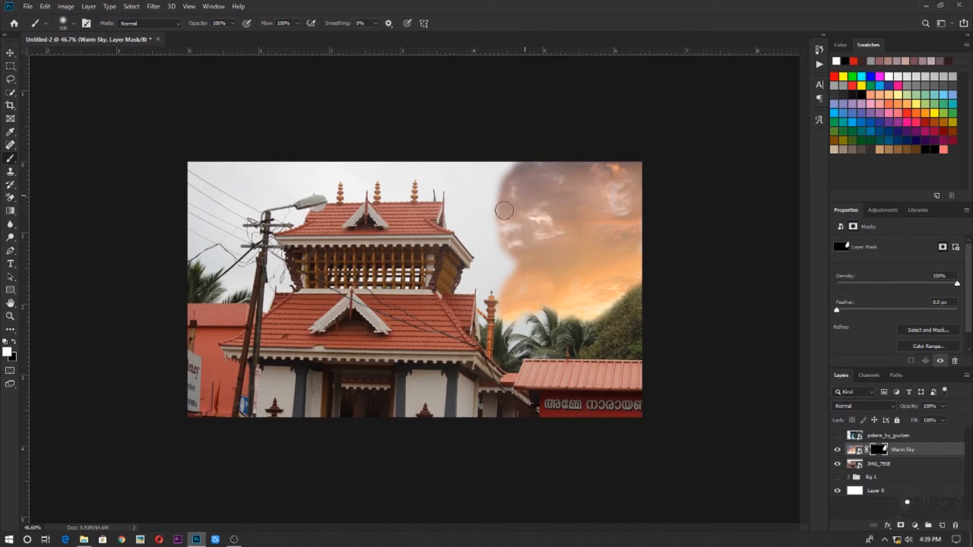
left_click_drag(504, 211, 244, 214)
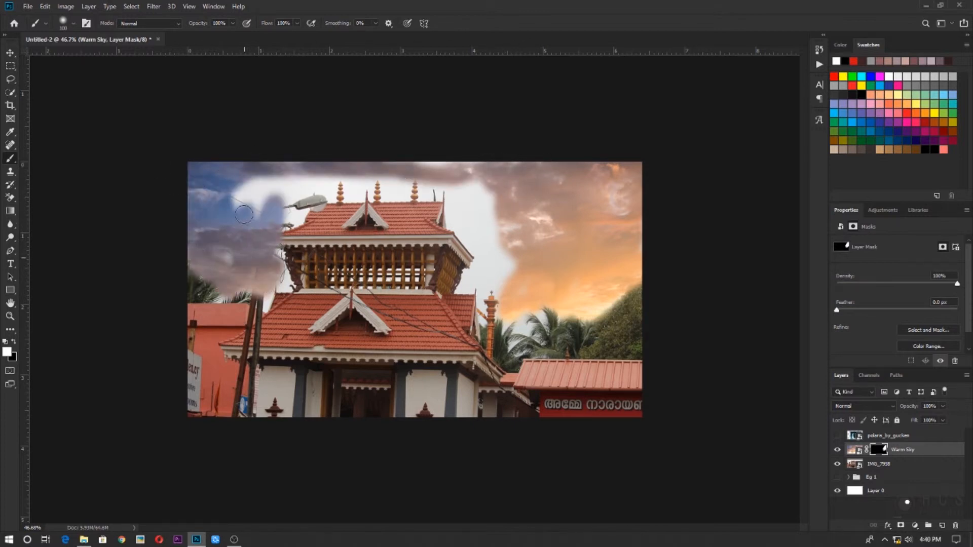
left_click_drag(243, 214, 475, 243)
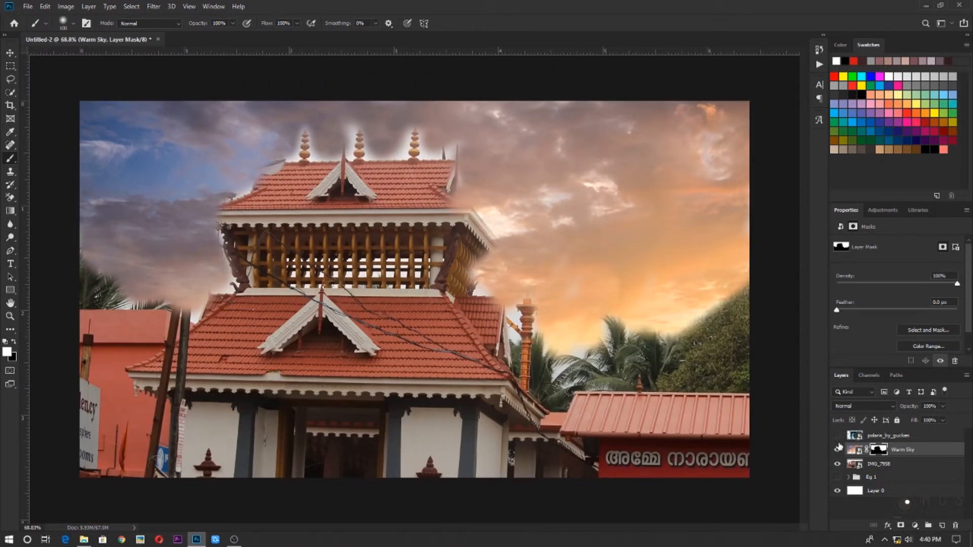
Step: Show the planet layer and mask out its dark rectangular background so it floats in the sky
left_click(837, 435)
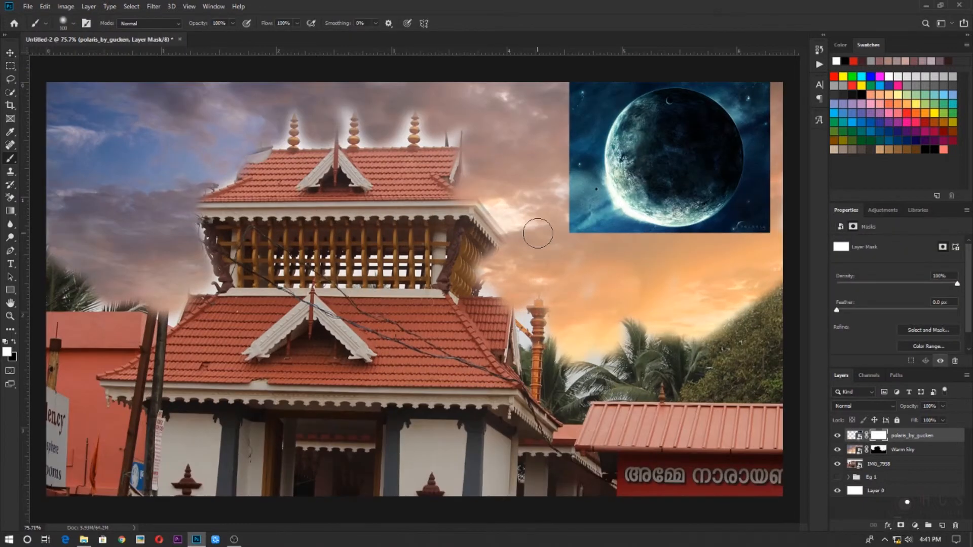
mouse_move(591, 237)
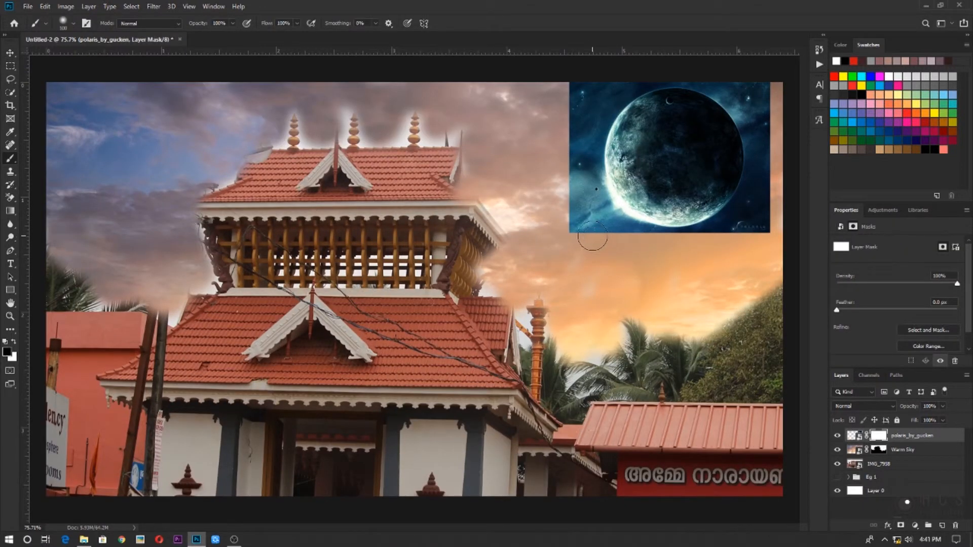
left_click_drag(595, 248, 587, 109)
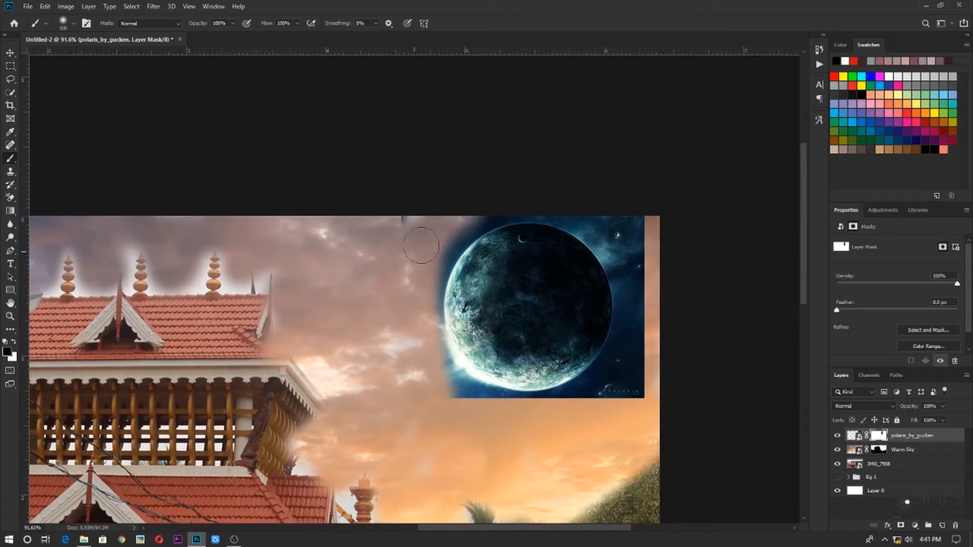
left_click_drag(420, 246, 427, 365)
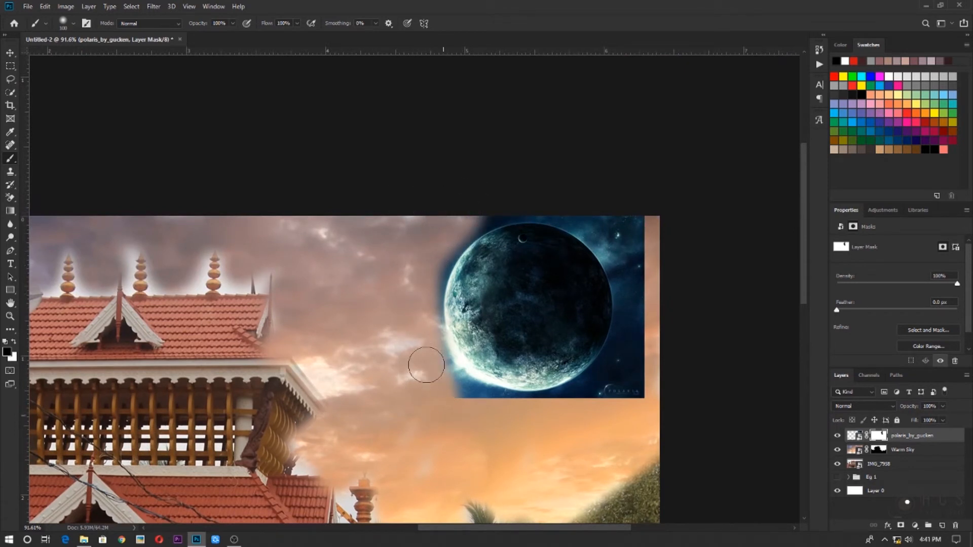
left_click_drag(427, 364, 557, 406)
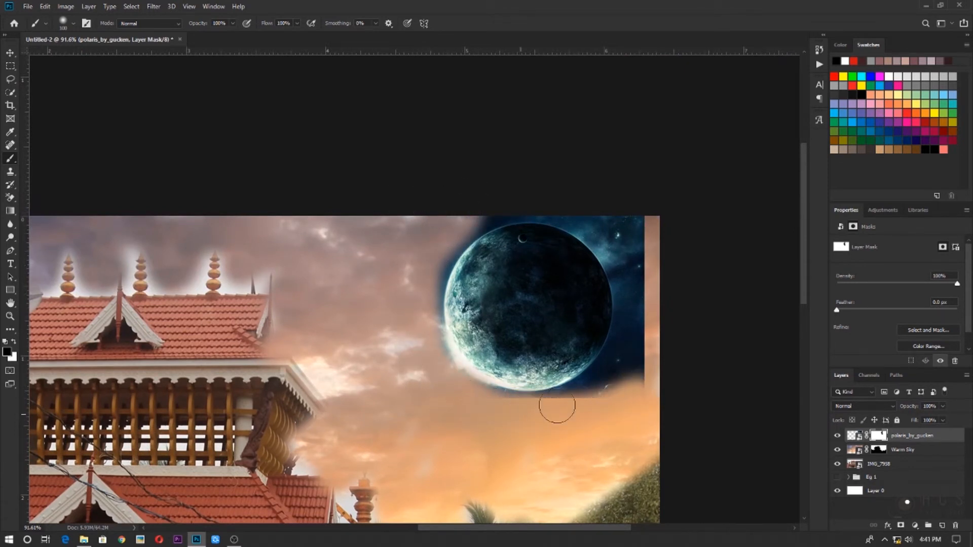
left_click_drag(556, 406, 625, 218)
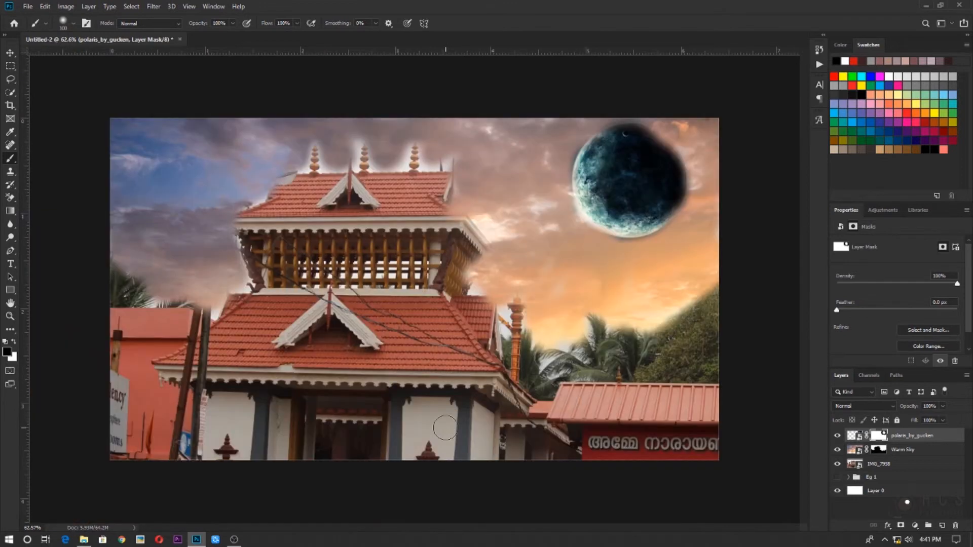
mouse_move(670, 295)
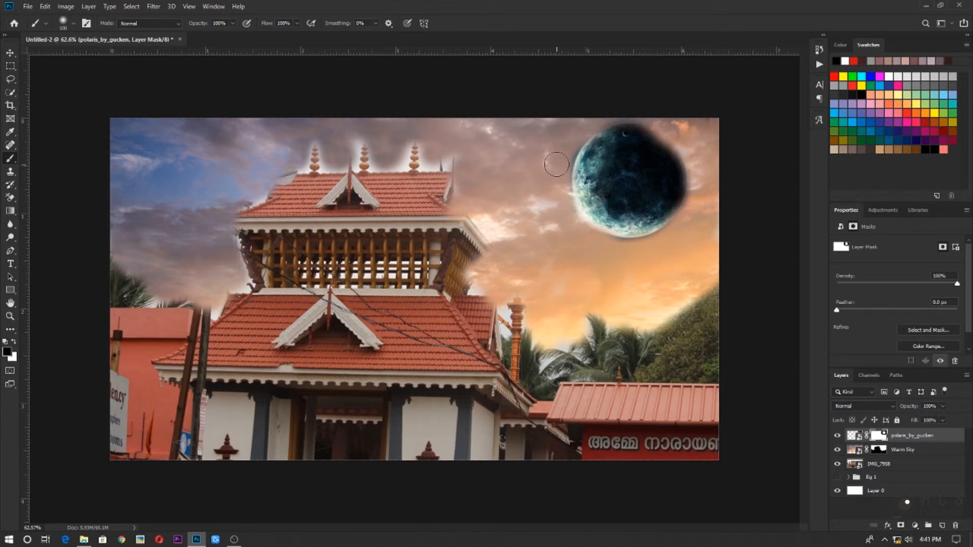
mouse_move(599, 198)
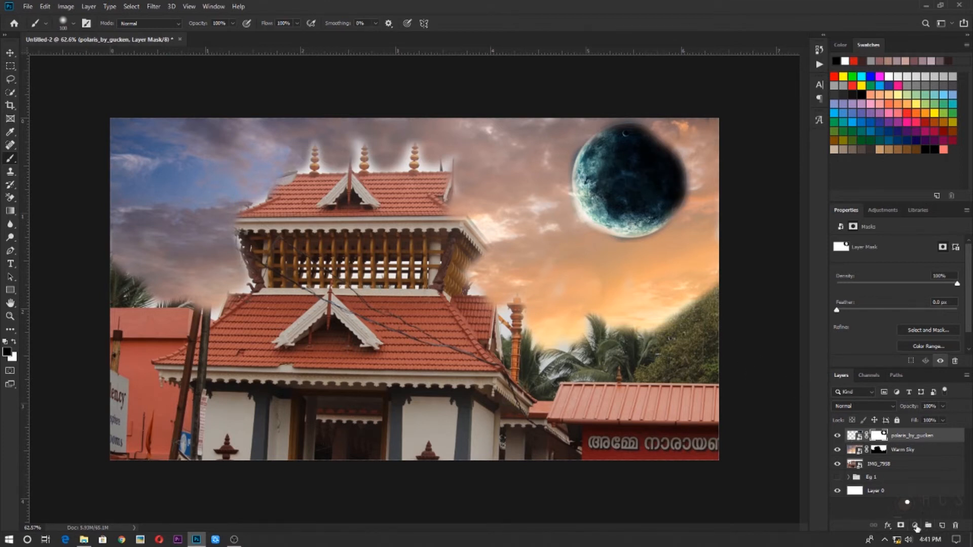
Step: Add a Hue/Saturation adjustment layer and preview green, purple and blue hue shifts
left_click(915, 526)
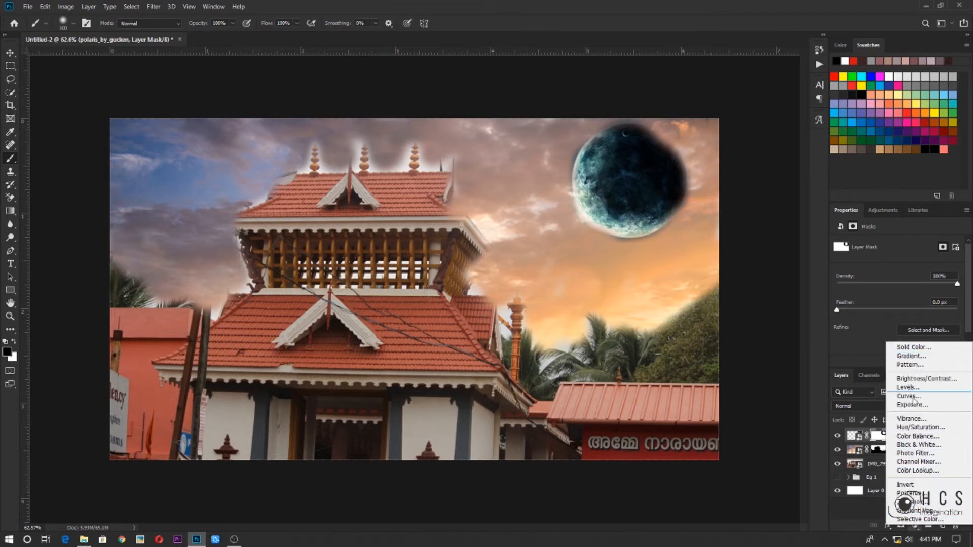
mouse_move(921, 427)
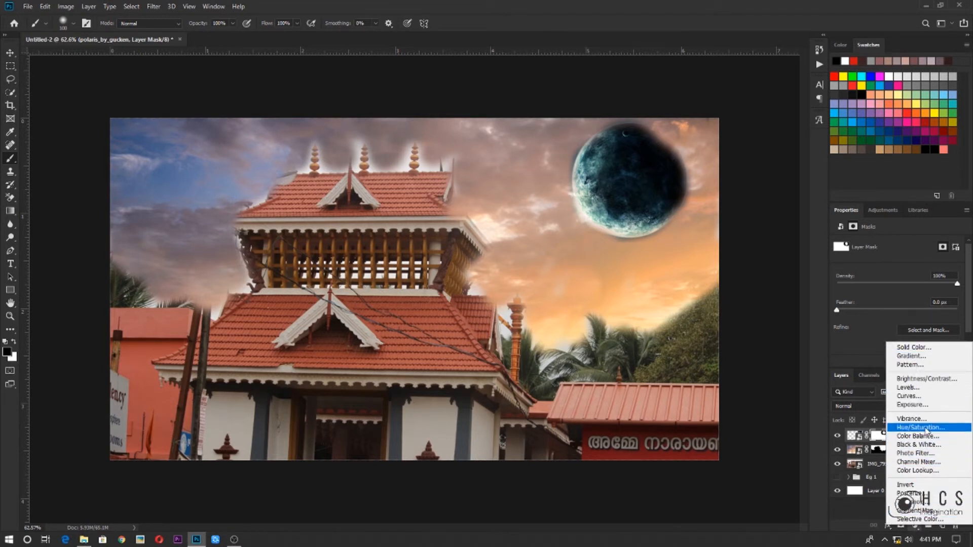
left_click(920, 428)
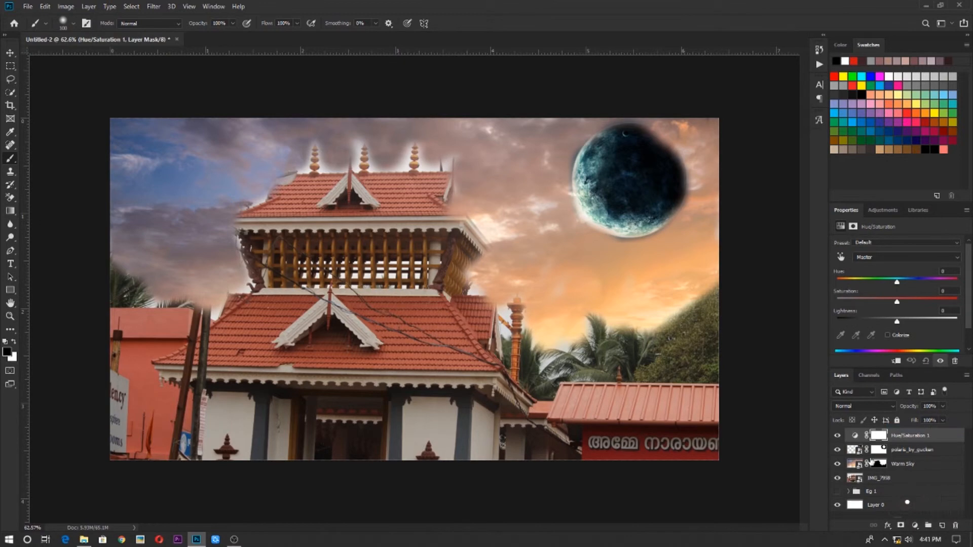
mouse_move(898, 284)
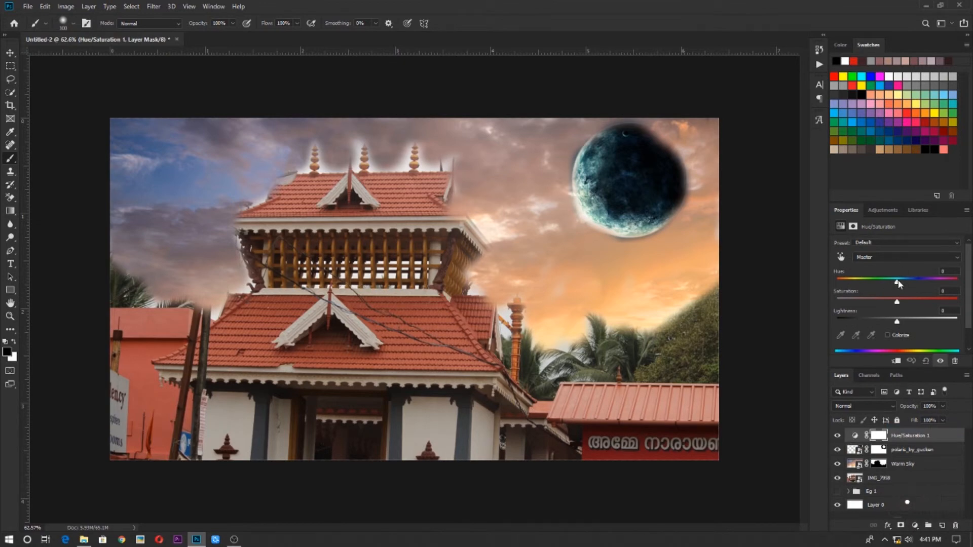
left_click_drag(897, 281, 929, 281)
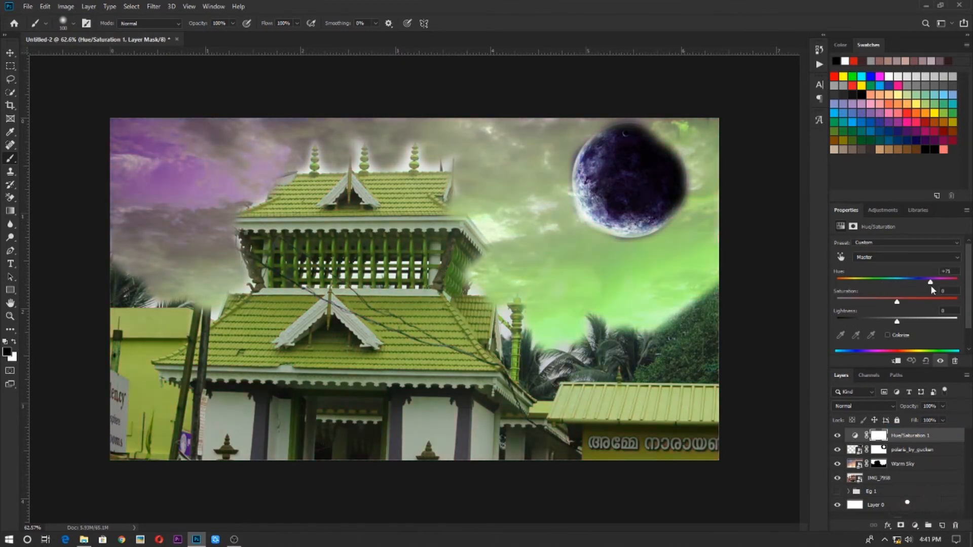
left_click_drag(929, 283, 853, 283)
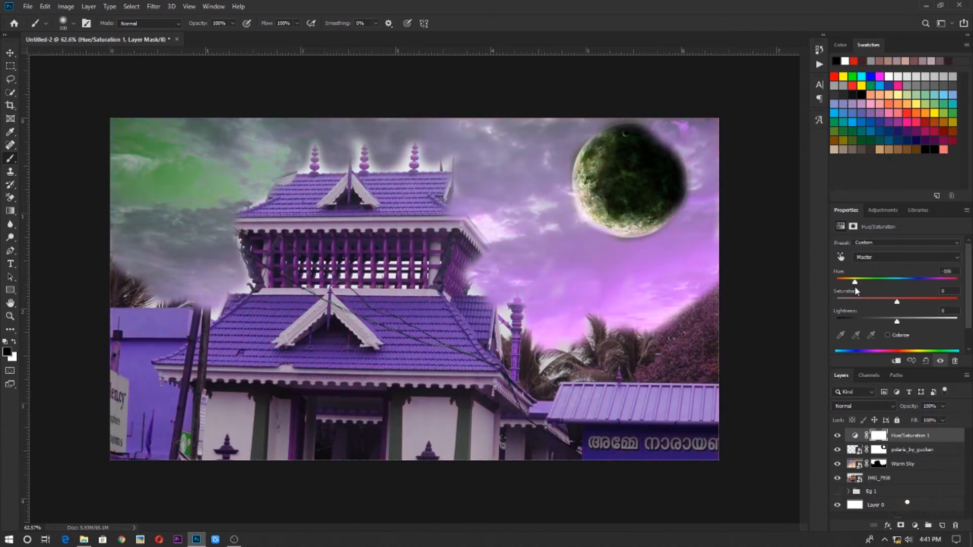
left_click_drag(853, 282, 839, 282)
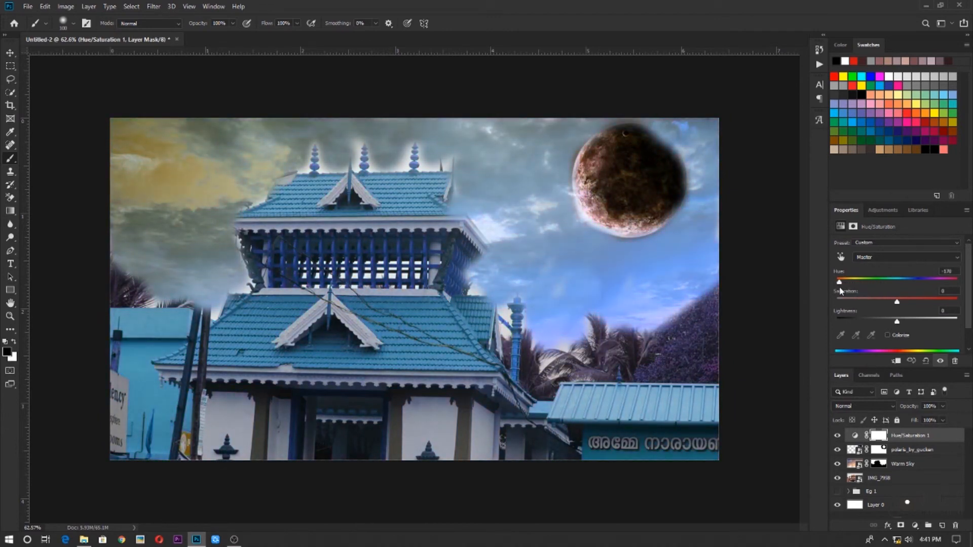
Step: Keep dragging the Hue slider through more shifts, settling on a purple tint
left_click_drag(839, 282, 899, 283)
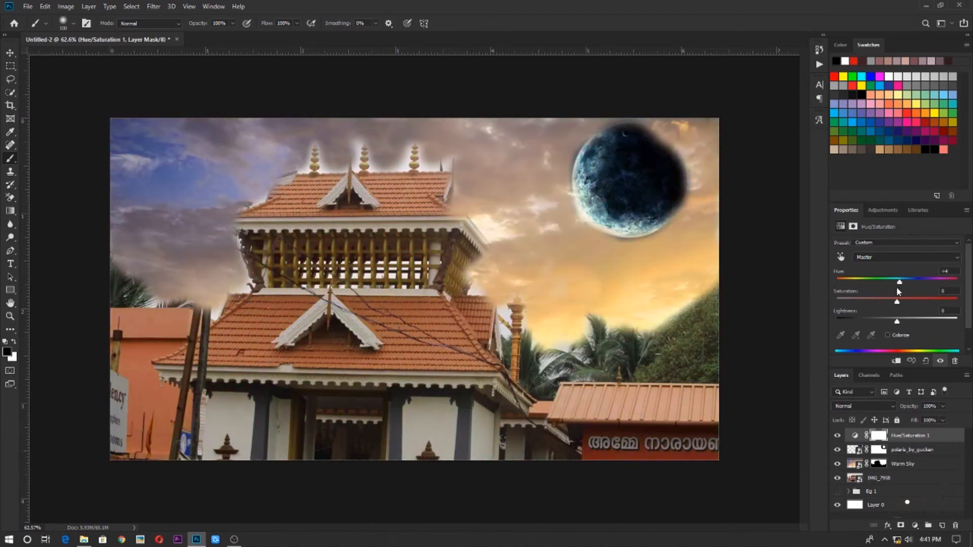
left_click_drag(900, 280, 924, 281)
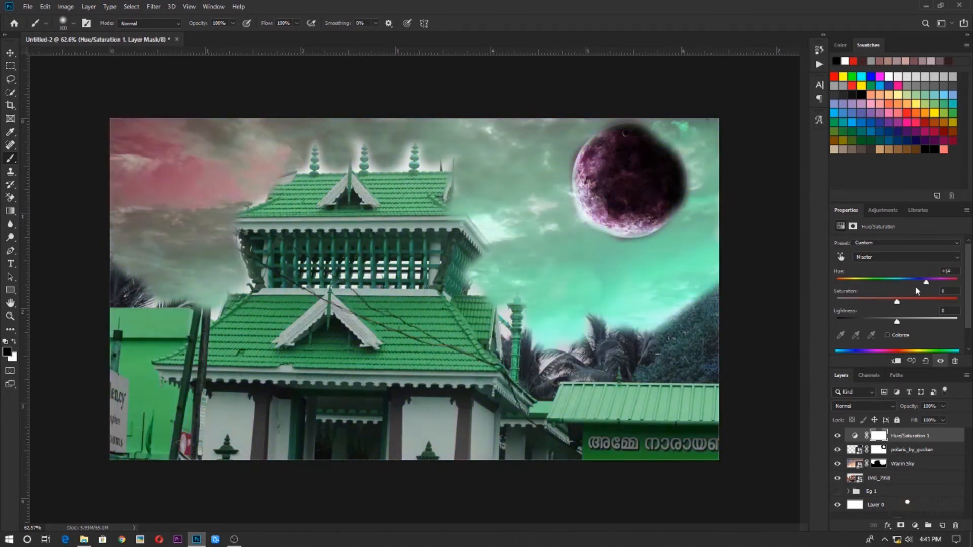
left_click_drag(926, 282, 880, 282)
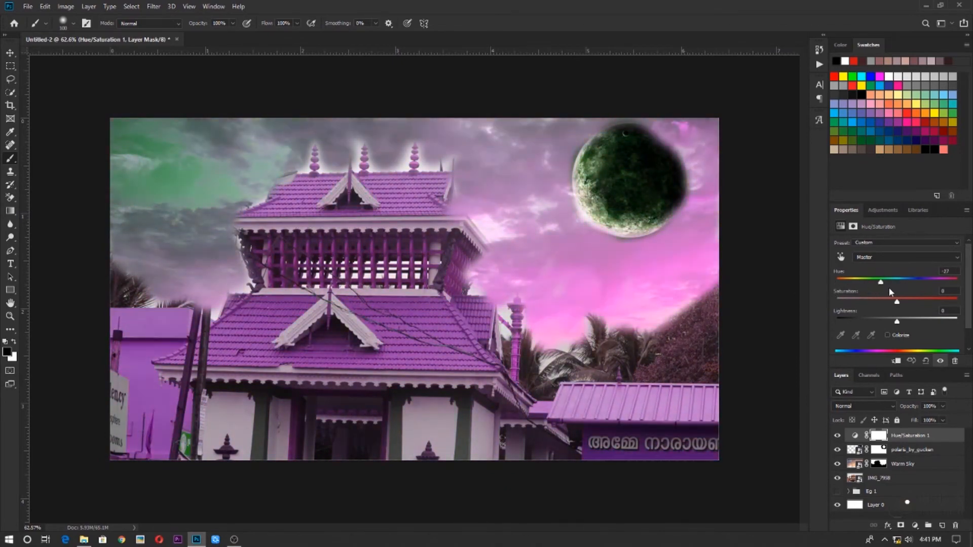
left_click_drag(879, 282, 897, 282)
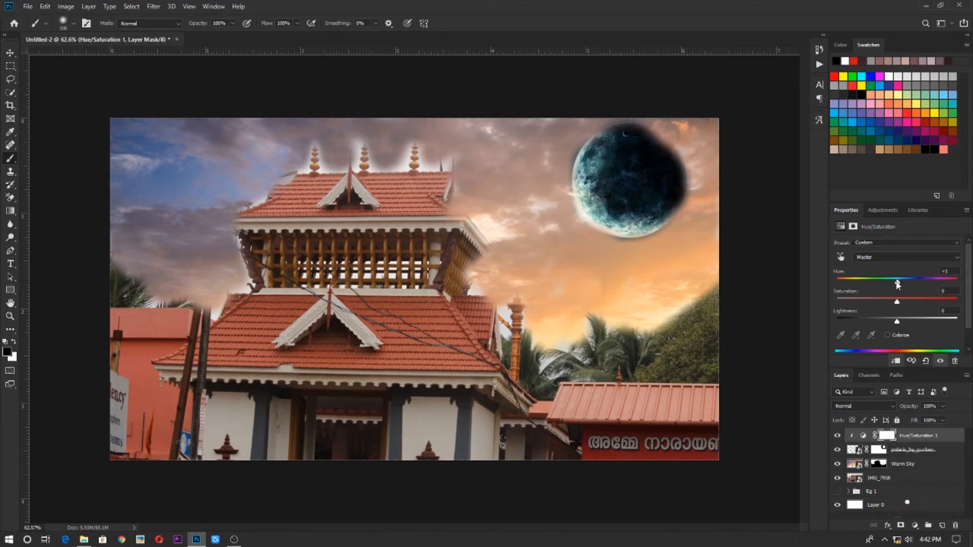
Step: With the adjustment clipped to the planet, set Hue -180, Saturation -8 and Lightness +8 for a reddish-brown planet
left_click_drag(894, 281, 837, 281)
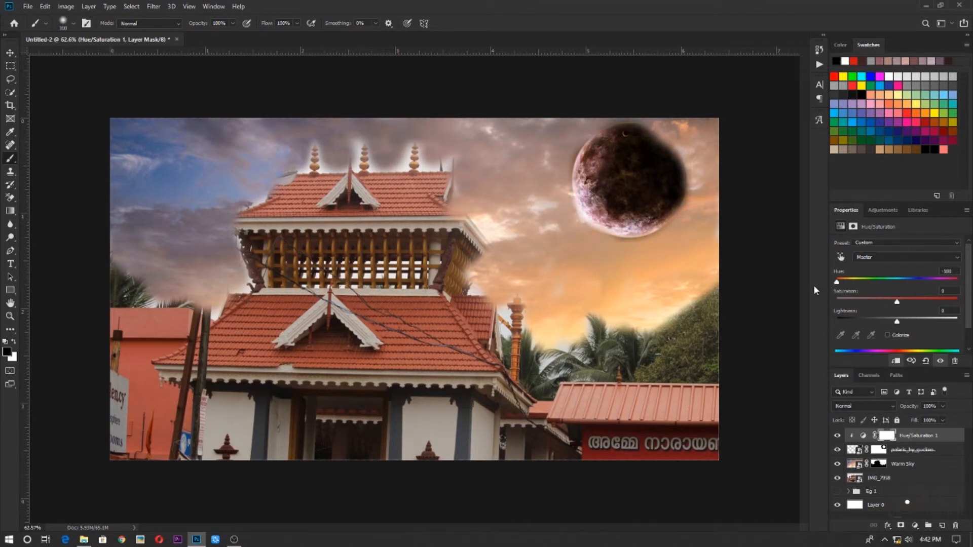
left_click_drag(836, 283, 878, 283)
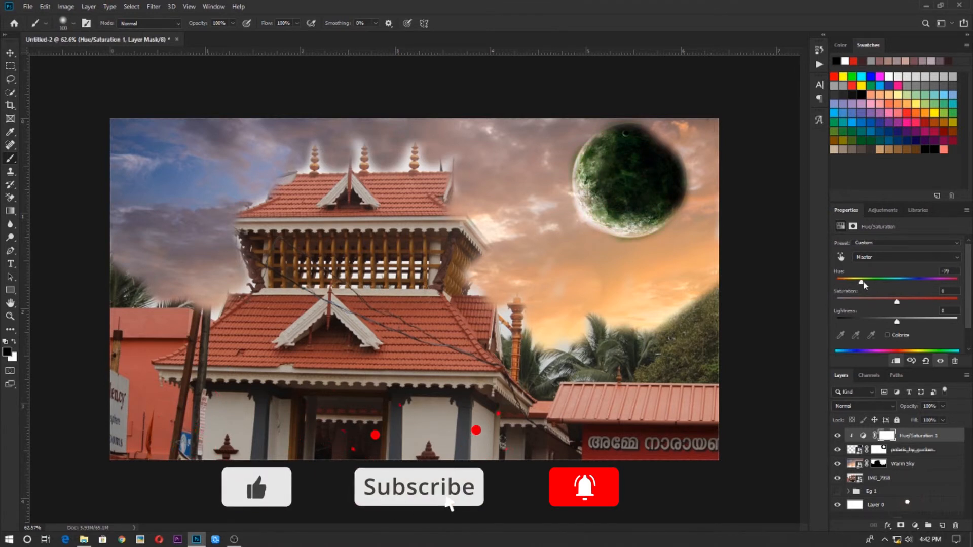
left_click_drag(862, 281, 836, 281)
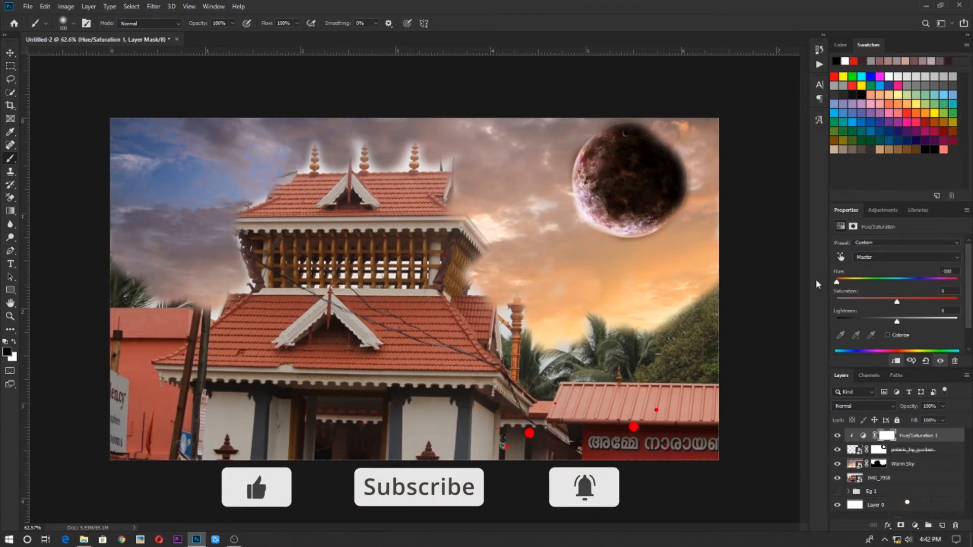
left_click_drag(895, 302, 854, 302)
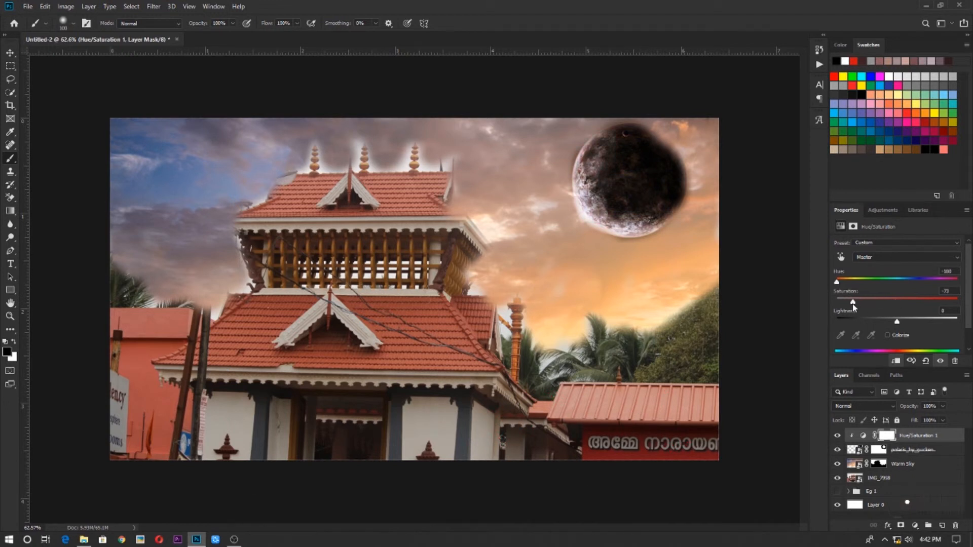
left_click_drag(836, 302, 861, 302)
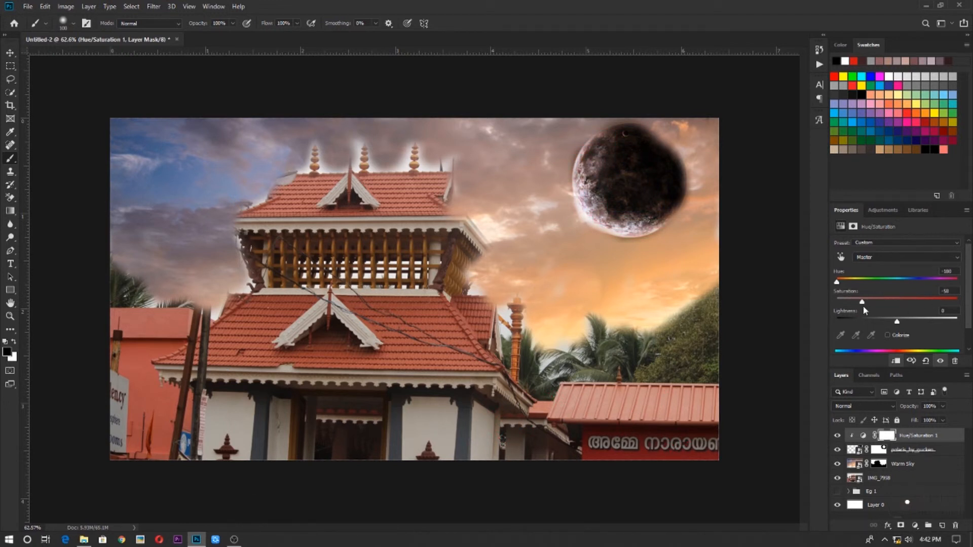
left_click_drag(861, 302, 891, 302)
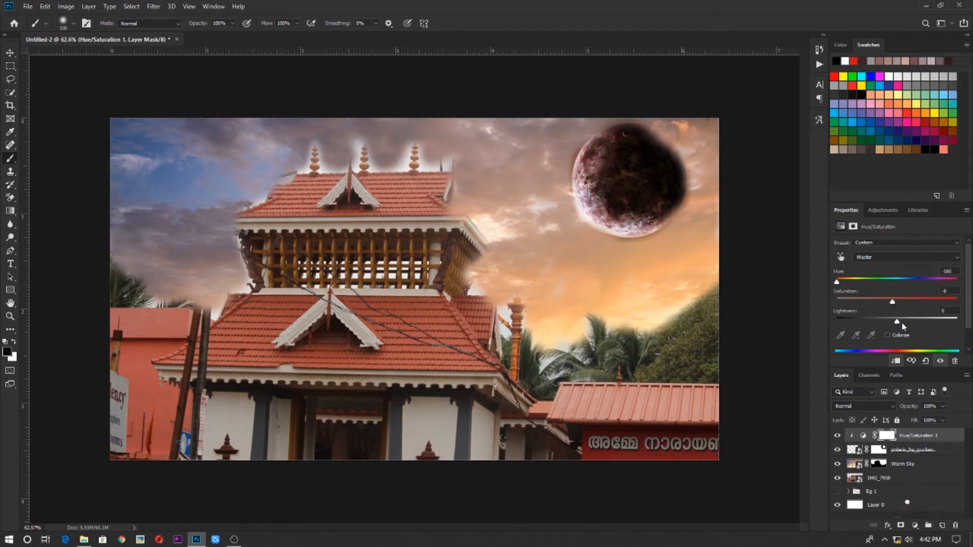
left_click_drag(897, 322, 903, 321)
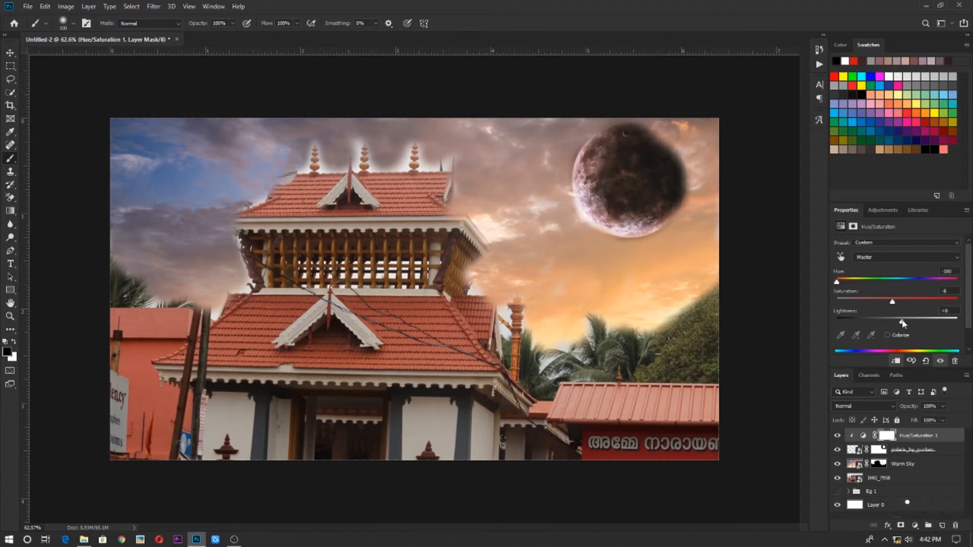
left_click_drag(903, 318, 899, 318)
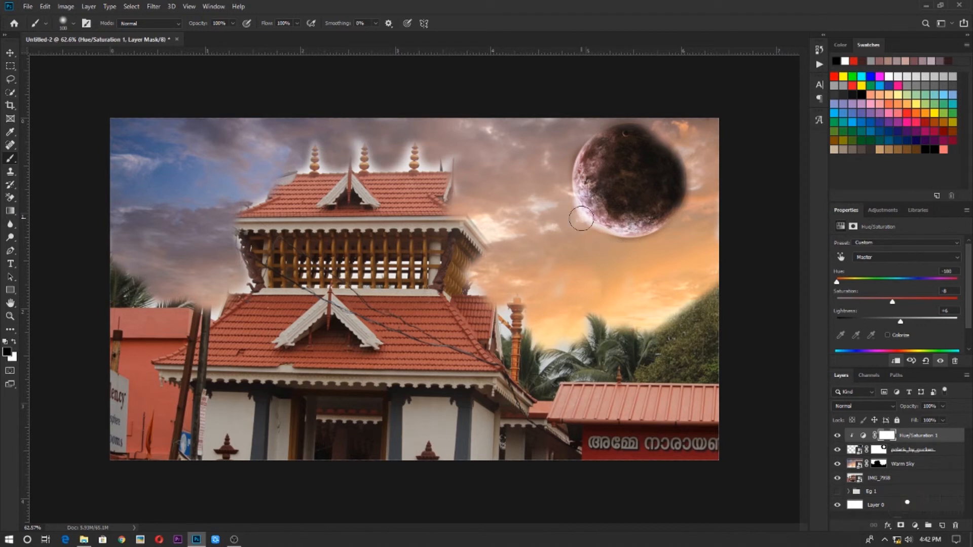
mouse_move(764, 314)
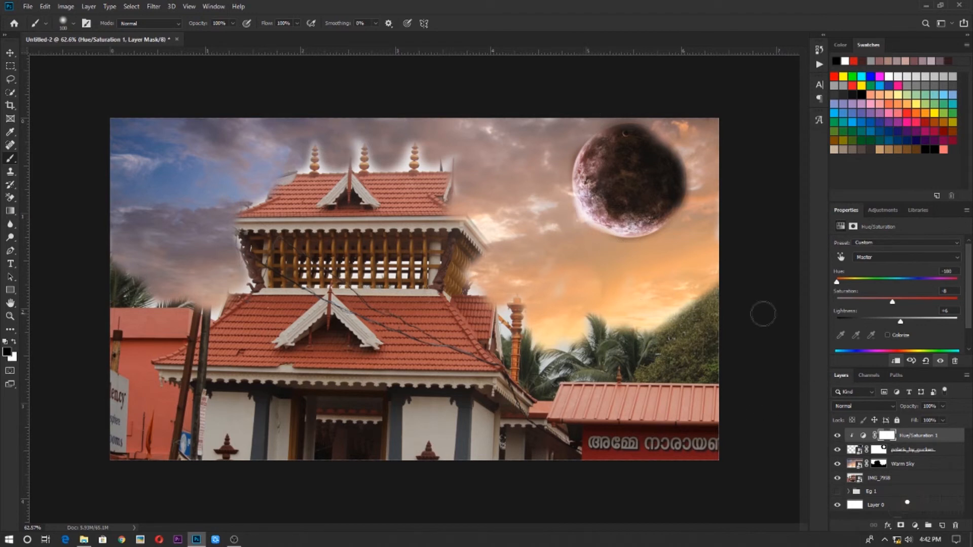
Step: Select the Hue/Saturation layer's mask thumbnail to show its Masks properties
left_click(886, 435)
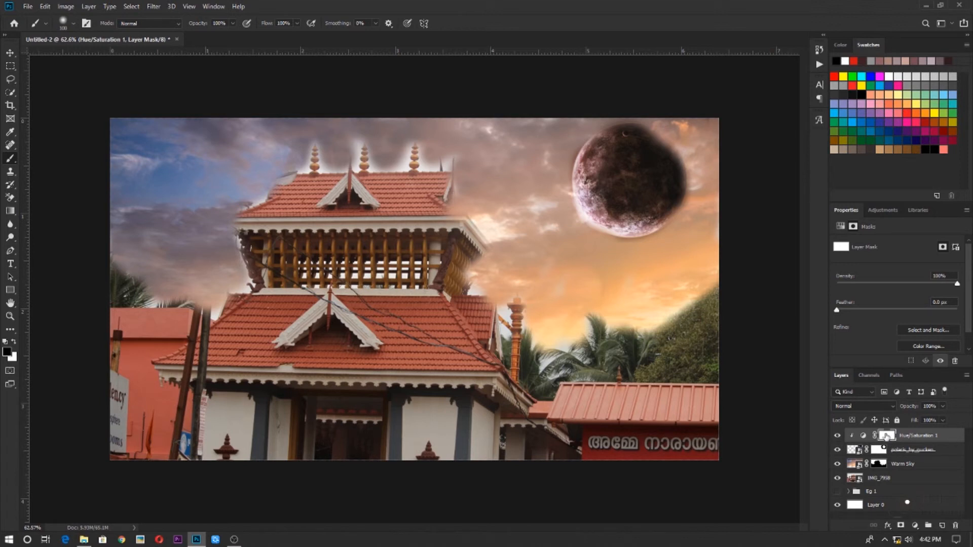
left_click(886, 435)
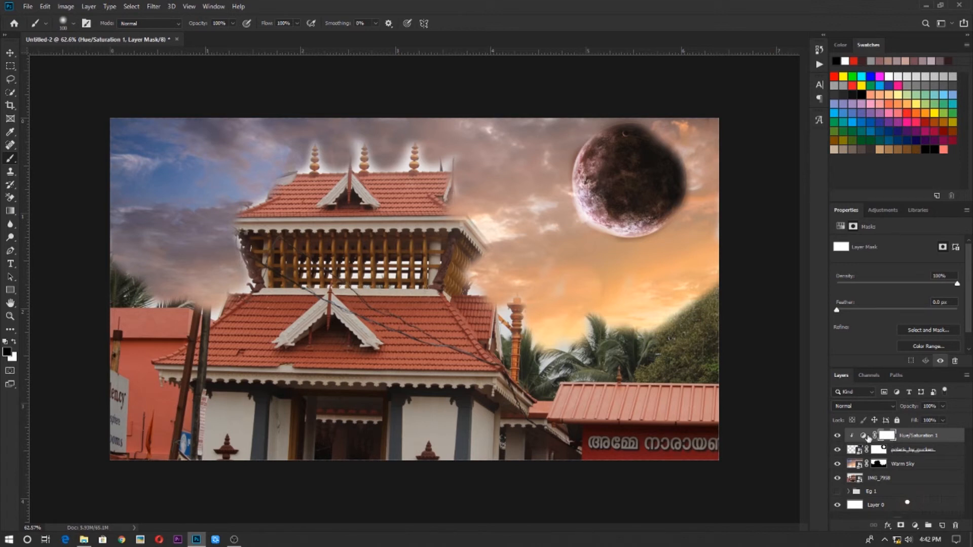
mouse_move(884, 441)
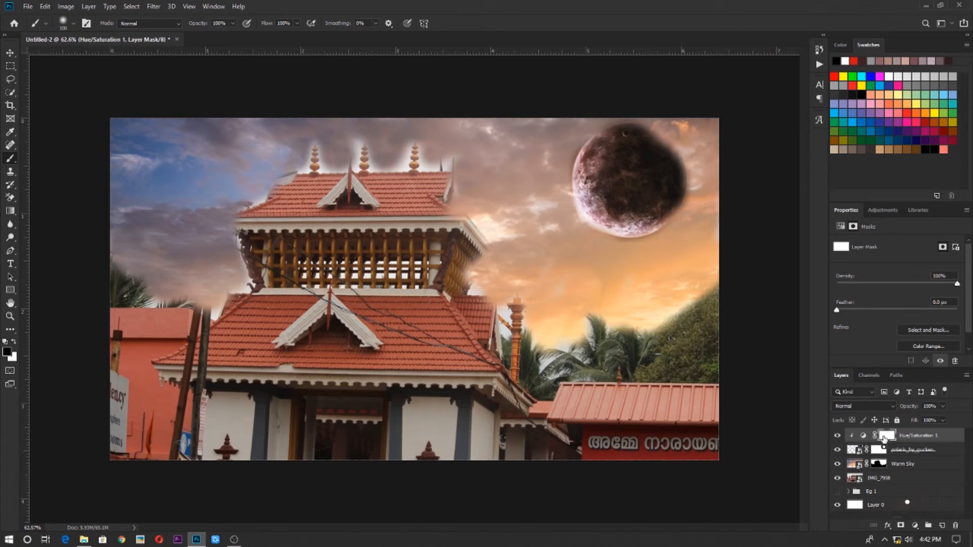
mouse_move(896, 474)
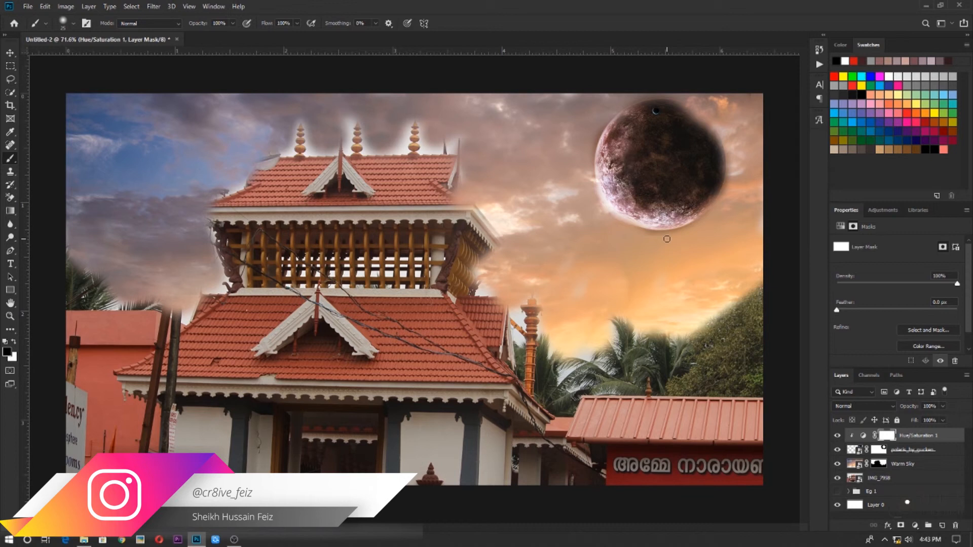
mouse_move(824, 485)
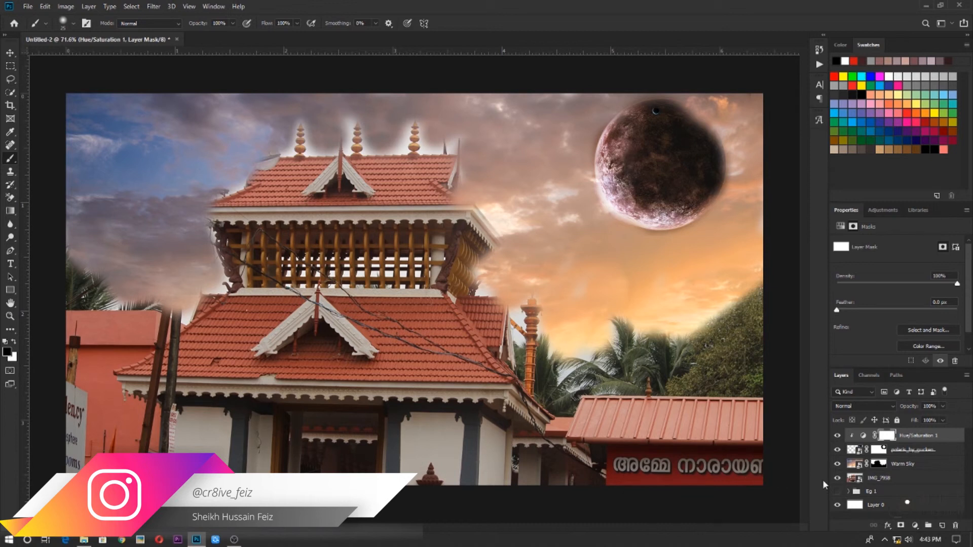
Step: Group the temple layers as Eg2, hide it, then expand Eg 1 and make the animal collage visible
left_click(903, 478)
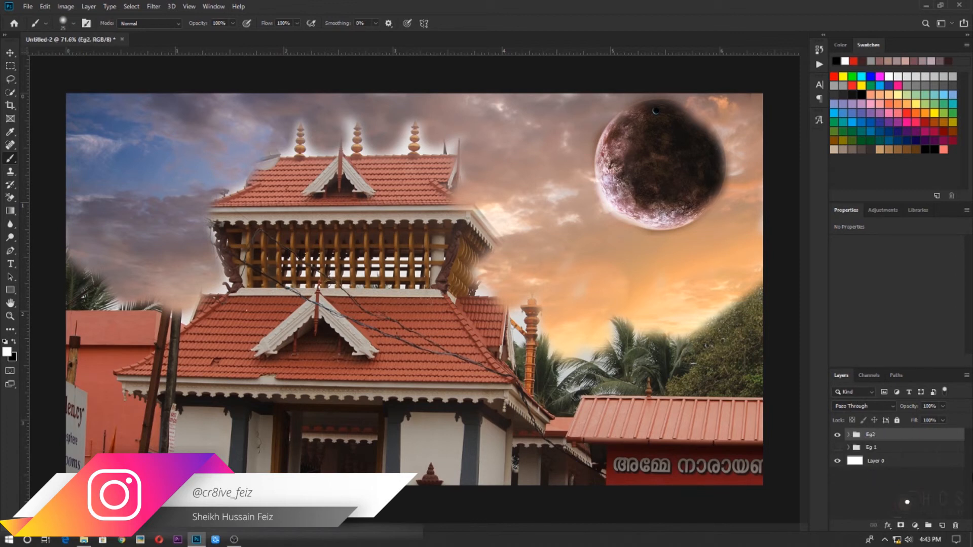
left_click(837, 434)
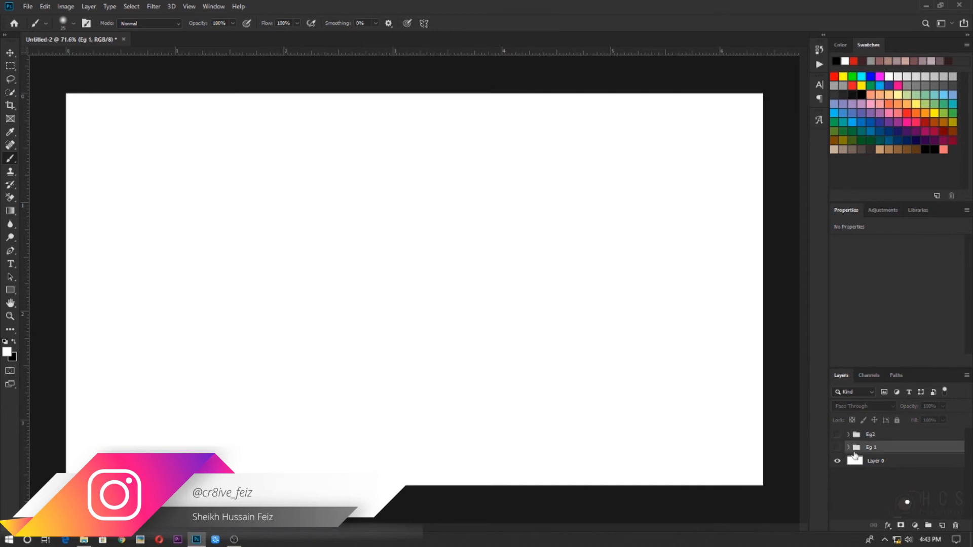
left_click(848, 446)
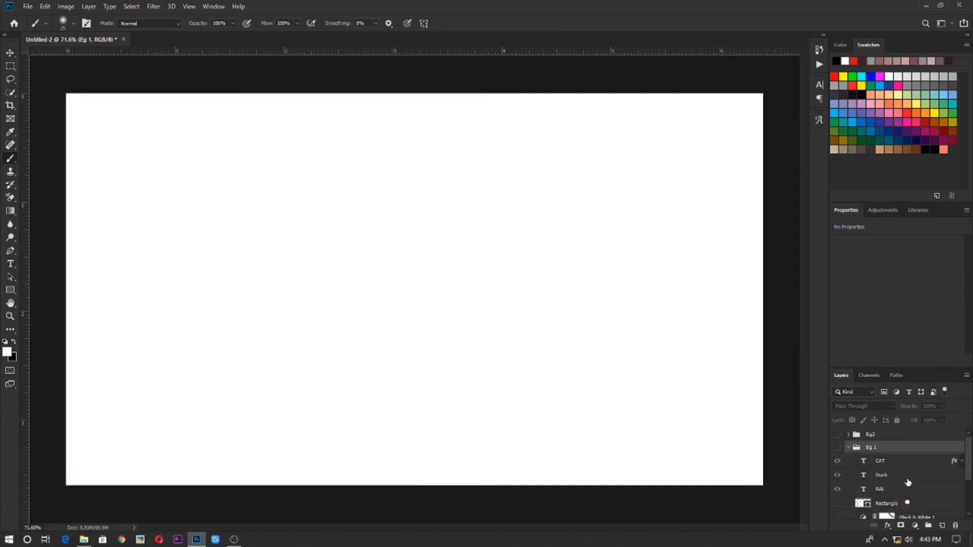
scroll("down", 3)
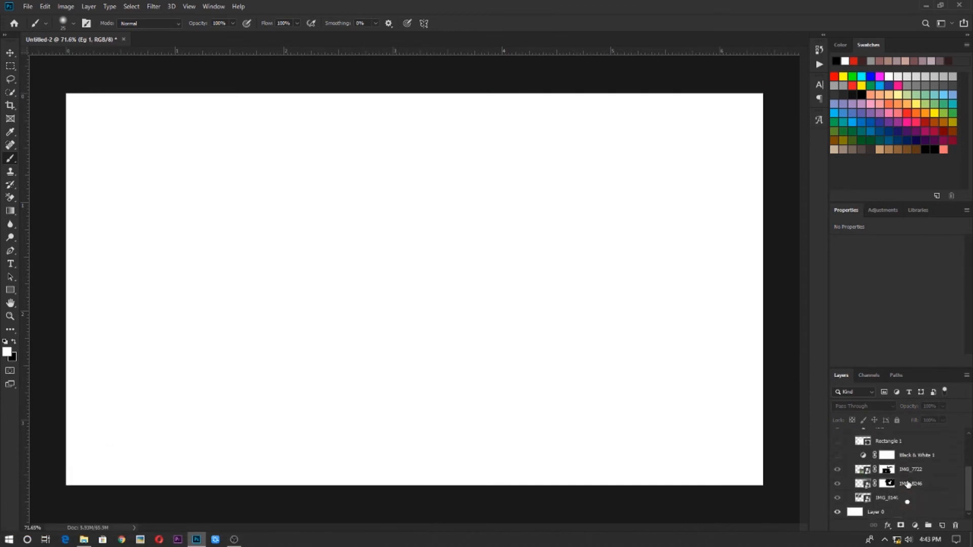
double_click(910, 483)
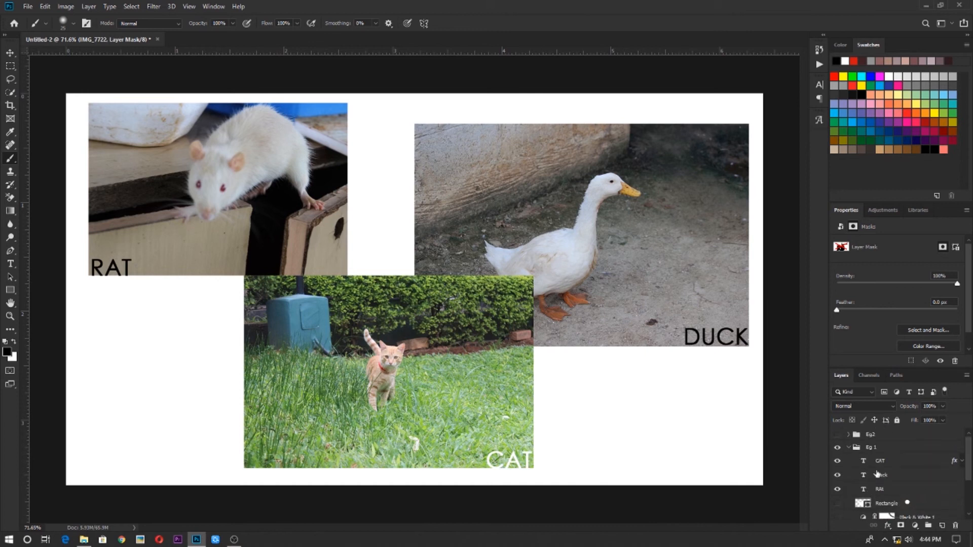
Step: Select RAT and Eg 1, then expand Eg2 to reveal its adjustment, planet, sky and temple layers
left_click(880, 489)
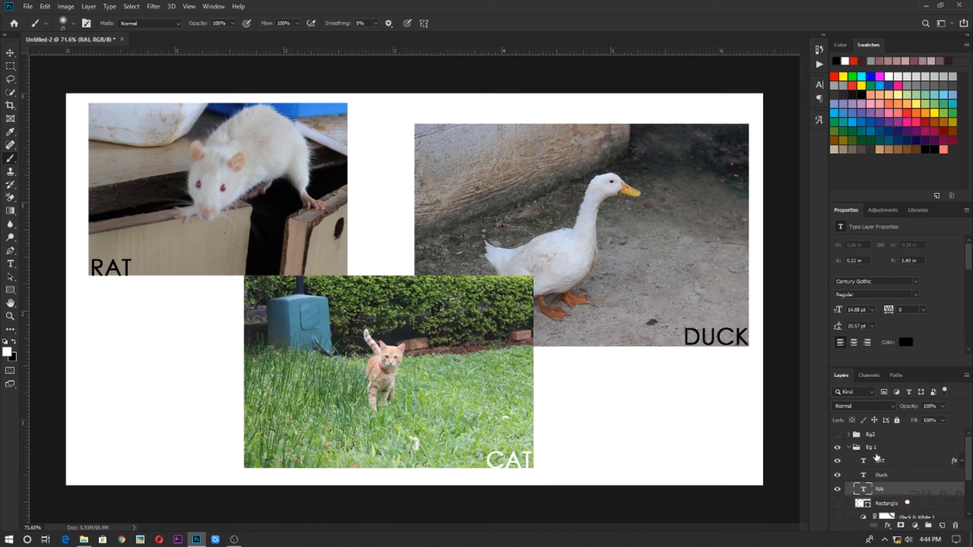
left_click(879, 460)
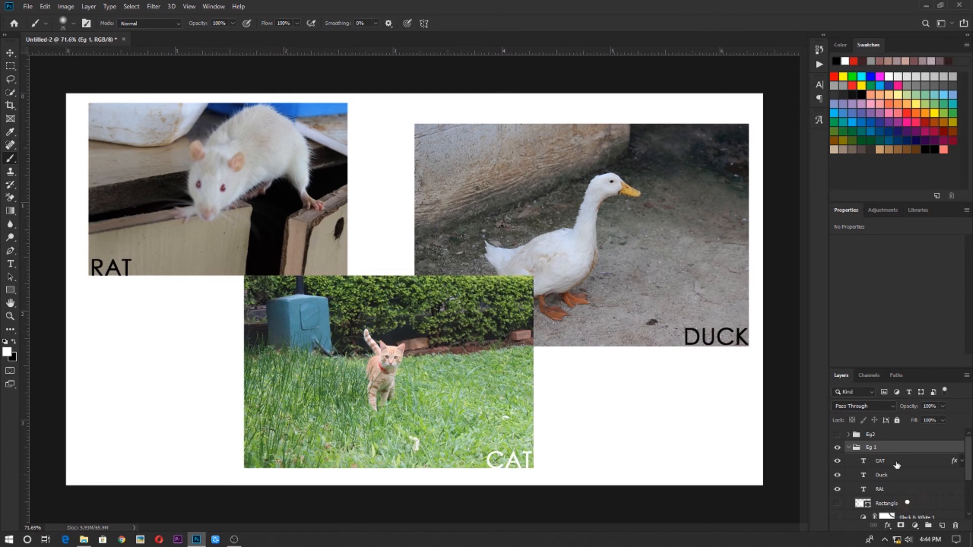
left_click(871, 434)
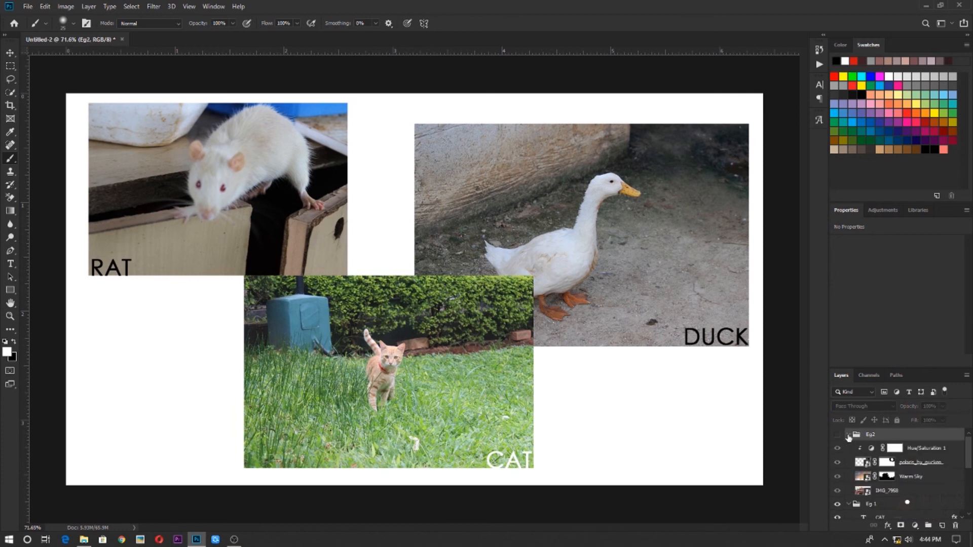
mouse_move(892, 463)
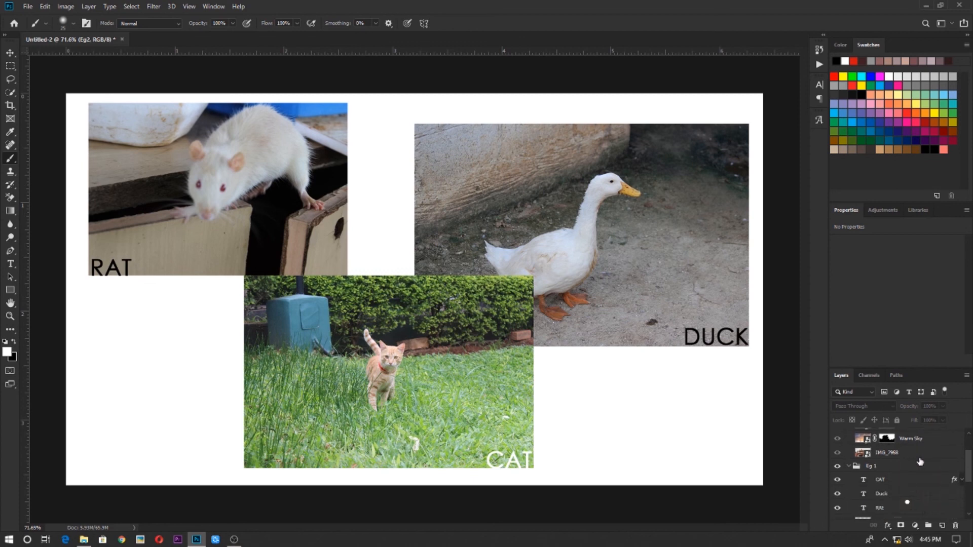
left_click(848, 434)
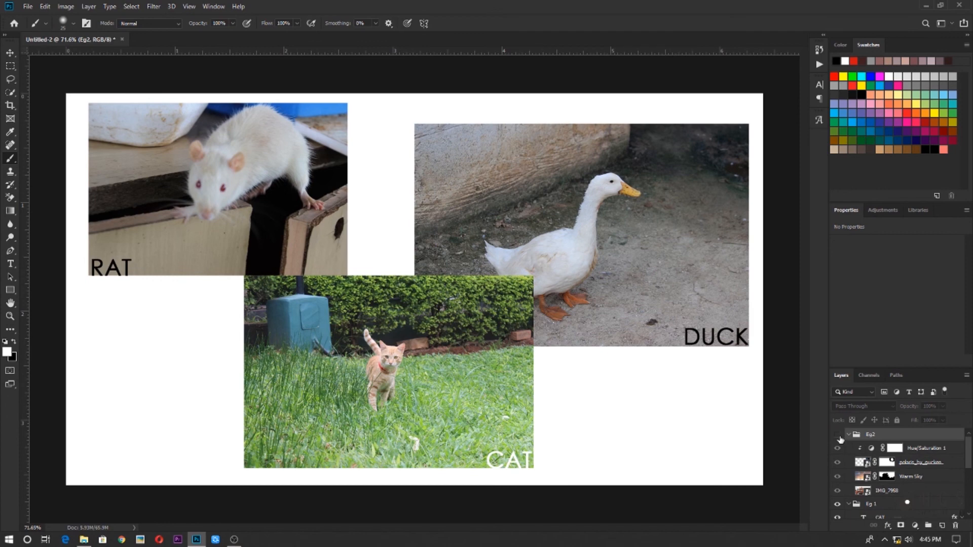